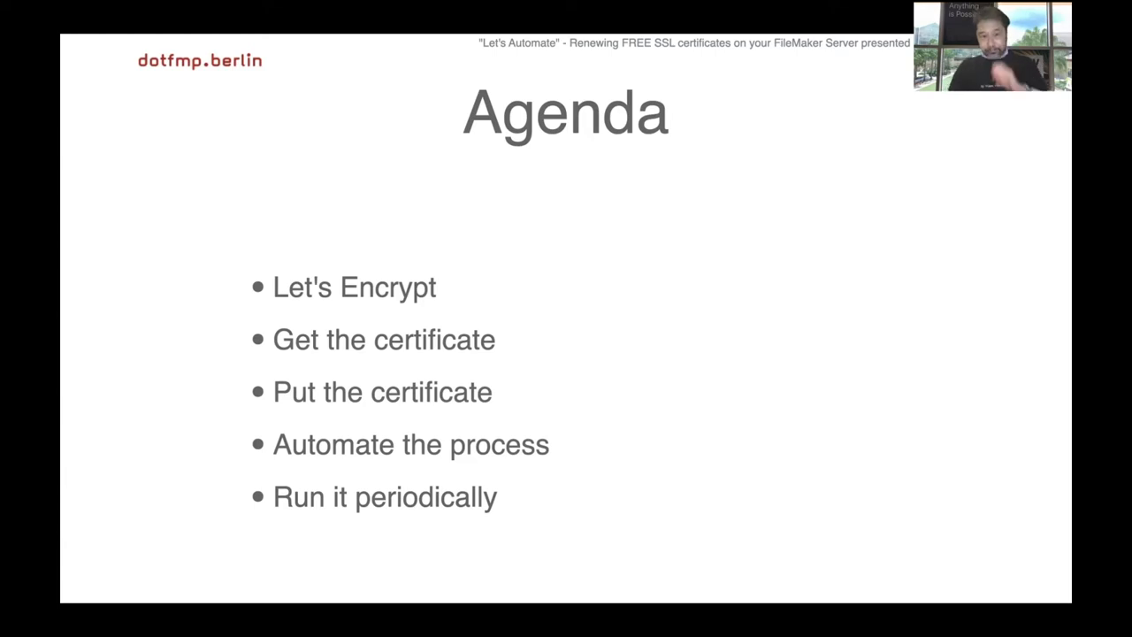
# Step: Advance from the Agenda to the Let's Encrypt slide naming ISRG as certification authority
pyautogui.press('Right')
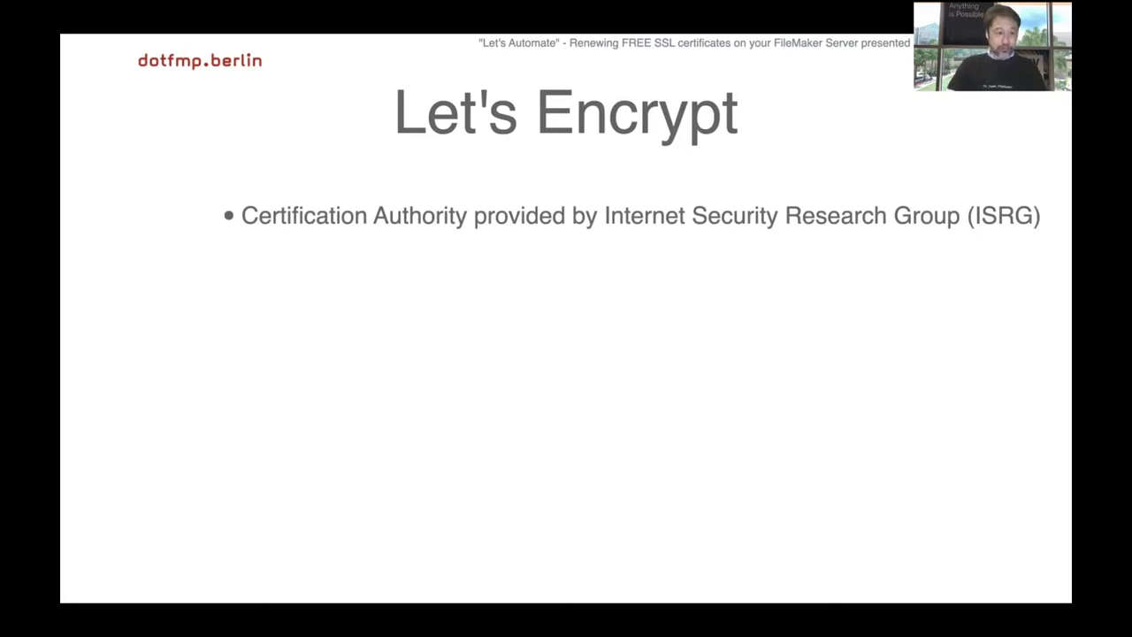
# Step: Build in the free DV-only and multiple-domain/wildcard points, then reach the How it works slide
pyautogui.press('Right')
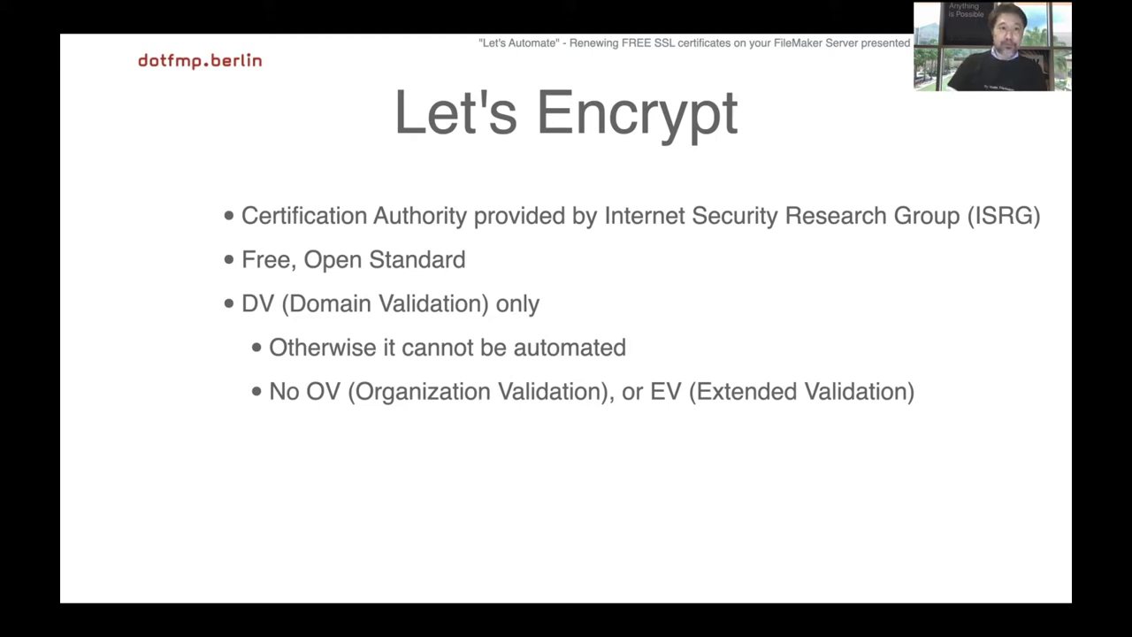
pyautogui.press('Right')
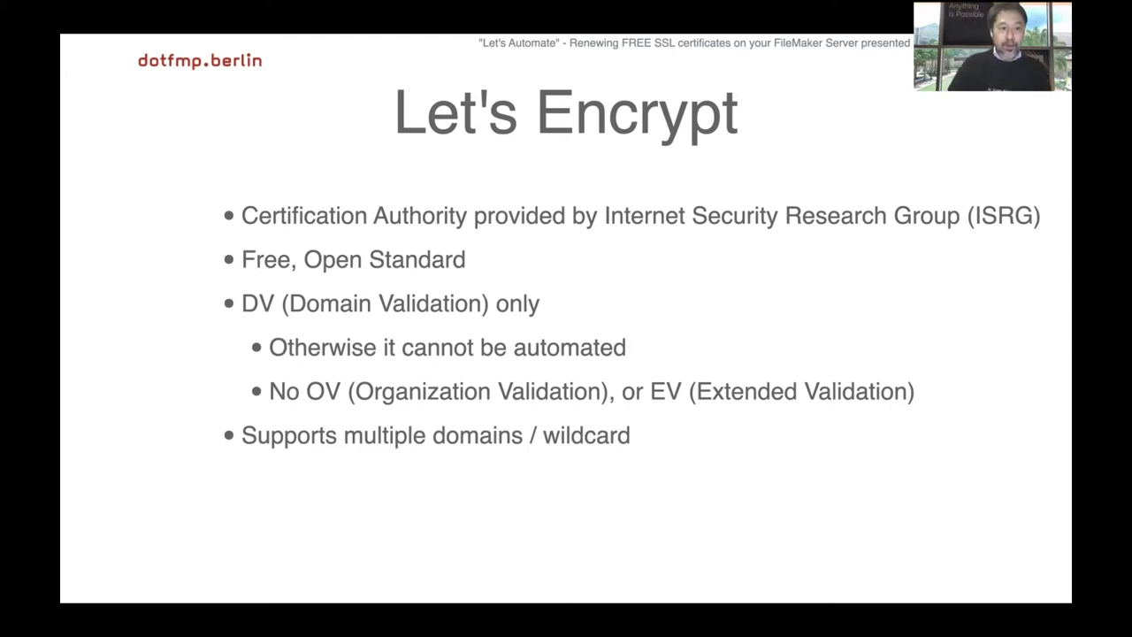
pyautogui.press('right')
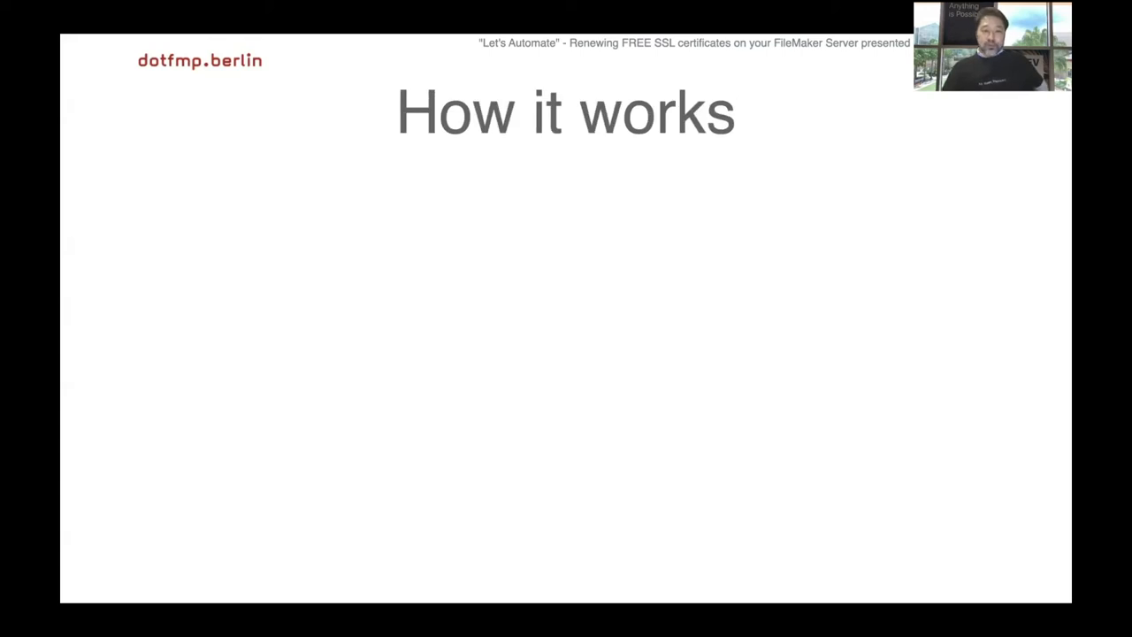
# Step: Build the challenge request/answer diagram, then advance to the challenge types slide
pyautogui.press('Right')
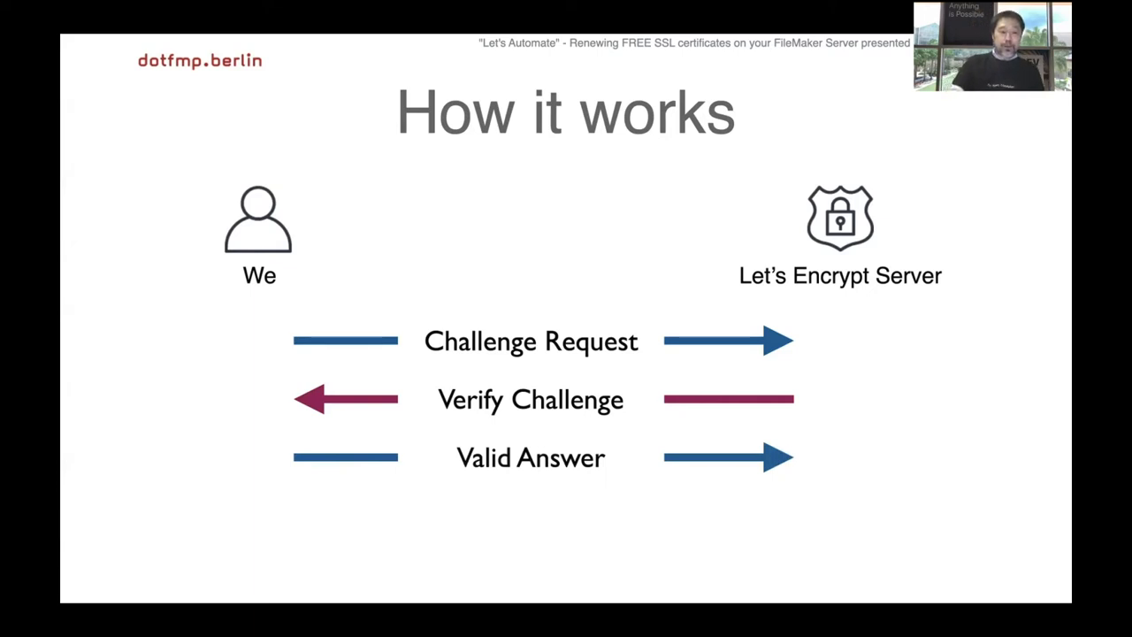
pyautogui.press('Right')
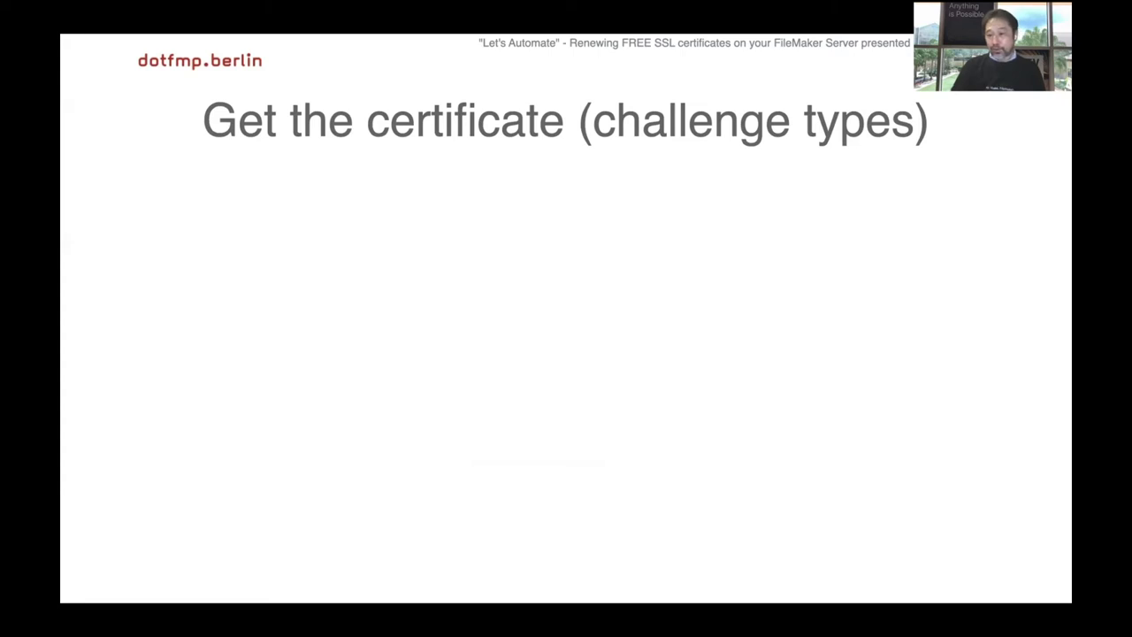
# Step: Build in the DNS validation points: API-dependent complexity and host staying on local network
pyautogui.press('Right')
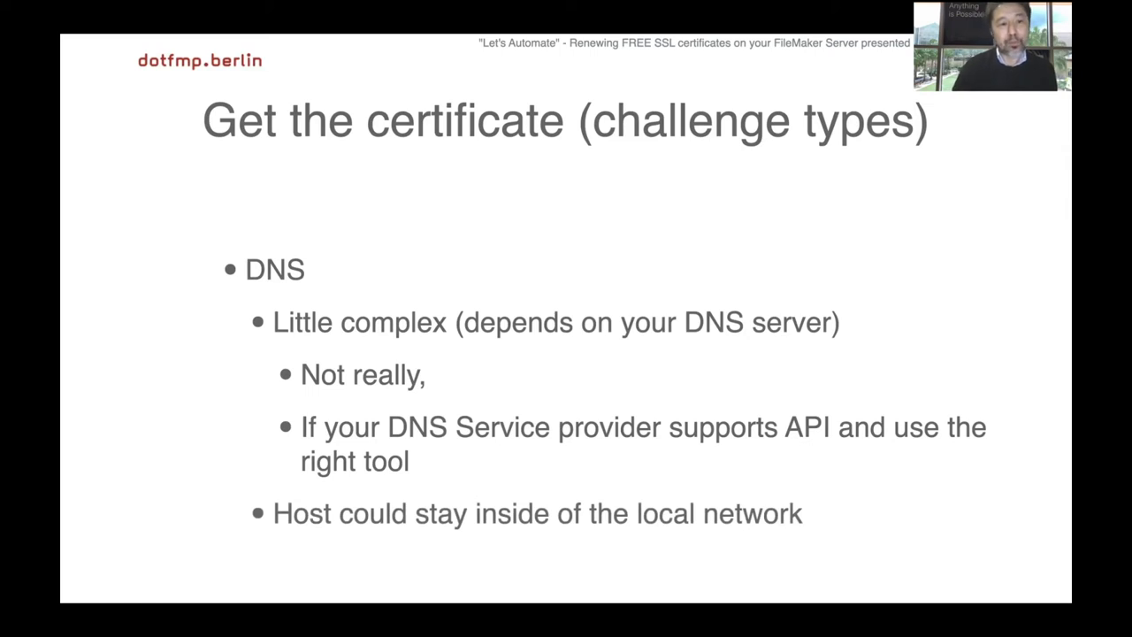
# Step: Advance to the Get the certificate (tools) slide listing Certbot first
pyautogui.press('Right')
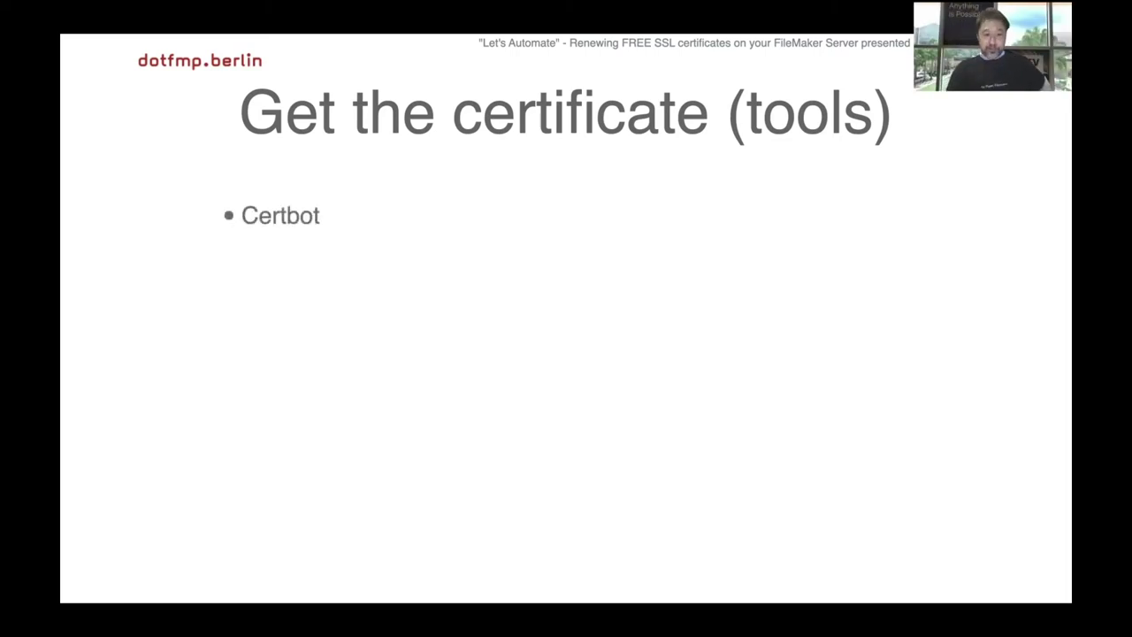
# Step: Build in Certbot's DNS service plugin notes with the documentation link
pyautogui.press('Right')
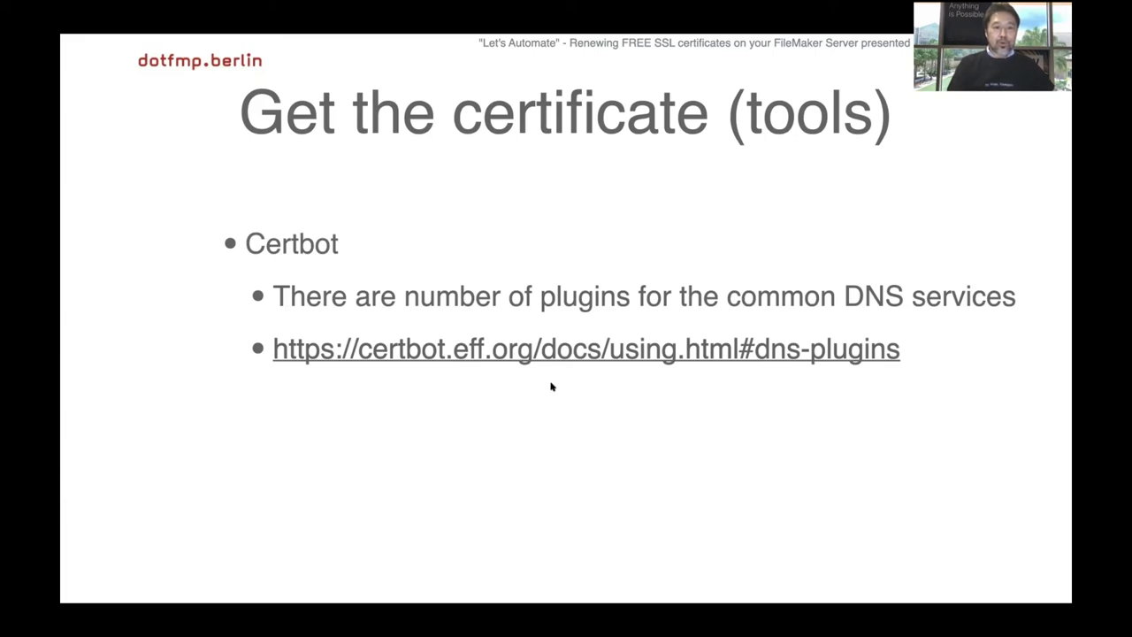
pyautogui.moveTo(494, 359)
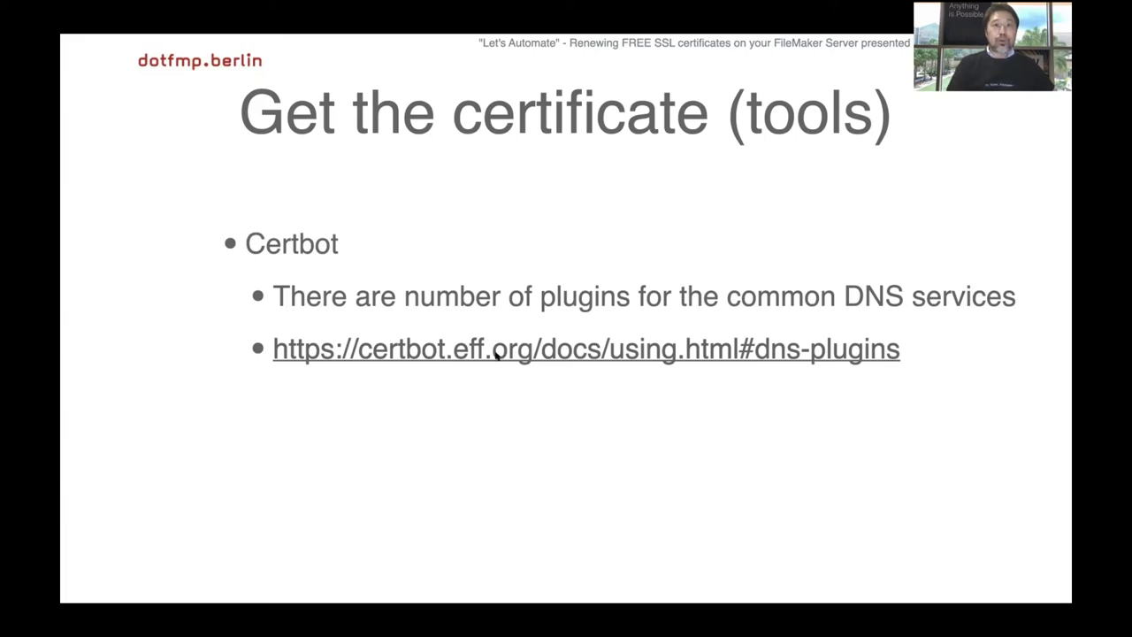
# Step: Open the certbot.eff.org DNS plugins link and scroll through the documentation
pyautogui.click(493, 349)
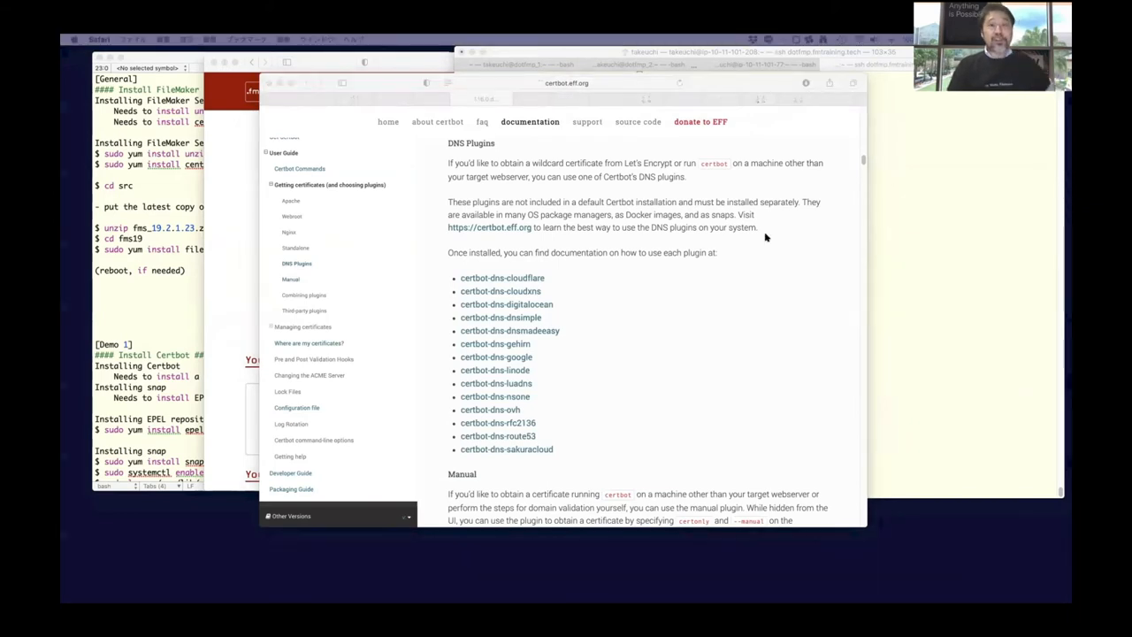
pyautogui.moveTo(614, 429)
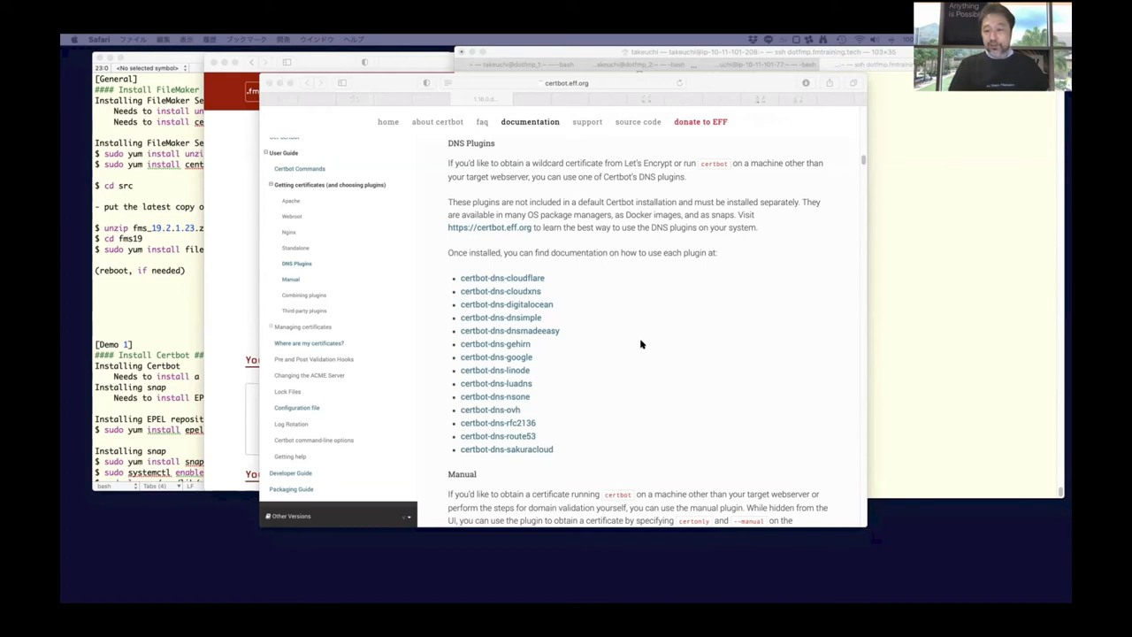
pyautogui.scroll(-3)
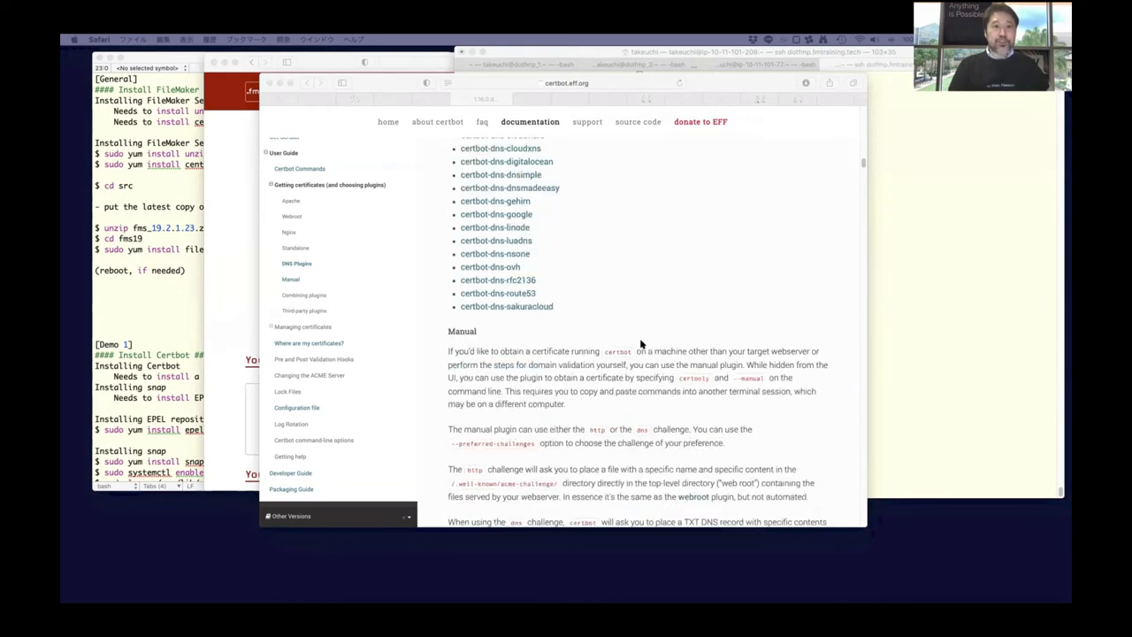
pyautogui.scroll(-3)
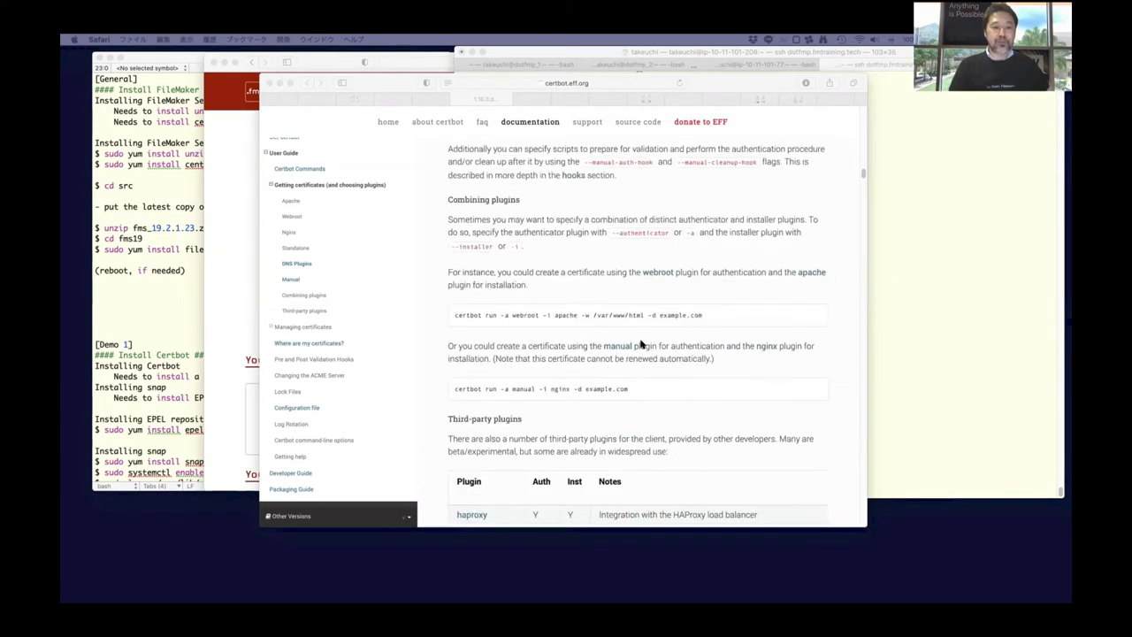
pyautogui.scroll(-3)
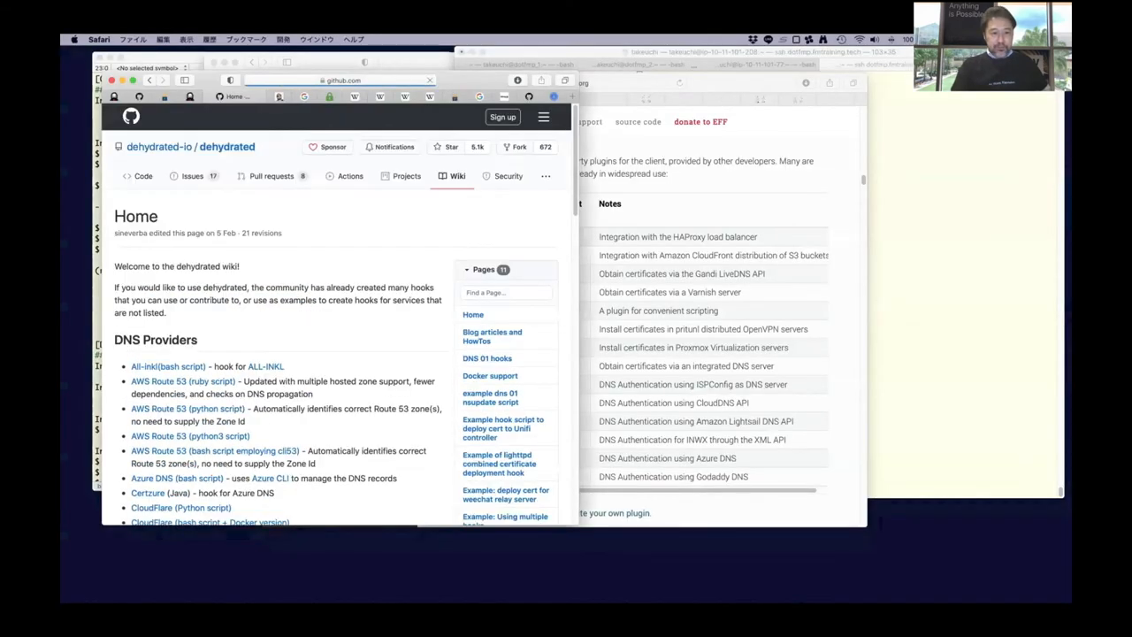
# Step: Scroll the dehydrated GitHub wiki down to its DNS provider hook scripts
pyautogui.scroll(-3)
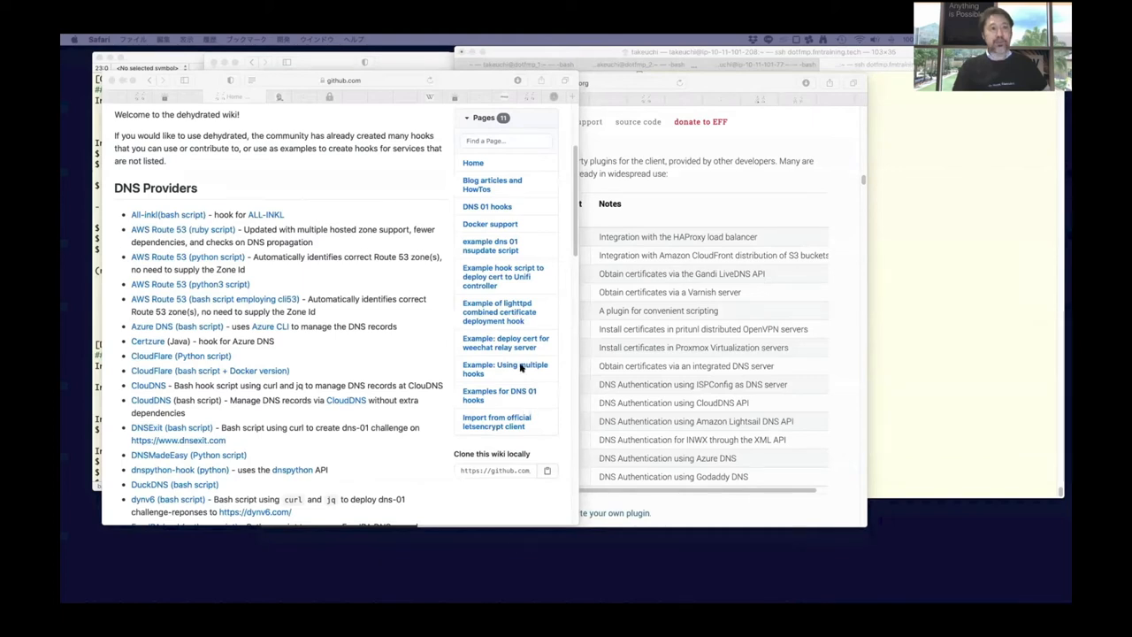
pyautogui.scroll(-3)
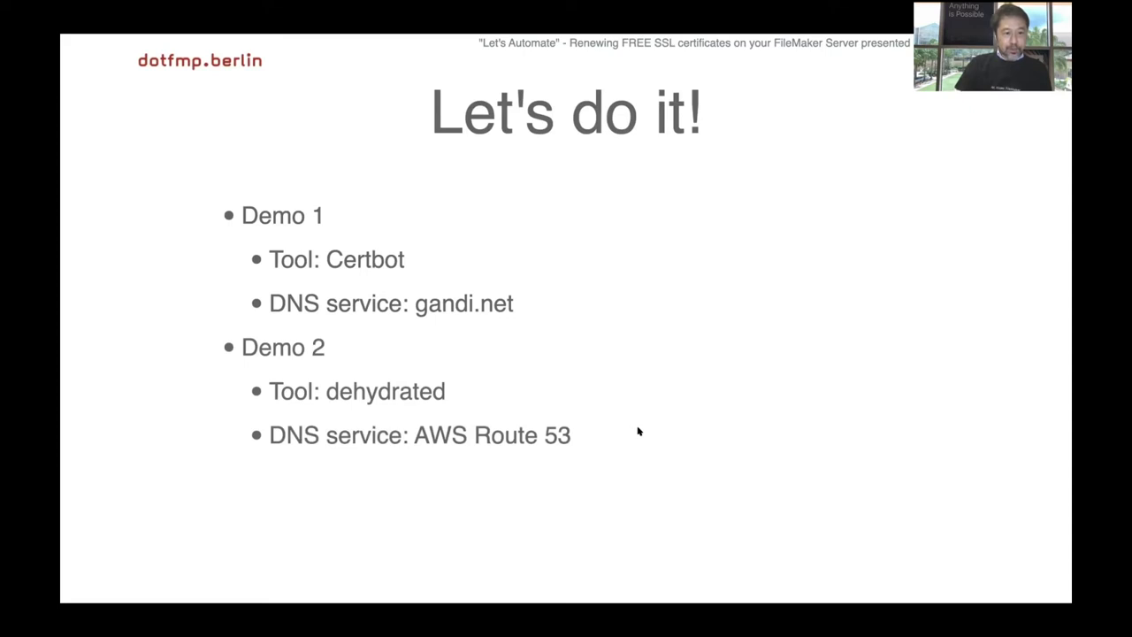
# Step: Build in the points that both demos share the same process, starting with a challenge request
pyautogui.press('Right')
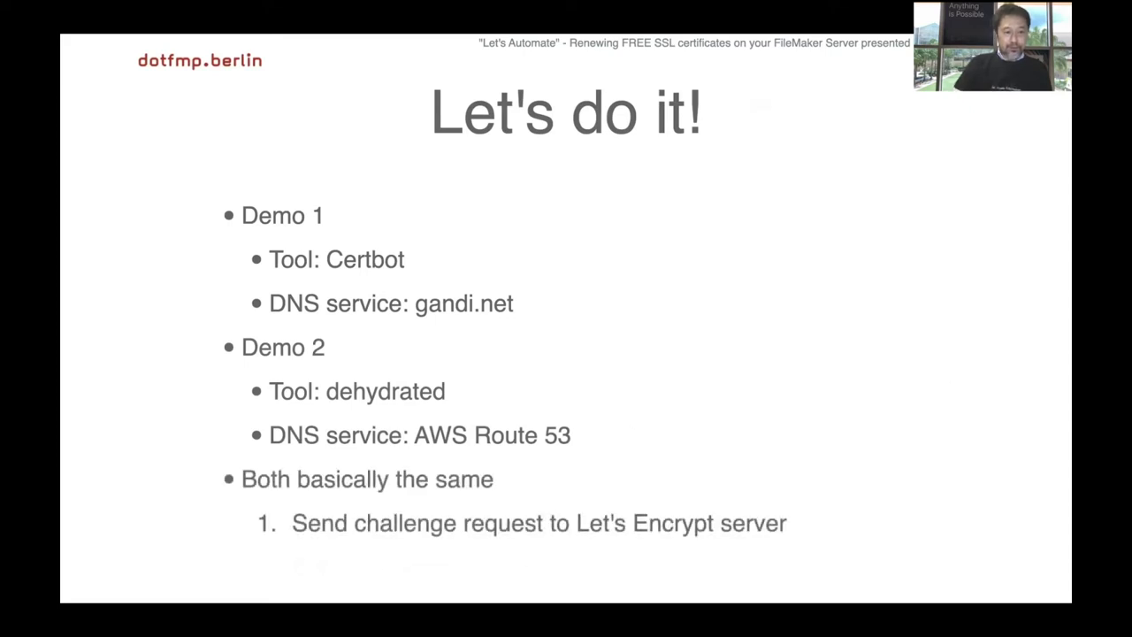
pyautogui.press('Right')
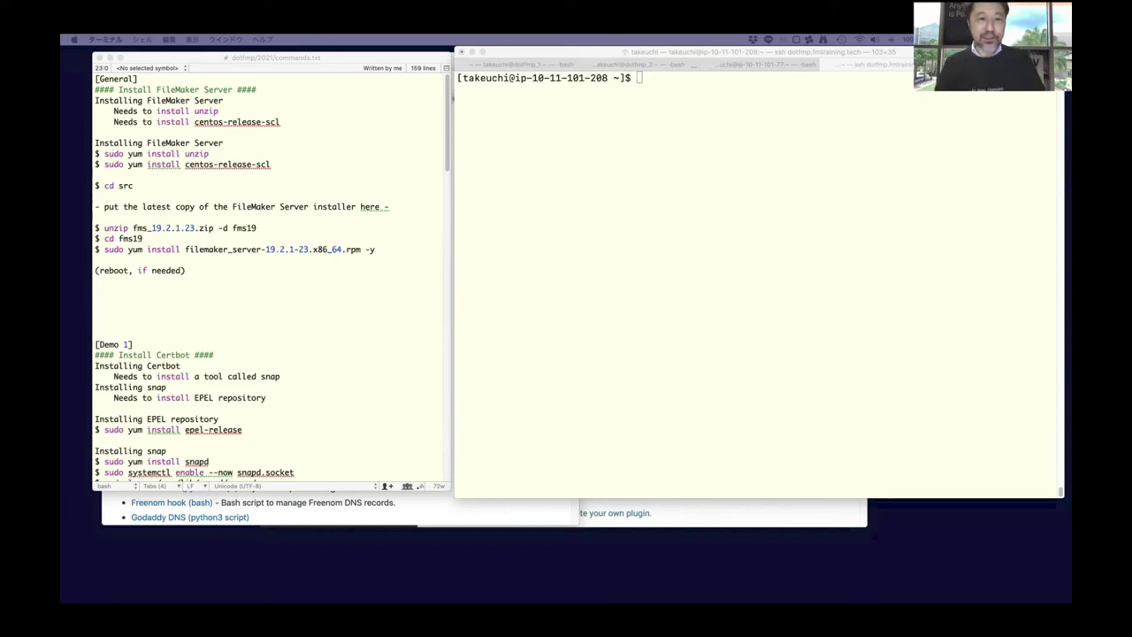
pyautogui.moveTo(623, 355)
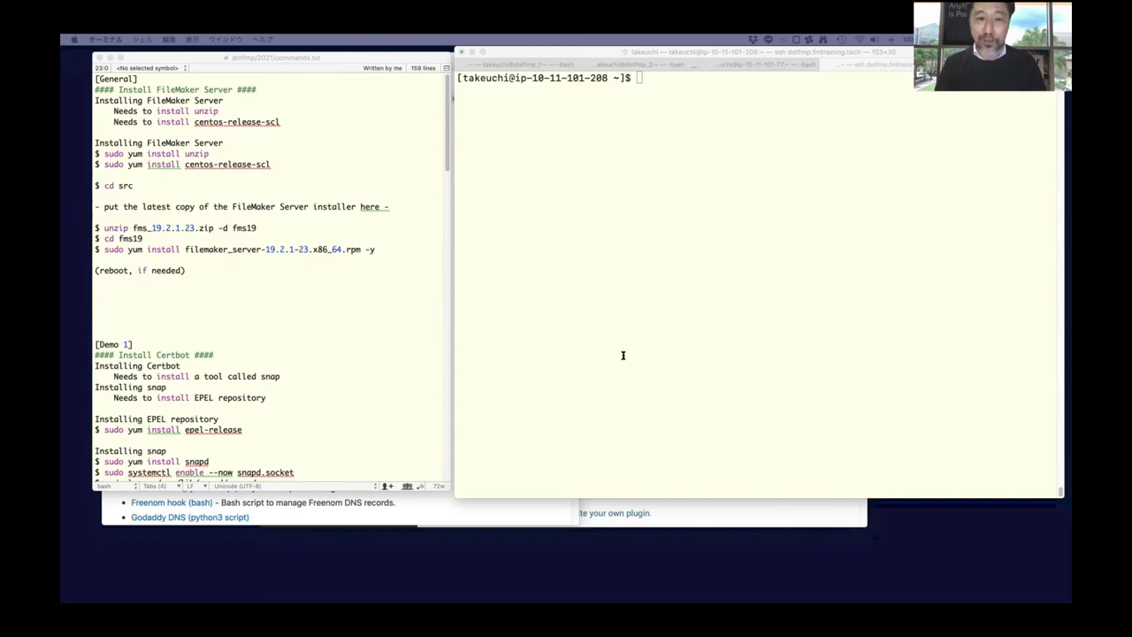
# Step: Install unzip and centos-release-scl via yum, then change into the src directory
pyautogui.write('ll')
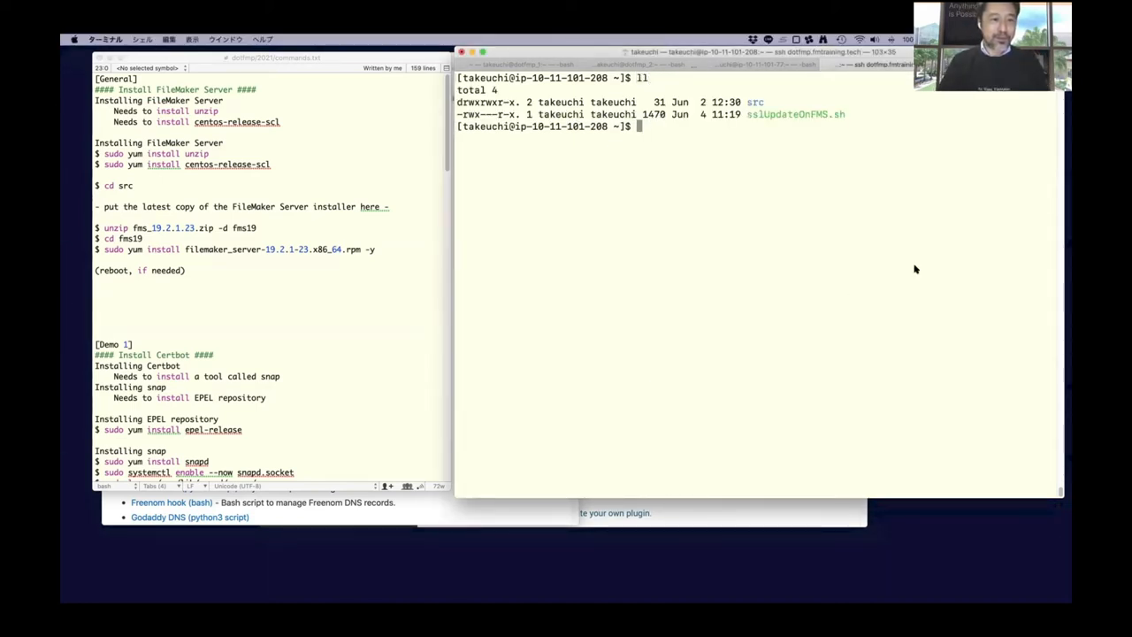
pyautogui.moveTo(793, 302)
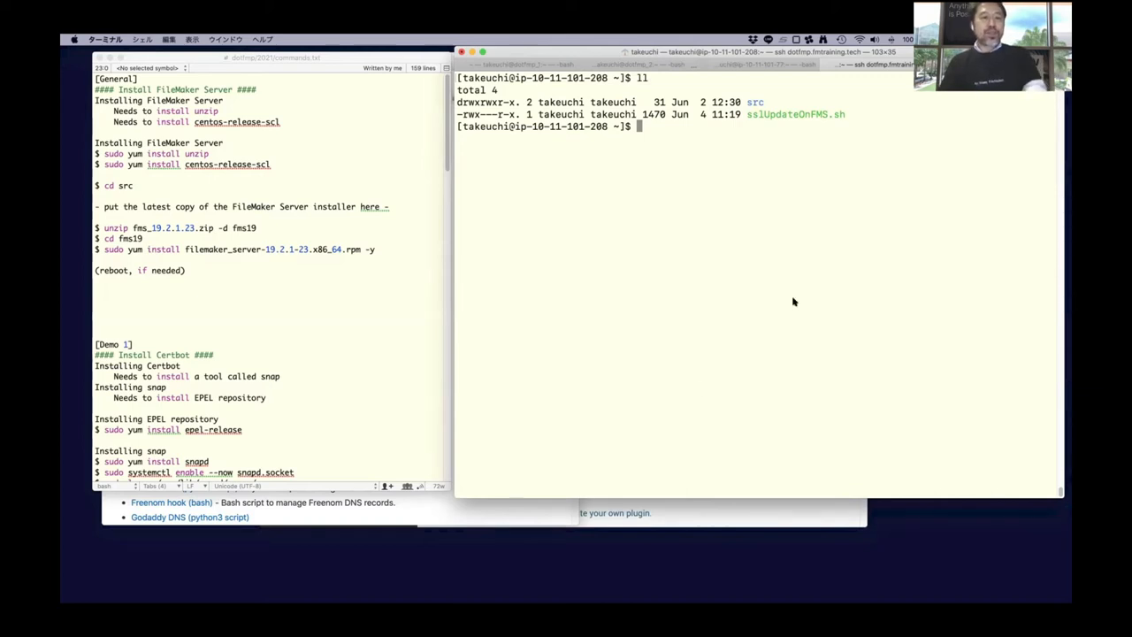
pyautogui.moveTo(666, 364)
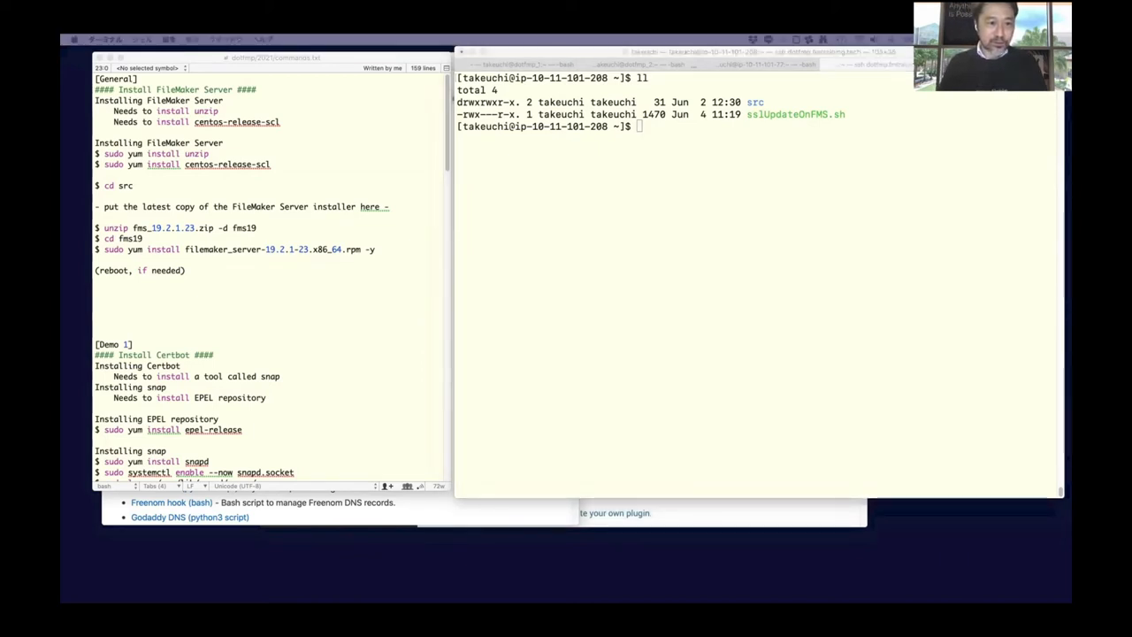
pyautogui.moveTo(547, 316)
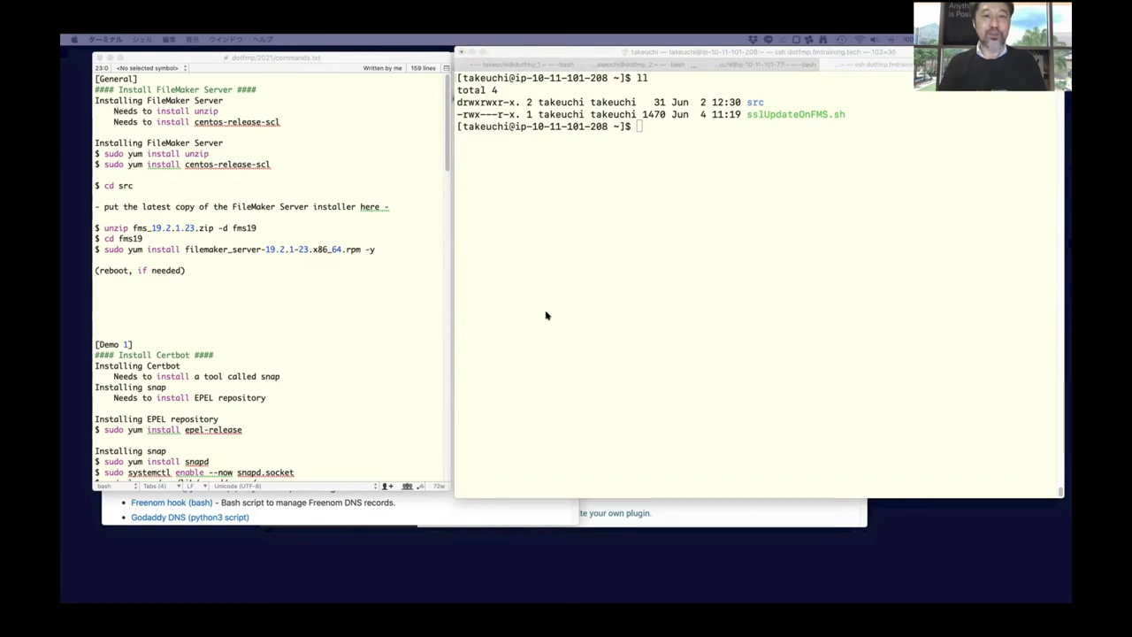
pyautogui.write('sudo yum install unzip -y')
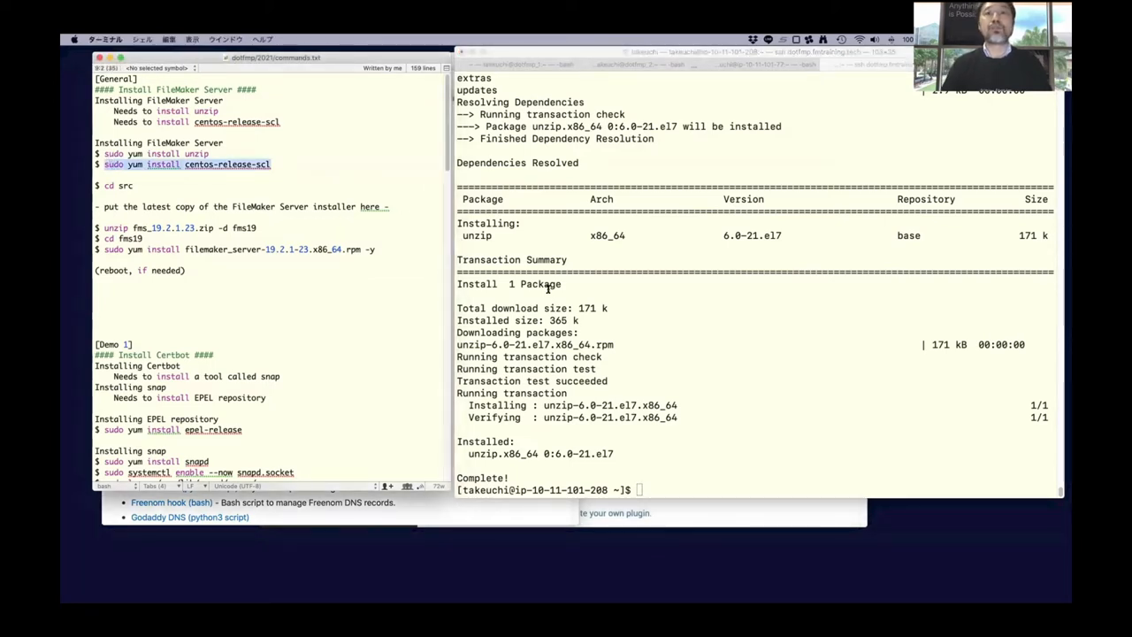
pyautogui.write('sudo yum install centos-release-scl -y')
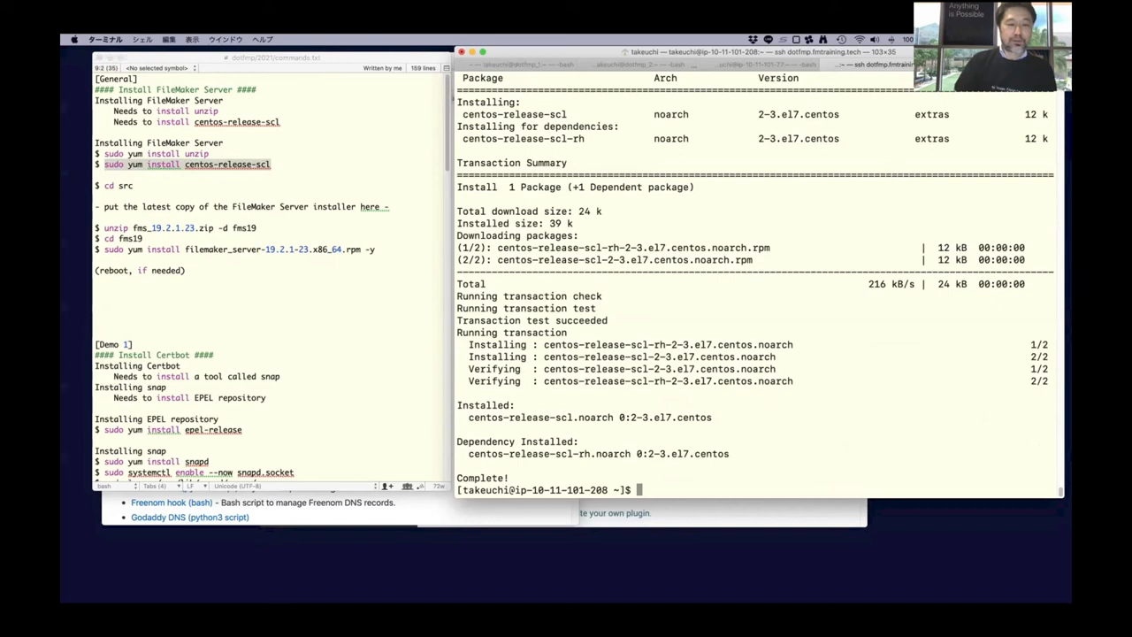
pyautogui.write('cd src')
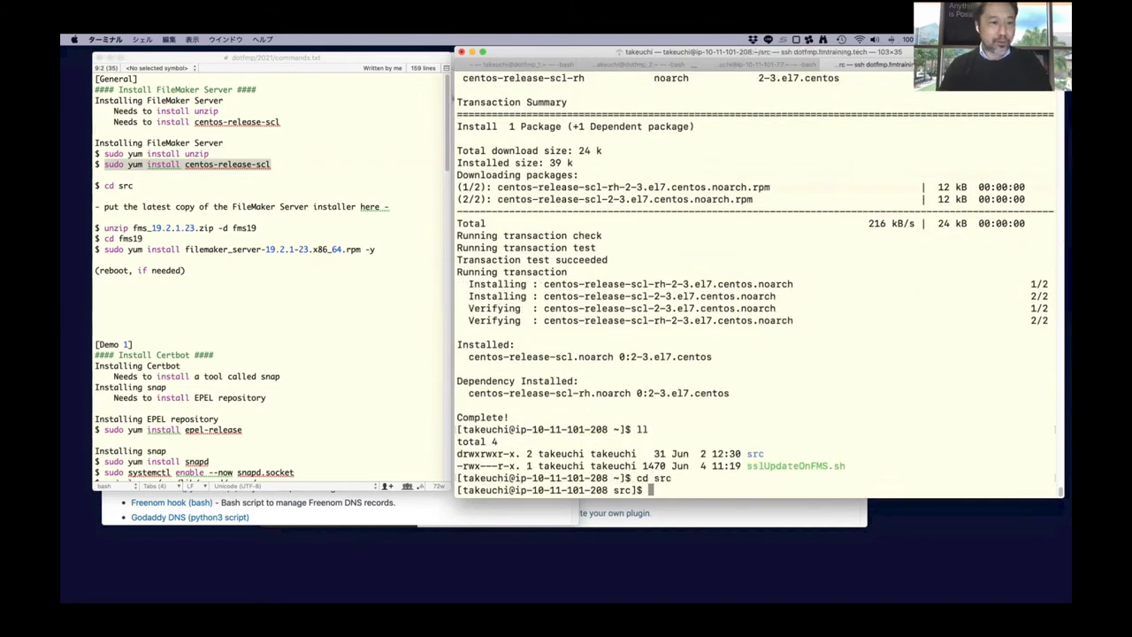
# Step: List the src folder with ls -lh, then unzip fms_19.2.1.23.zip into fms19
pyautogui.write('ls -lh')
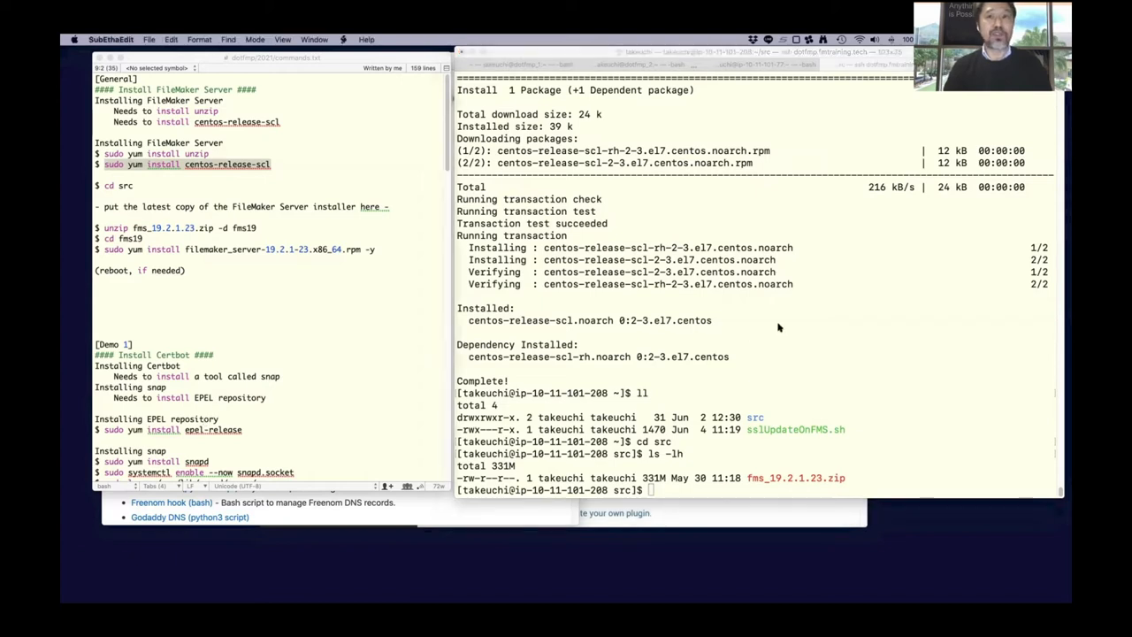
pyautogui.write('u')
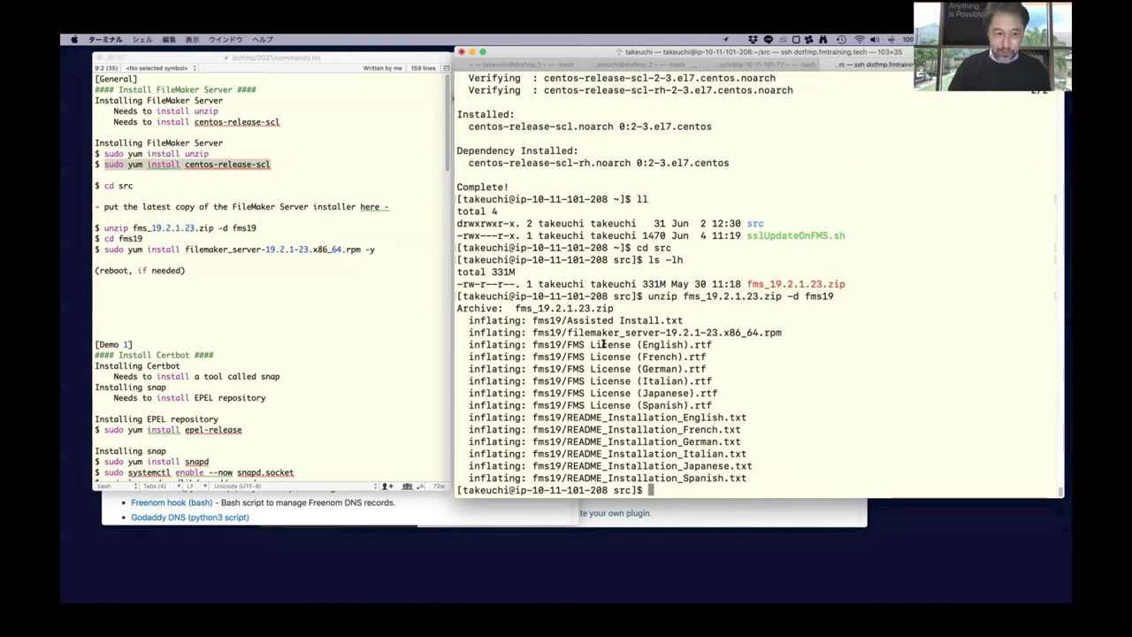
pyautogui.moveTo(1028, 310)
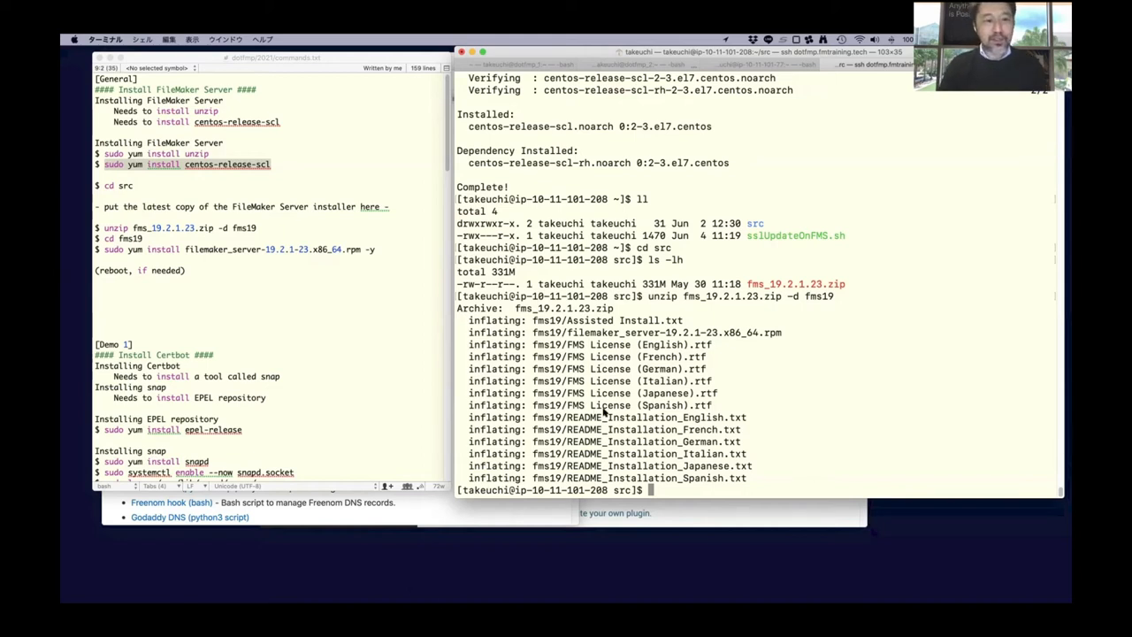
# Step: List src with ls, ls -F, ls -l and ls -lh, showing fms19 beside the 331M zip
pyautogui.write('ls')
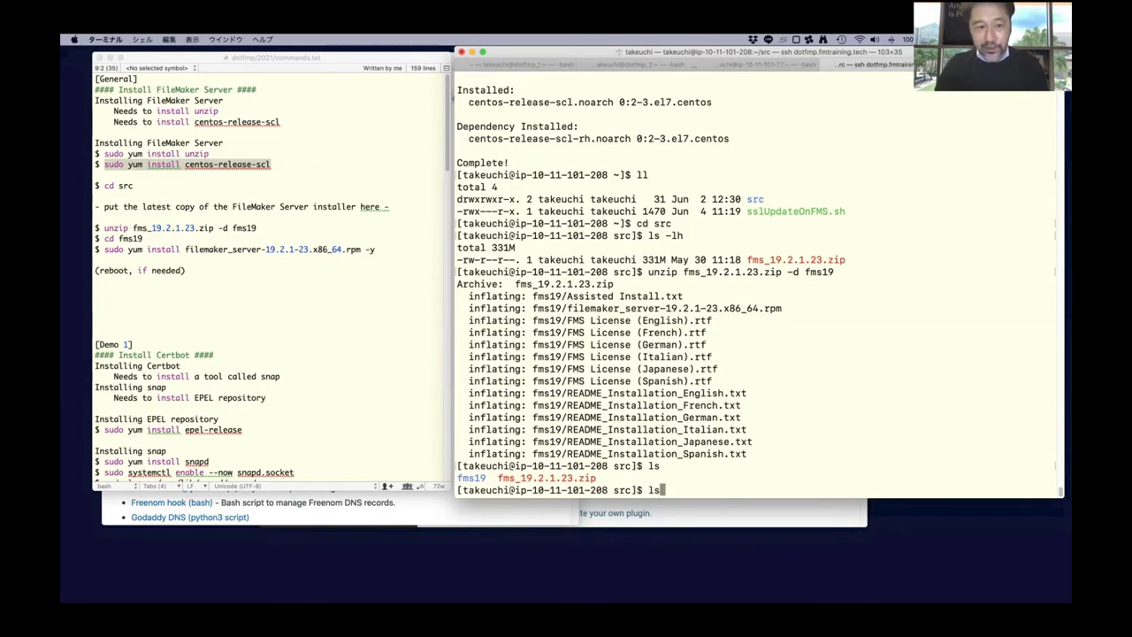
pyautogui.write('-F')
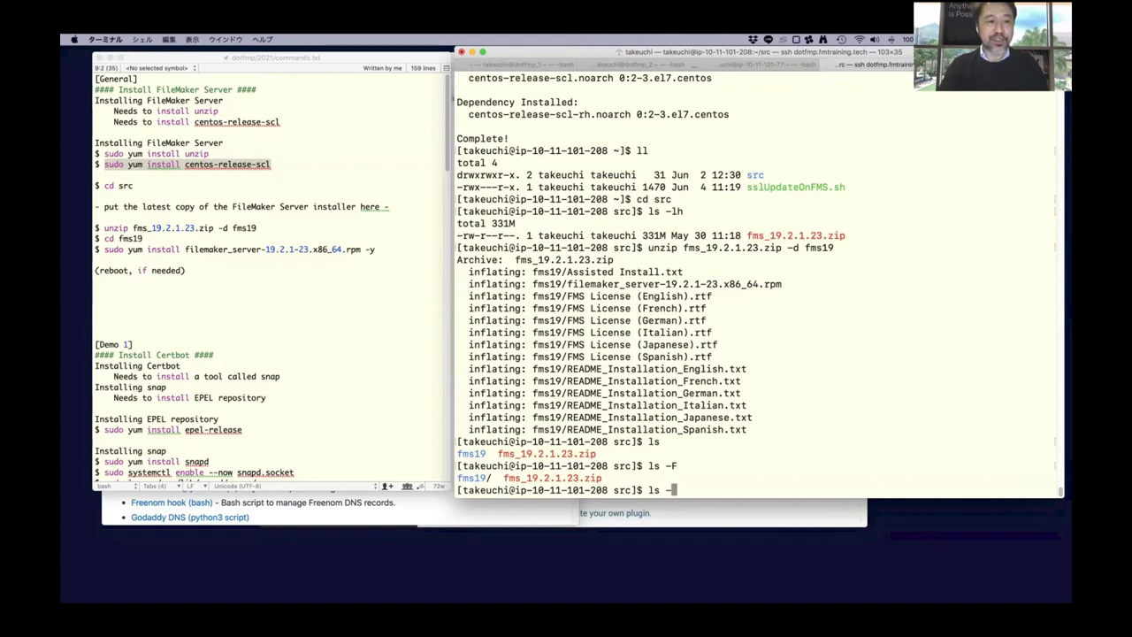
pyautogui.press('Return')
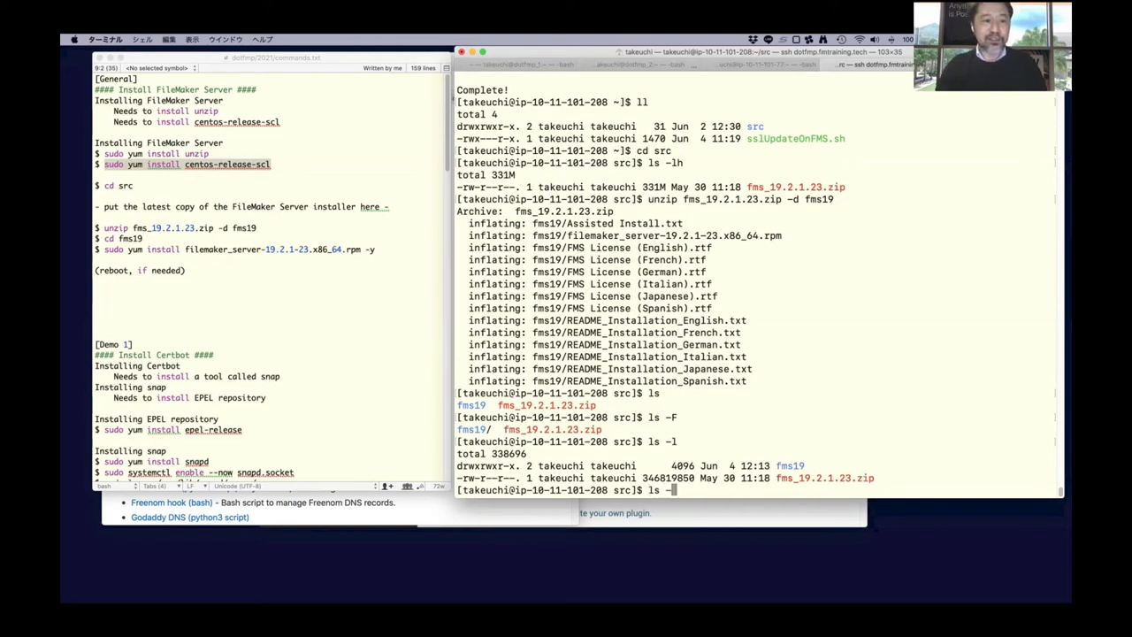
pyautogui.write('h')
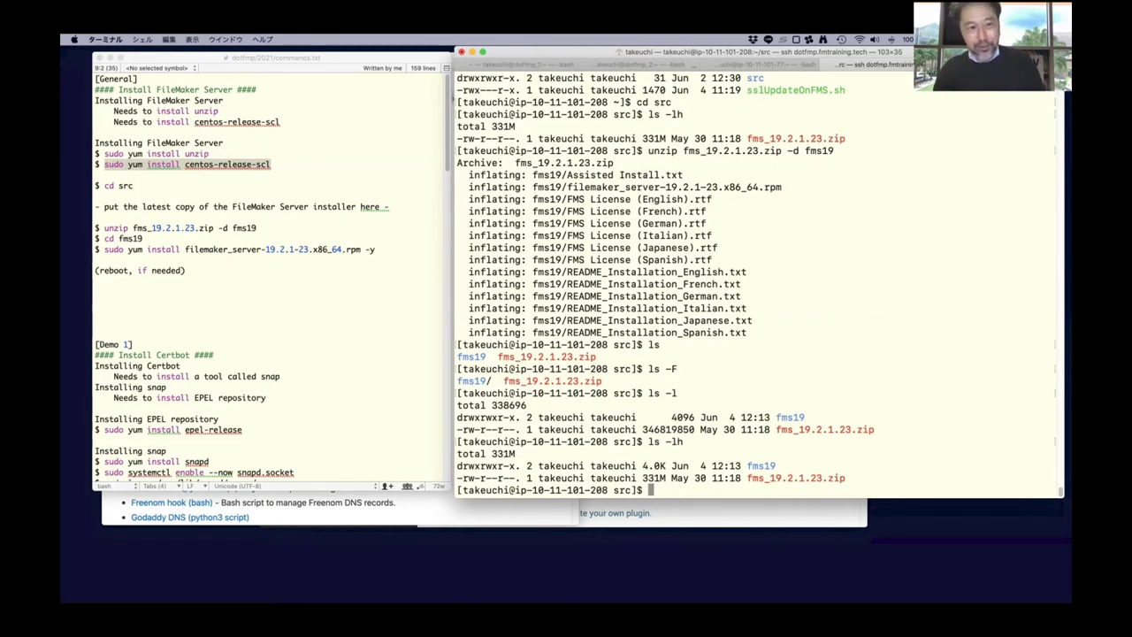
pyautogui.write('sl-')
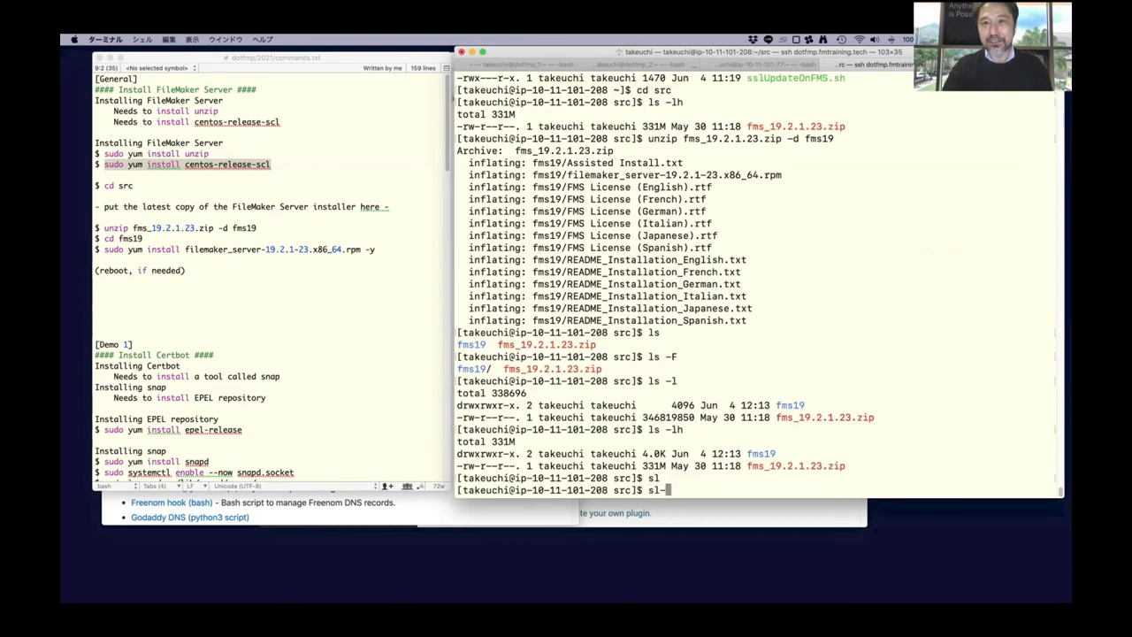
pyautogui.write('F')
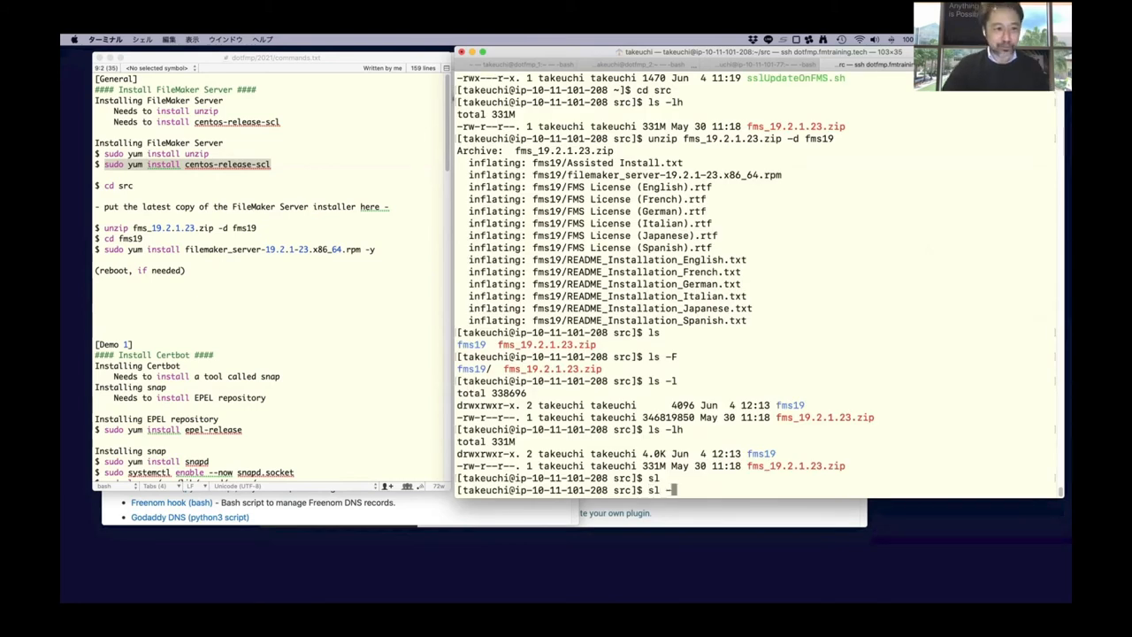
pyautogui.press('Return')
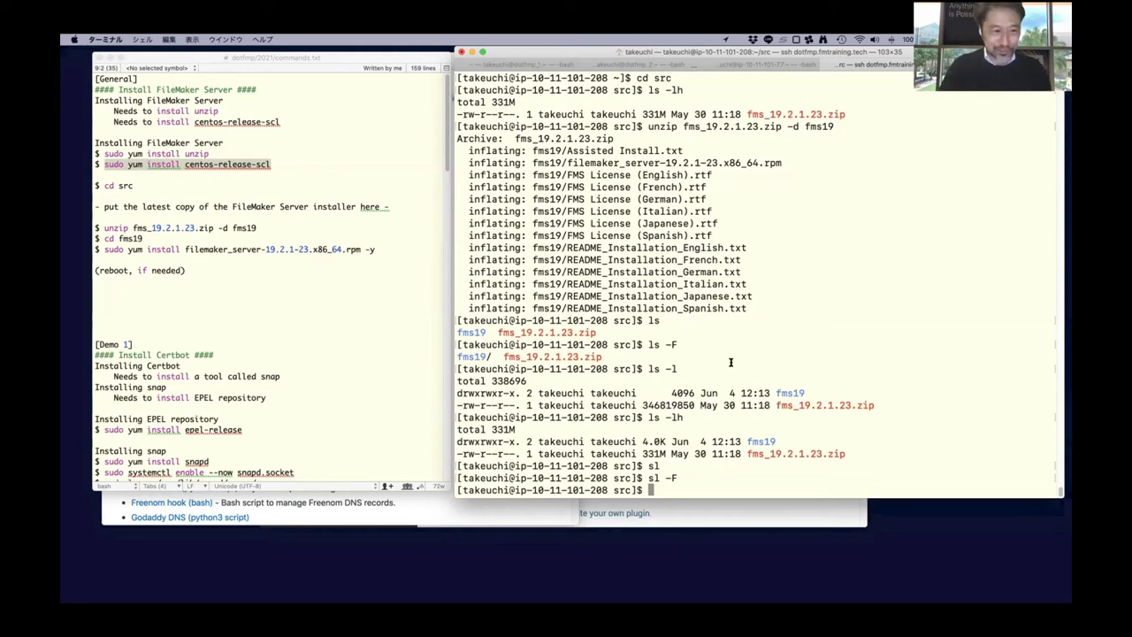
pyautogui.write('cd')
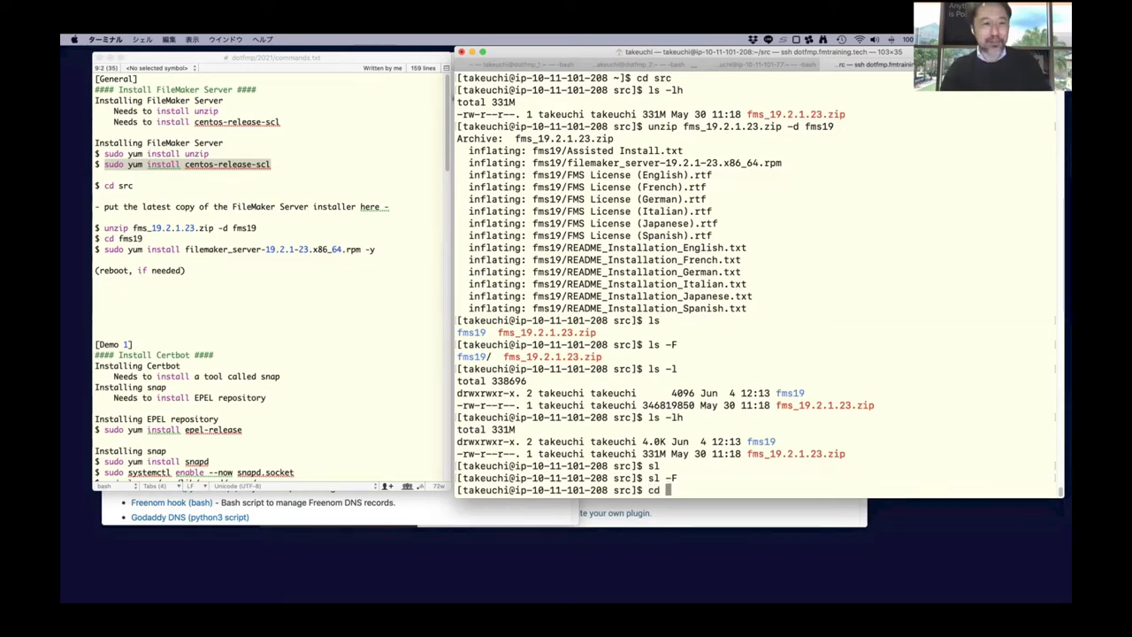
# Step: Enter fms19 and sudo yum install filemaker_server-19.2.1-23.x86_64.rpm -y up to the license prompt
pyautogui.write('fms19')
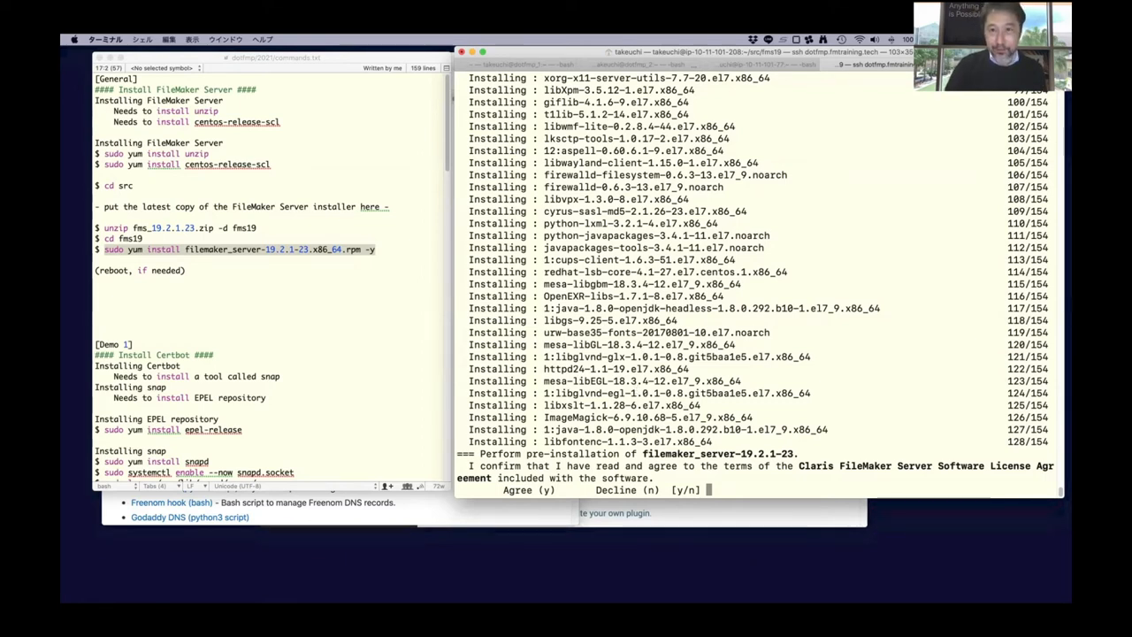
# Step: Accept the license with y and create the Admin Console account 'takeuchi' with password and PIN
pyautogui.write('y')
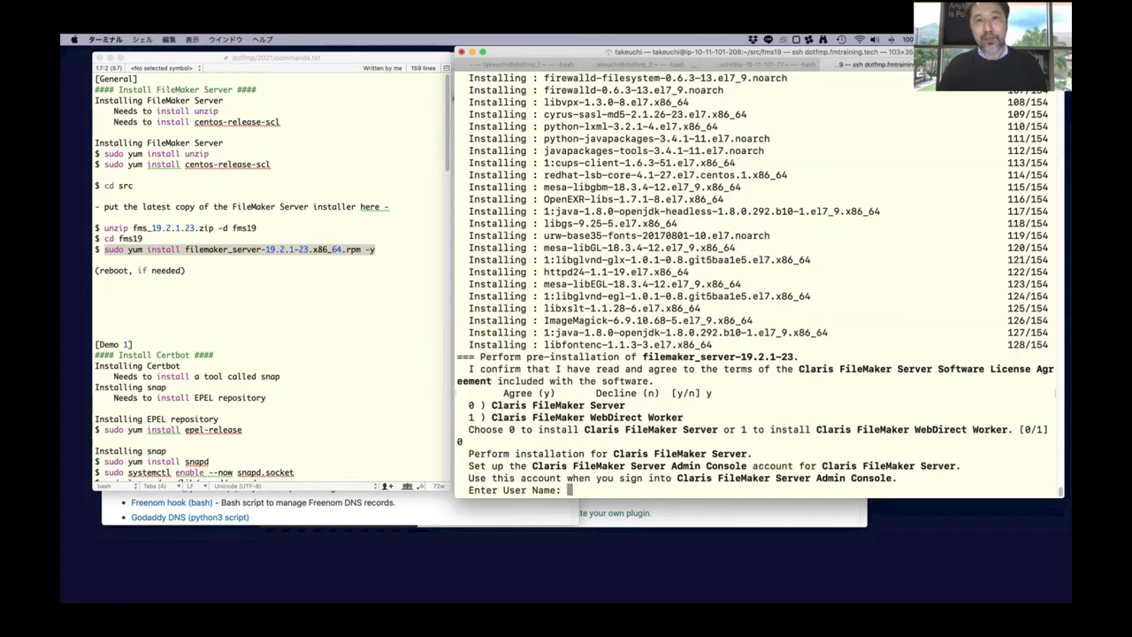
pyautogui.write('takeuchi')
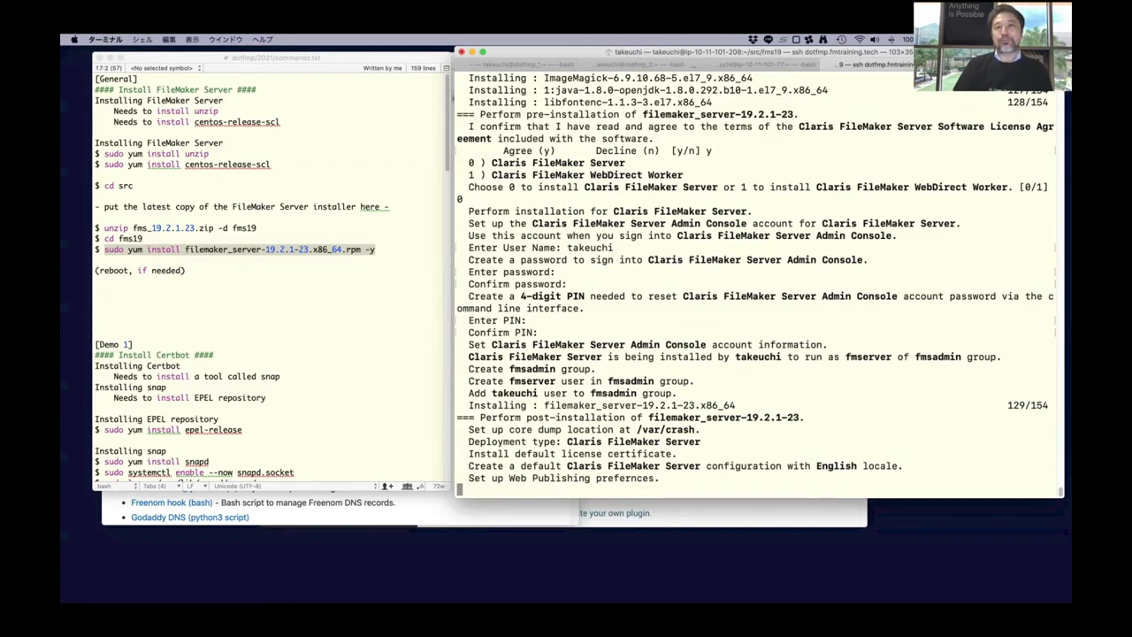
# Step: Scroll through the install output until it reports Complete! and advises a reboot
pyautogui.scroll(-3)
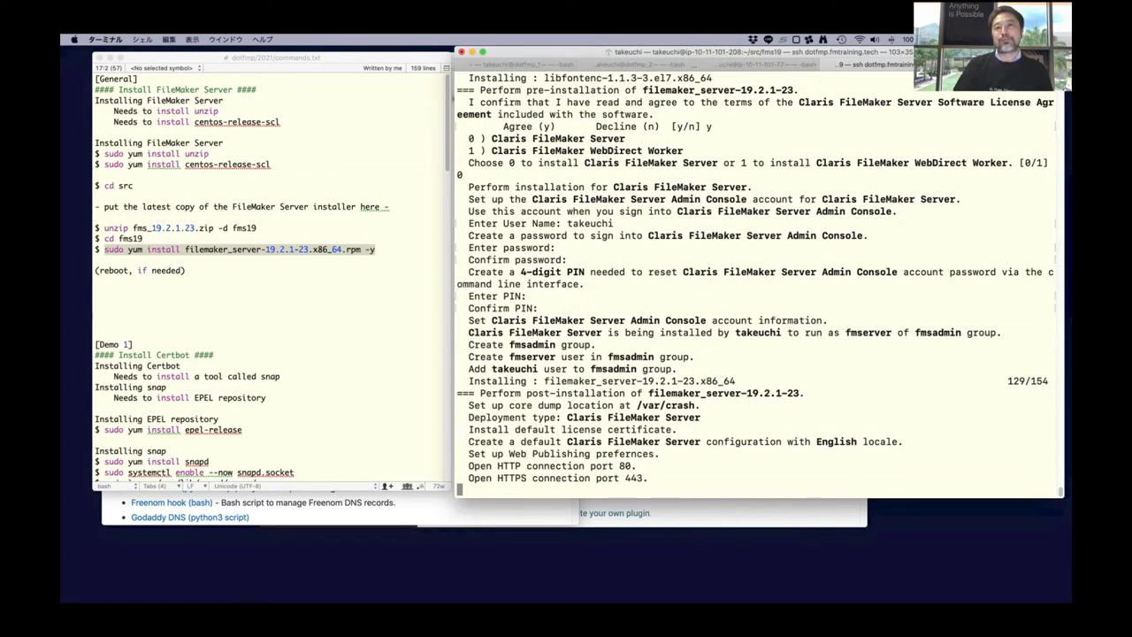
pyautogui.scroll(-3)
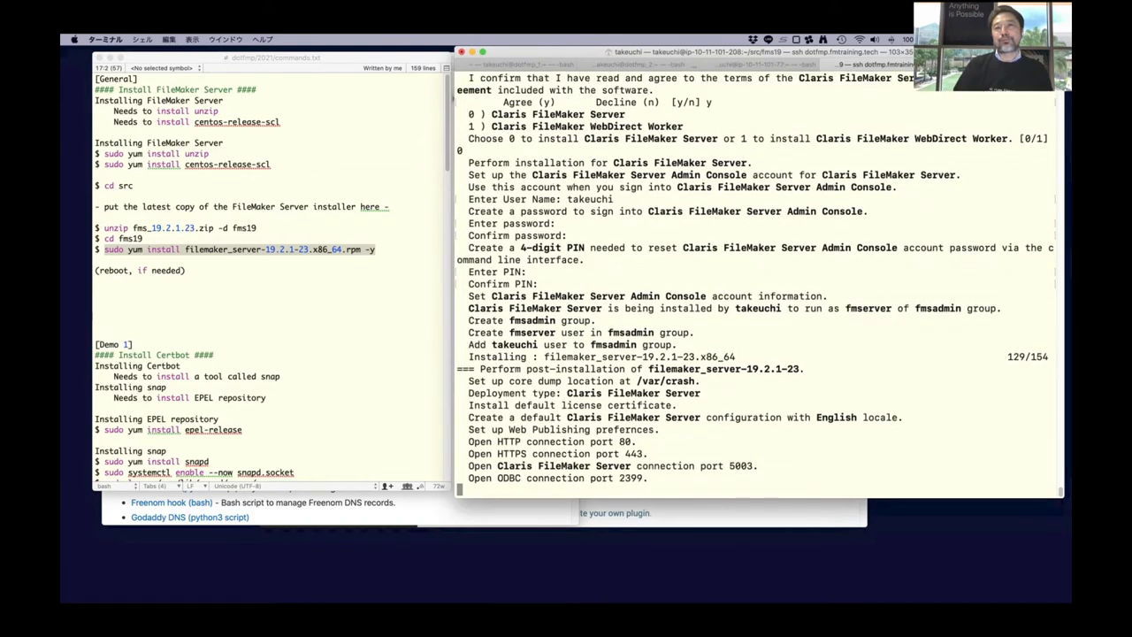
pyautogui.scroll(-3)
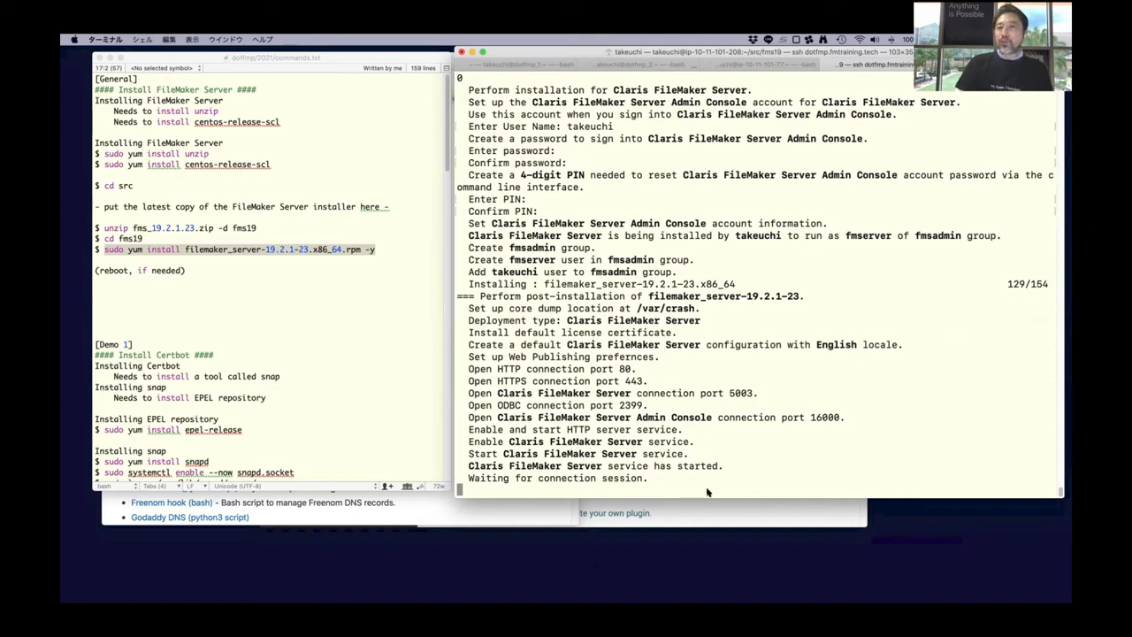
pyautogui.moveTo(787, 435)
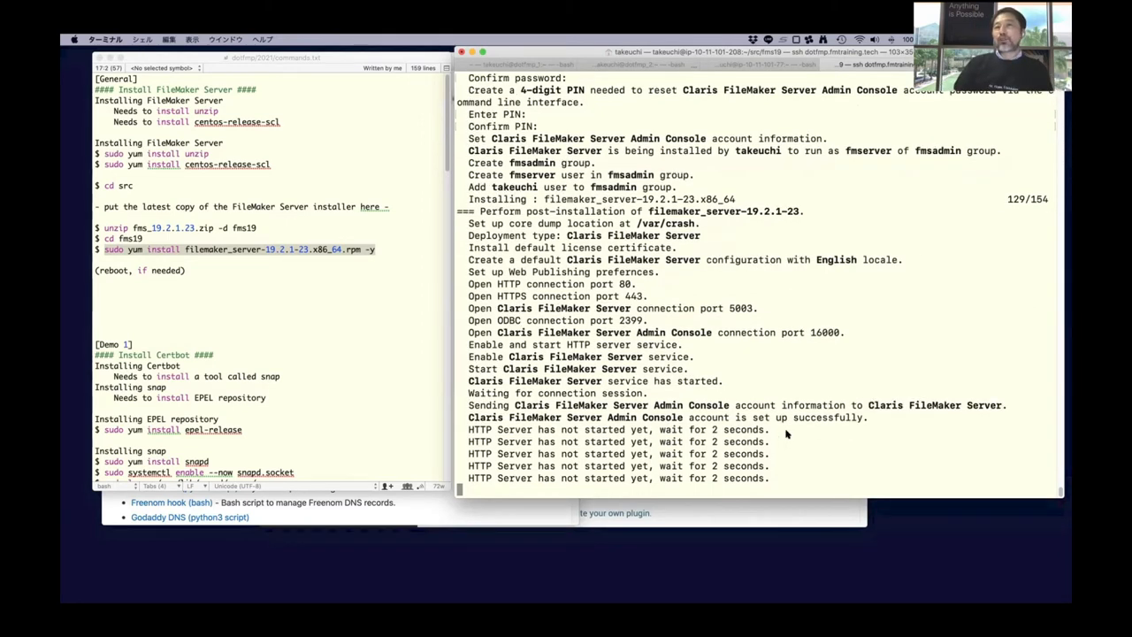
pyautogui.scroll(-3)
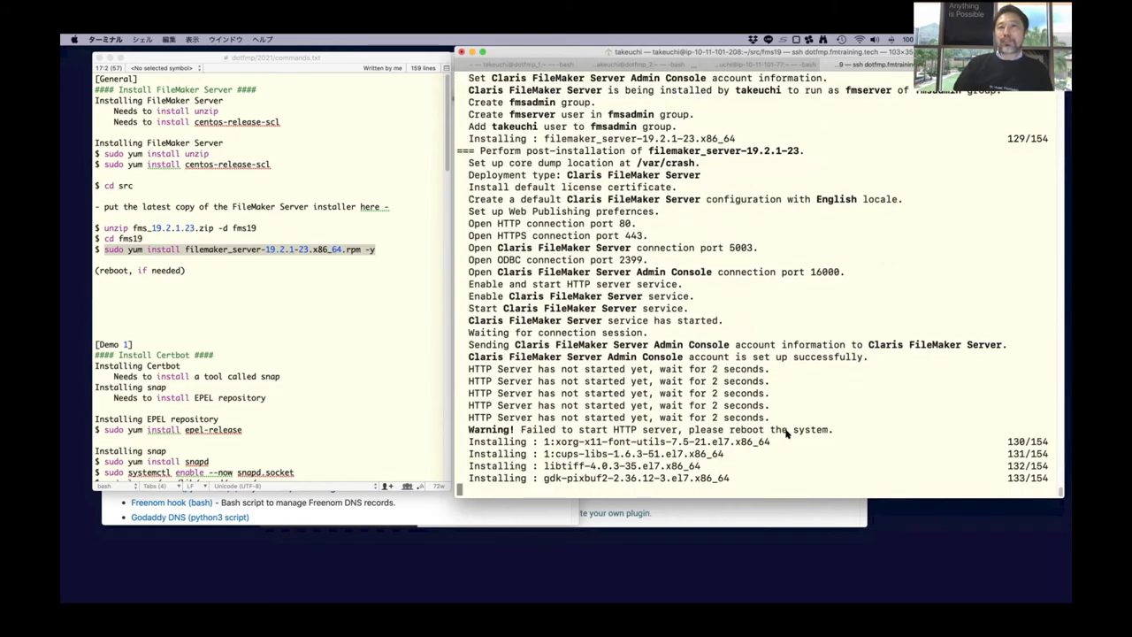
pyautogui.scroll(-3)
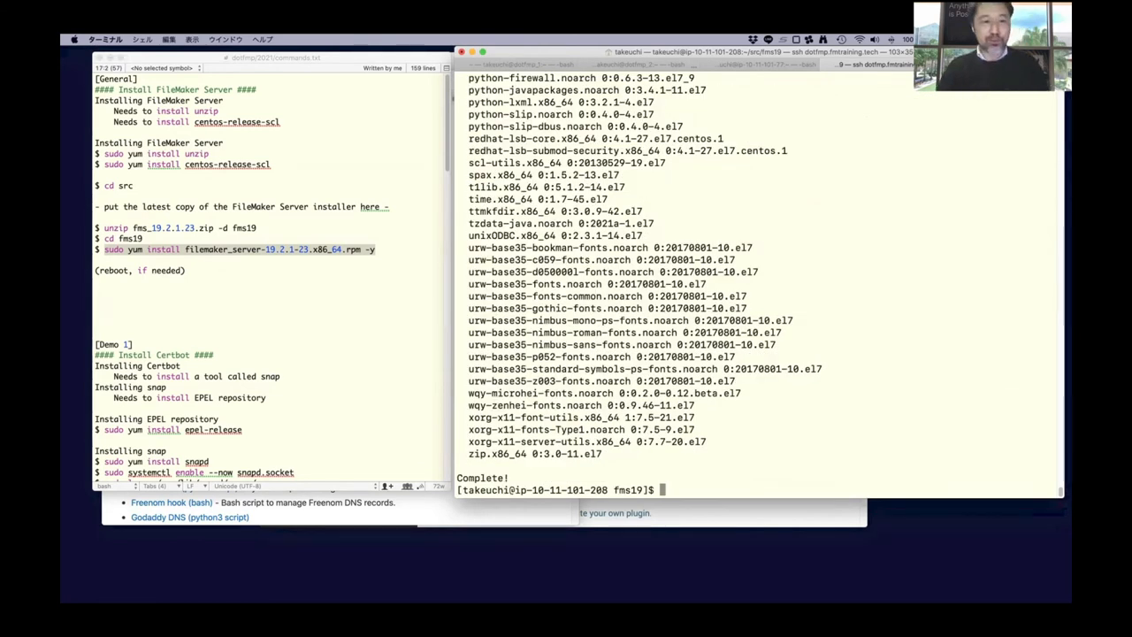
# Step: Reboot the server, ping dotfmp.fmtraining.tech until it replies, then ssh back in
pyautogui.write('sudo reboot')
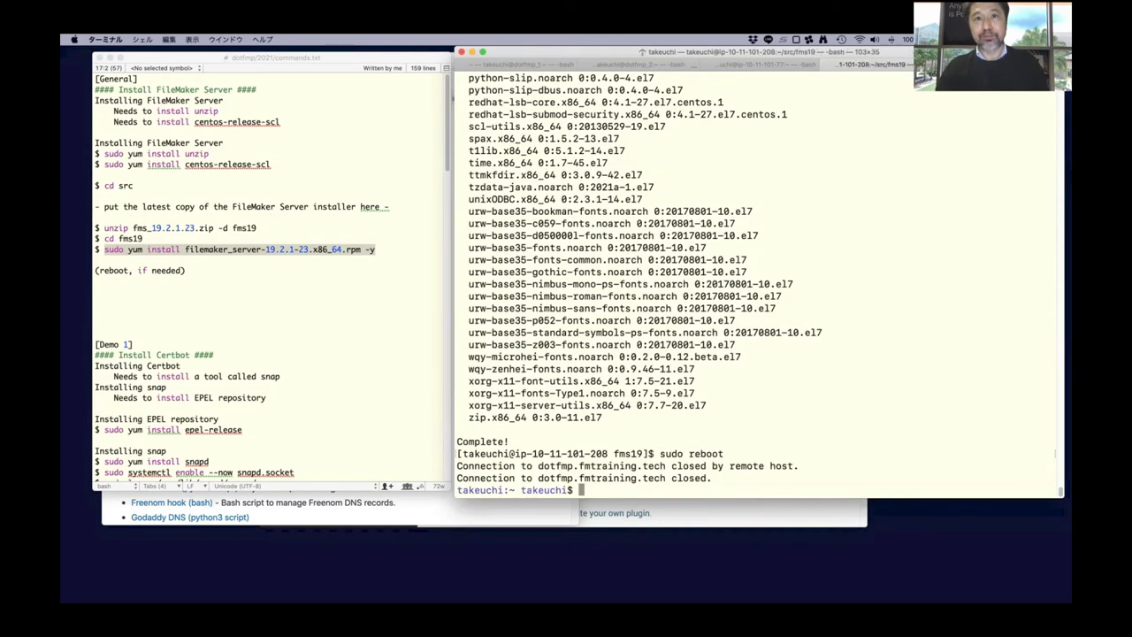
pyautogui.write('ping dotfmp.fmtraining.tech')
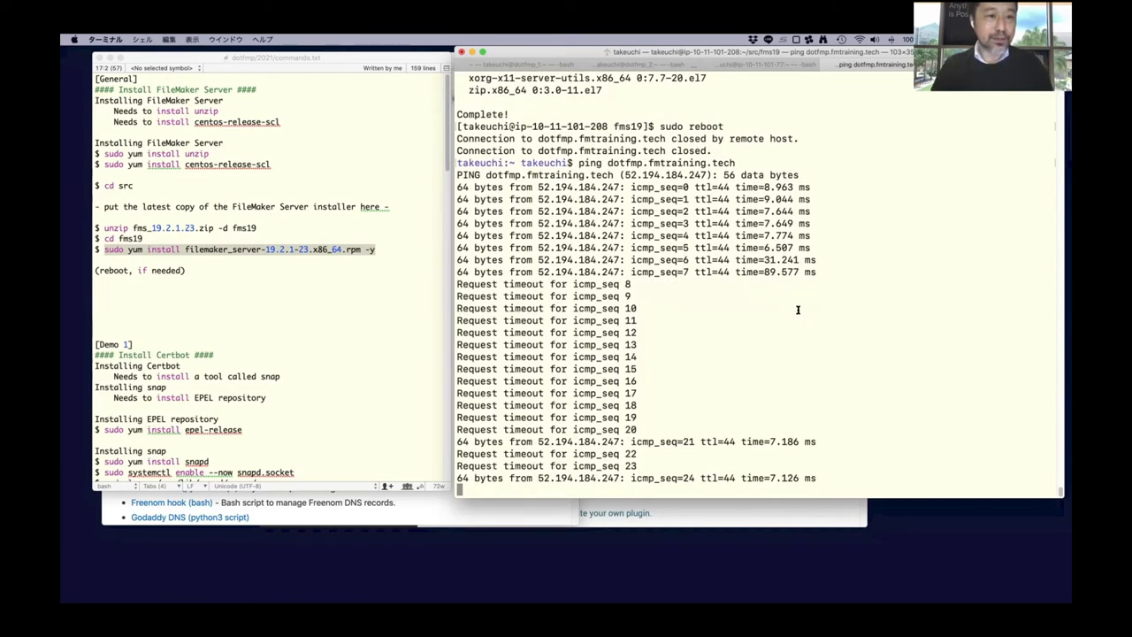
pyautogui.press('ctrl+c')
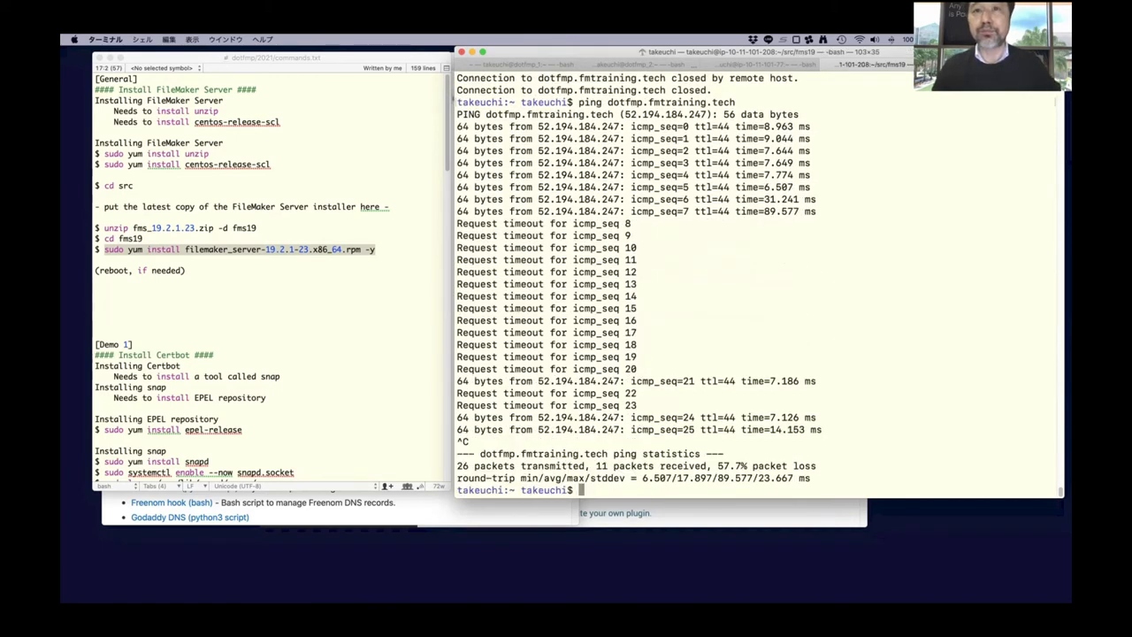
pyautogui.write('ssh dotfmp.fmtraining.tech')
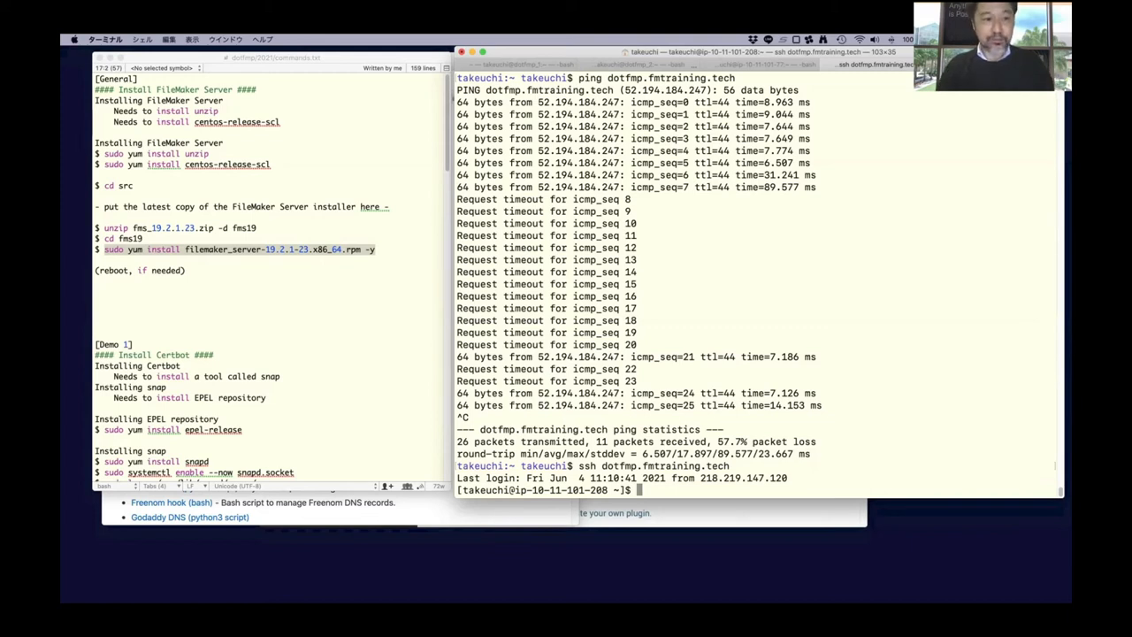
# Step: Run fmsadmin list files with admin credentials, showing FMServer_Sample.fmp12 hosted
pyautogui.write('fmsadmin list files')
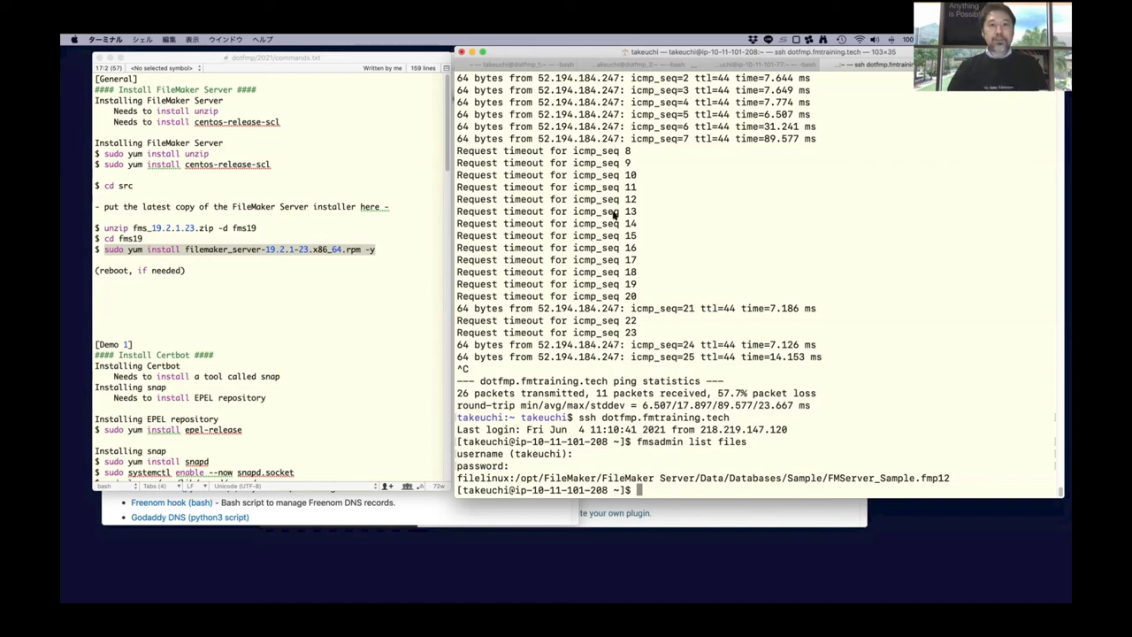
pyautogui.moveTo(575, 228)
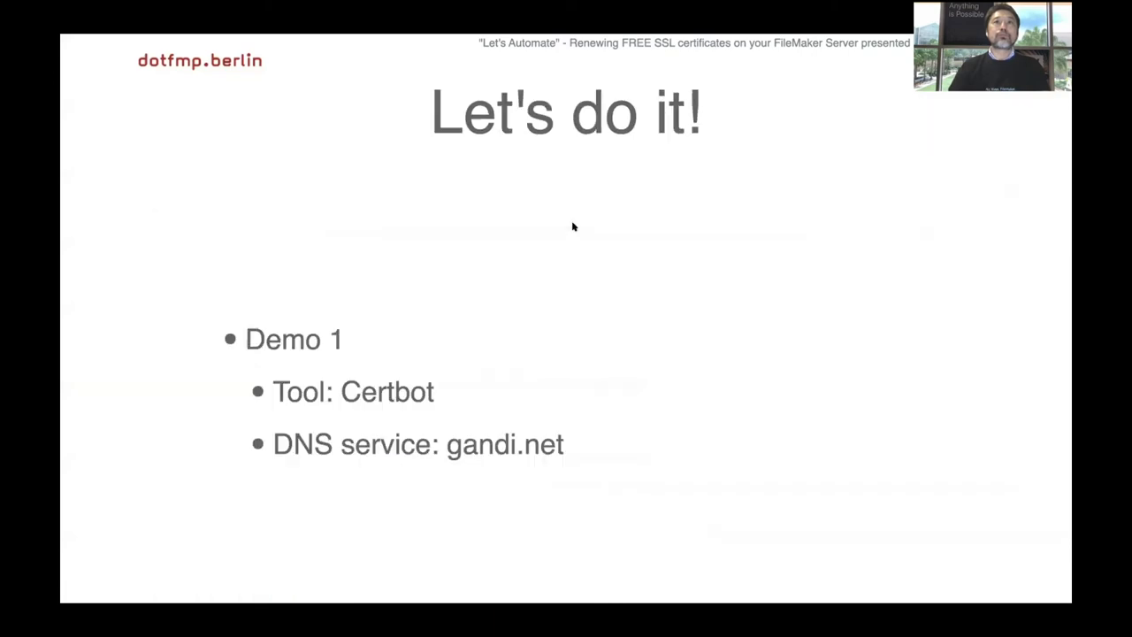
pyautogui.moveTo(629, 259)
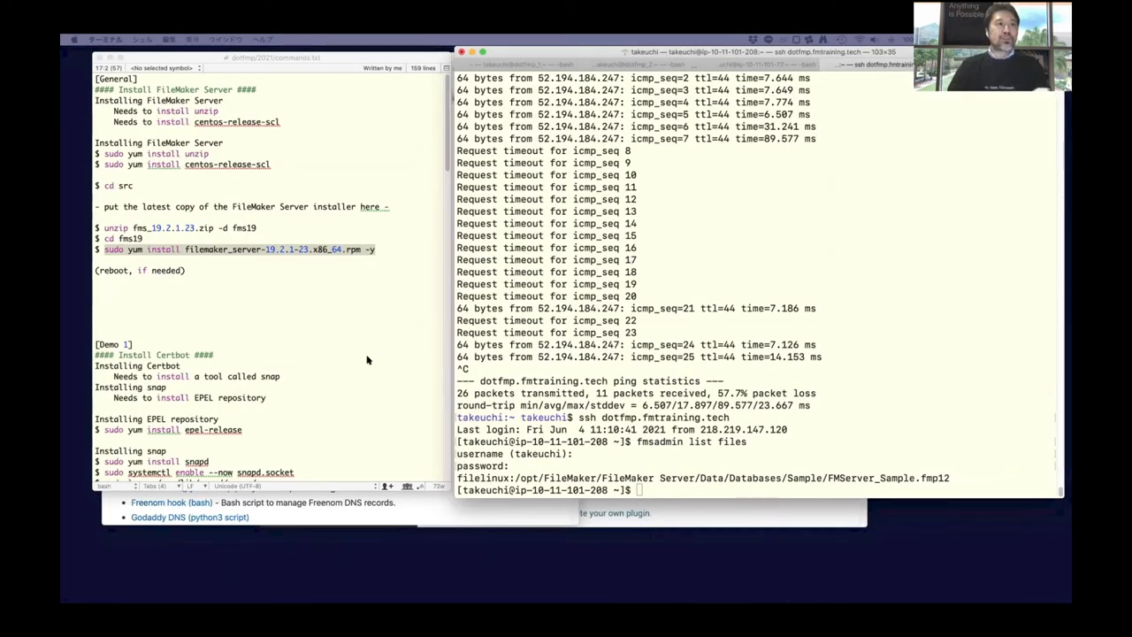
# Step: Scroll the notes to Demo 1 and run sudo yum install epel-release
pyautogui.scroll(-3)
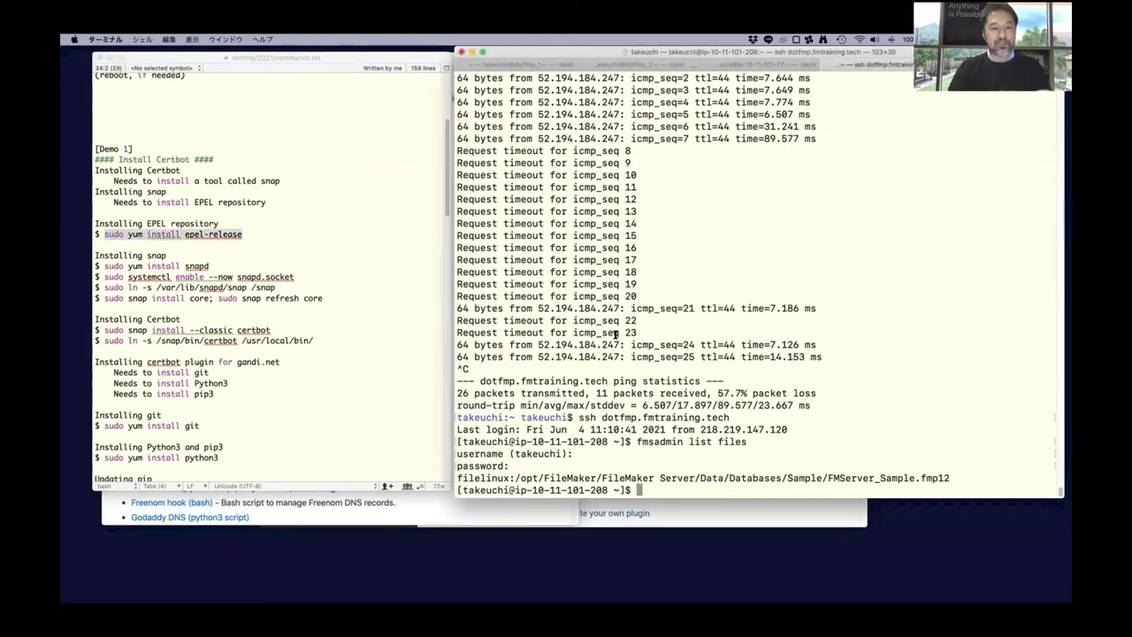
pyautogui.write('sudo yum install epel-release')
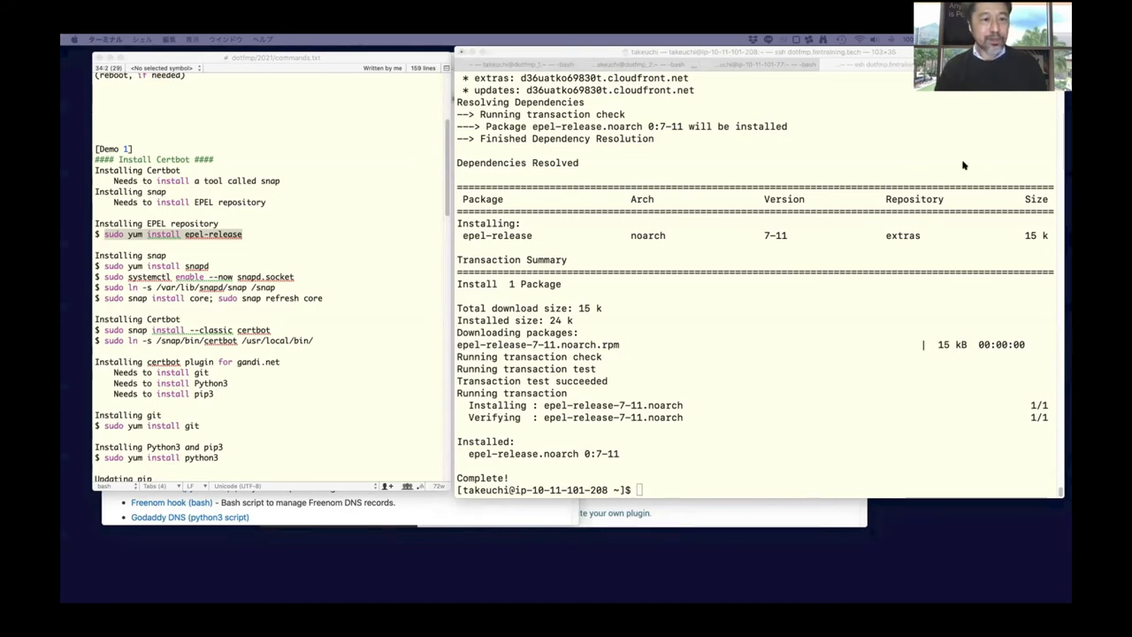
# Step: Run sudo yum install snapd -y and follow the output until Complete!
pyautogui.write('sudo yum install snapd -y')
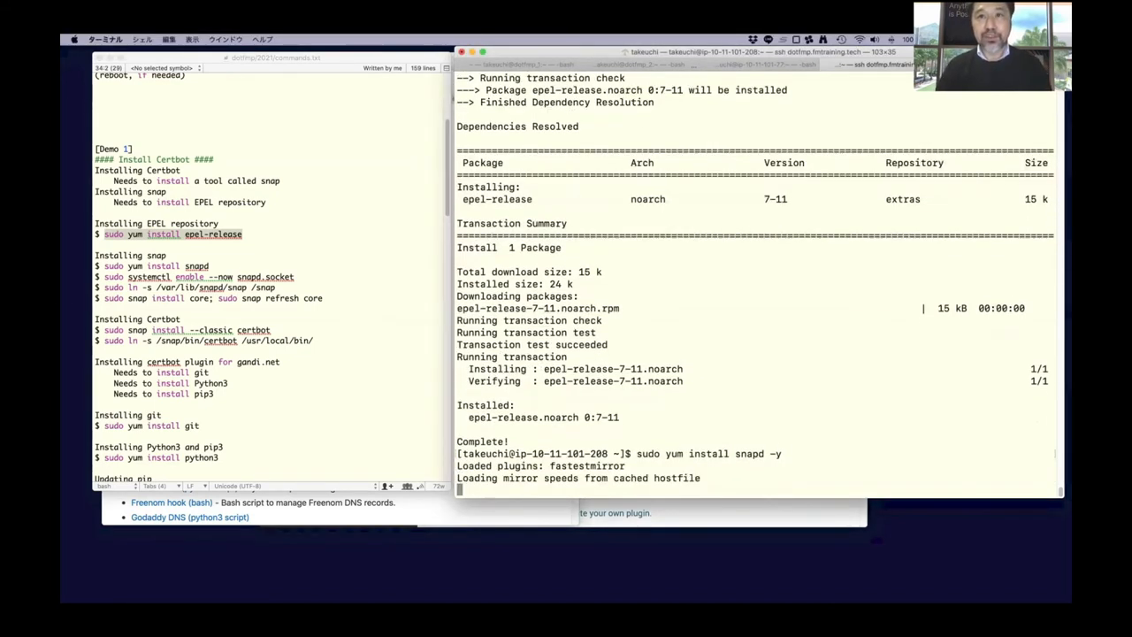
pyautogui.scroll(-3)
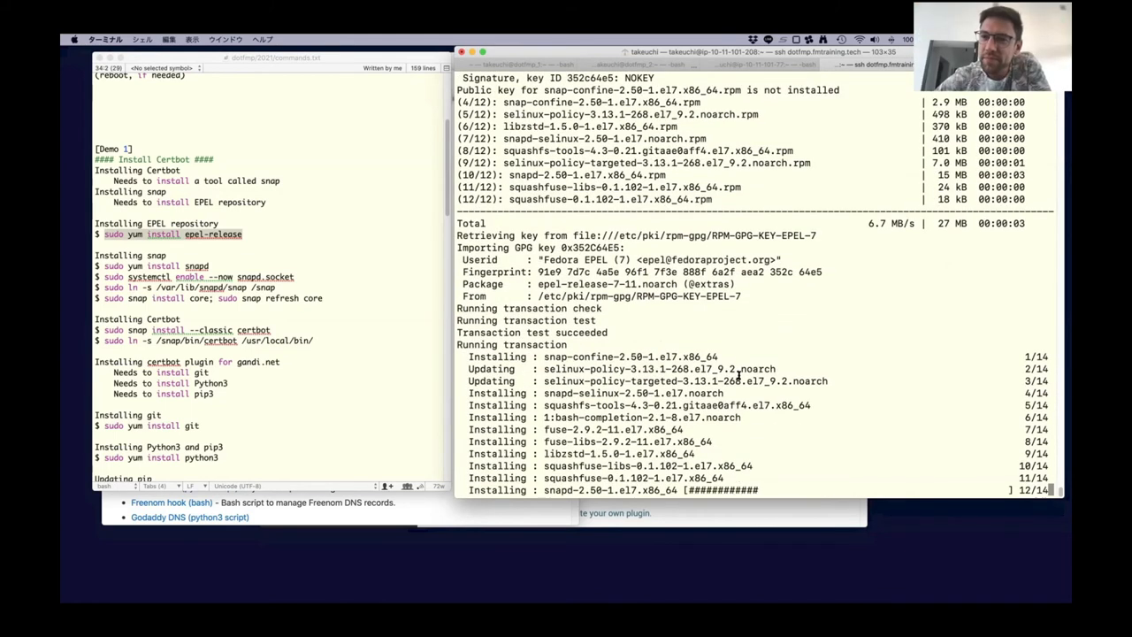
pyautogui.scroll(-3)
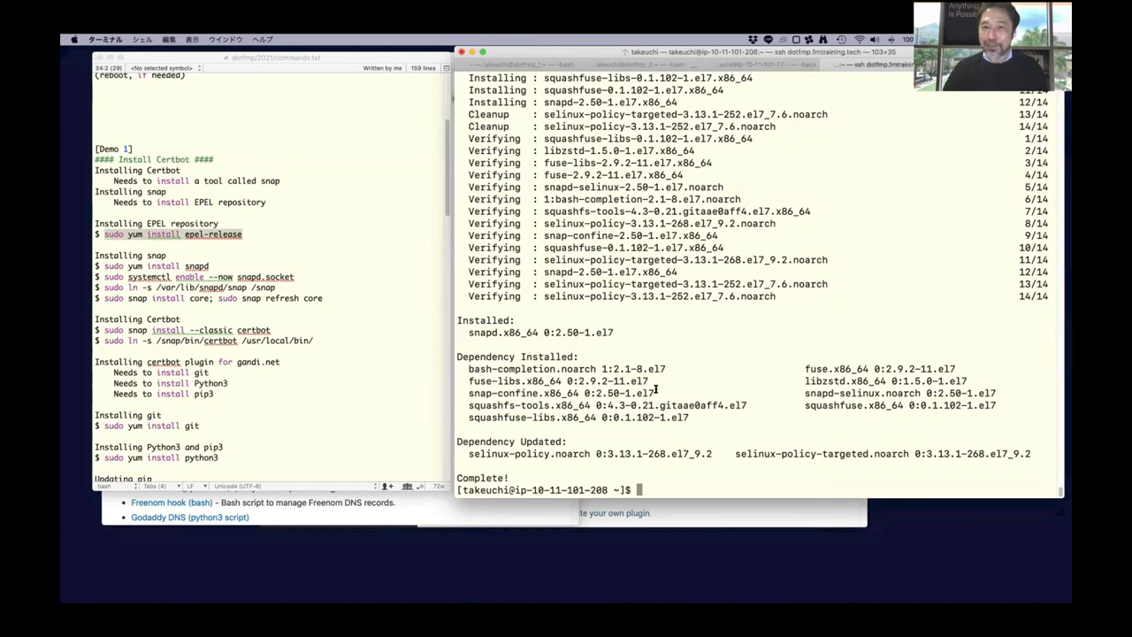
# Step: Enable snapd.socket with systemctl and link /var/lib/snapd/snap to /snap
pyautogui.write('sudo systemctl enable --now snapd.socket')
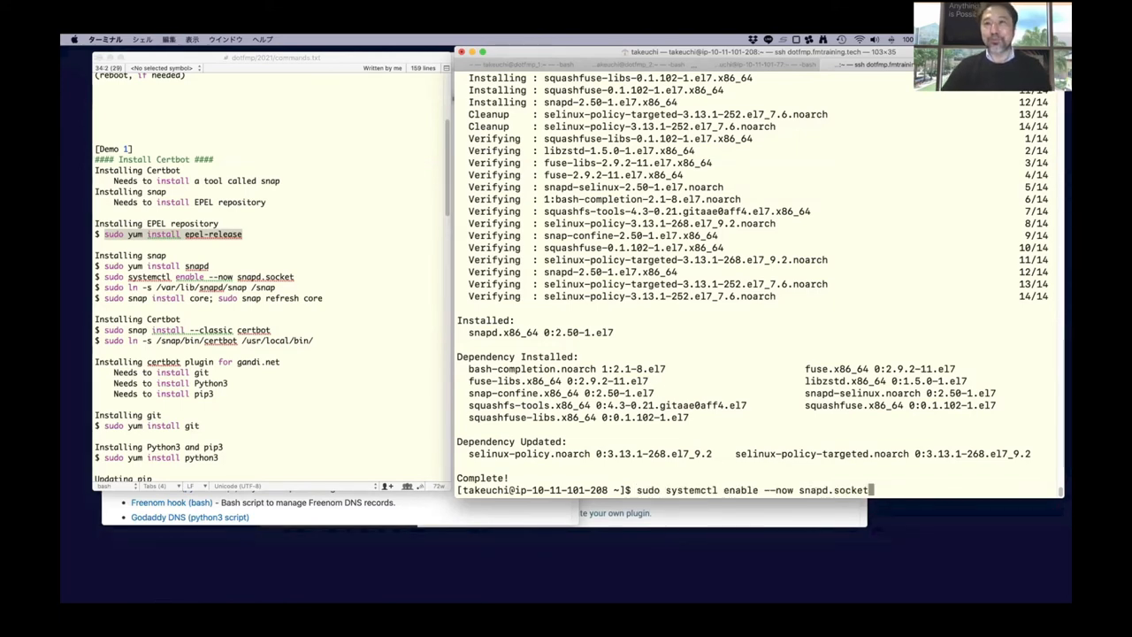
pyautogui.press('Return')
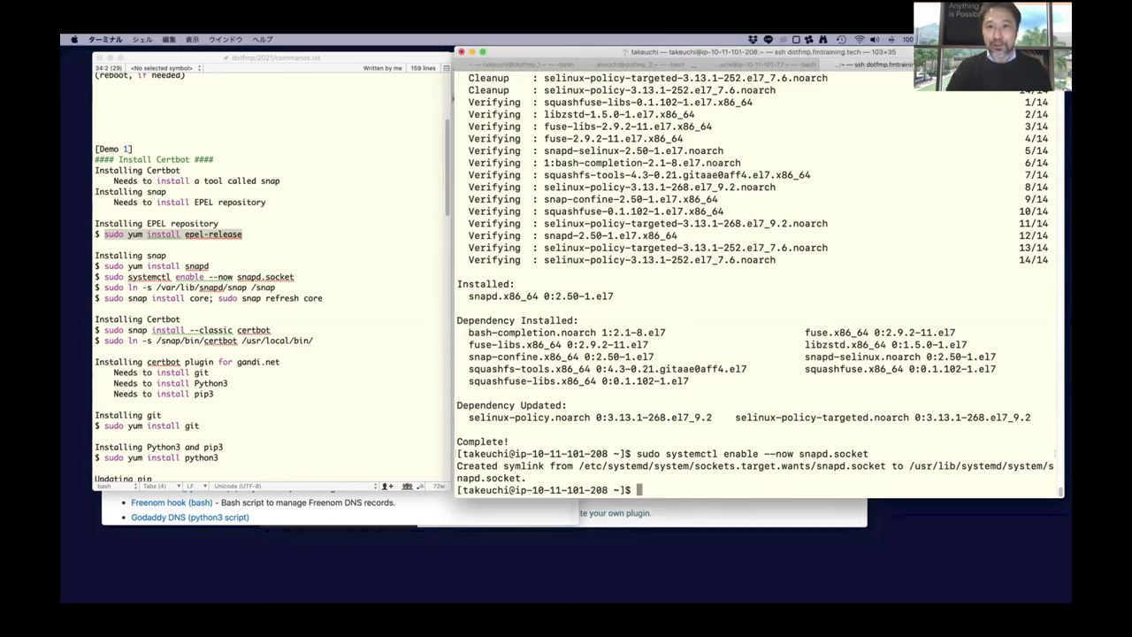
pyautogui.write('sudo ln -s /var/lib/snapd/snap /snap')
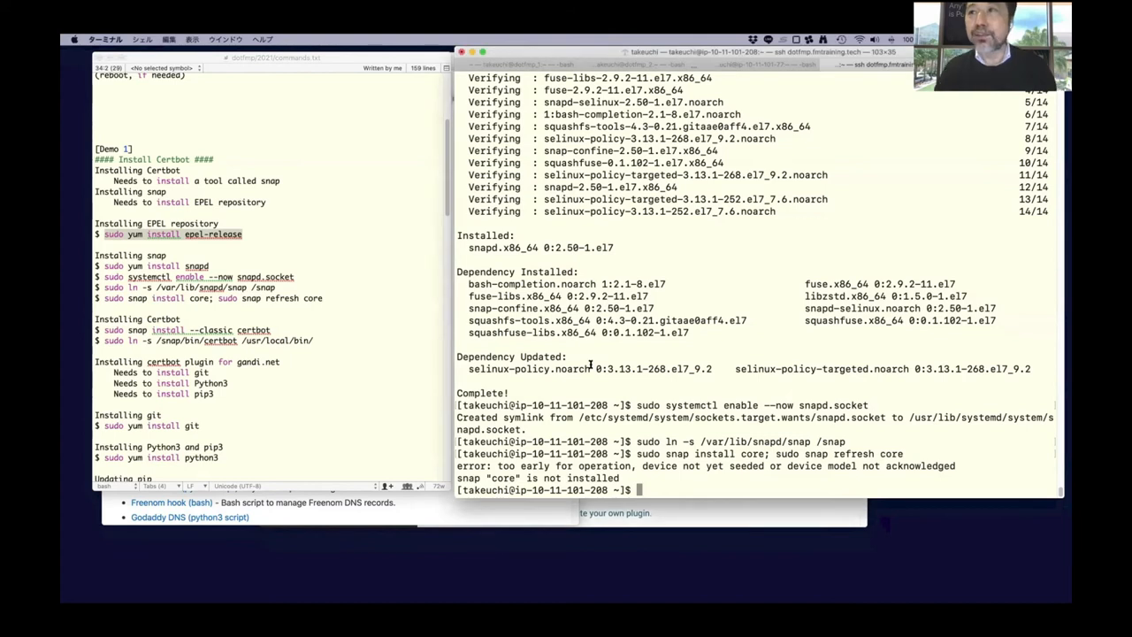
# Step: Install certbot via snap, then install git 1.8.3.1 with its perl dependencies
pyautogui.write('sudo snap install --classic certbot')
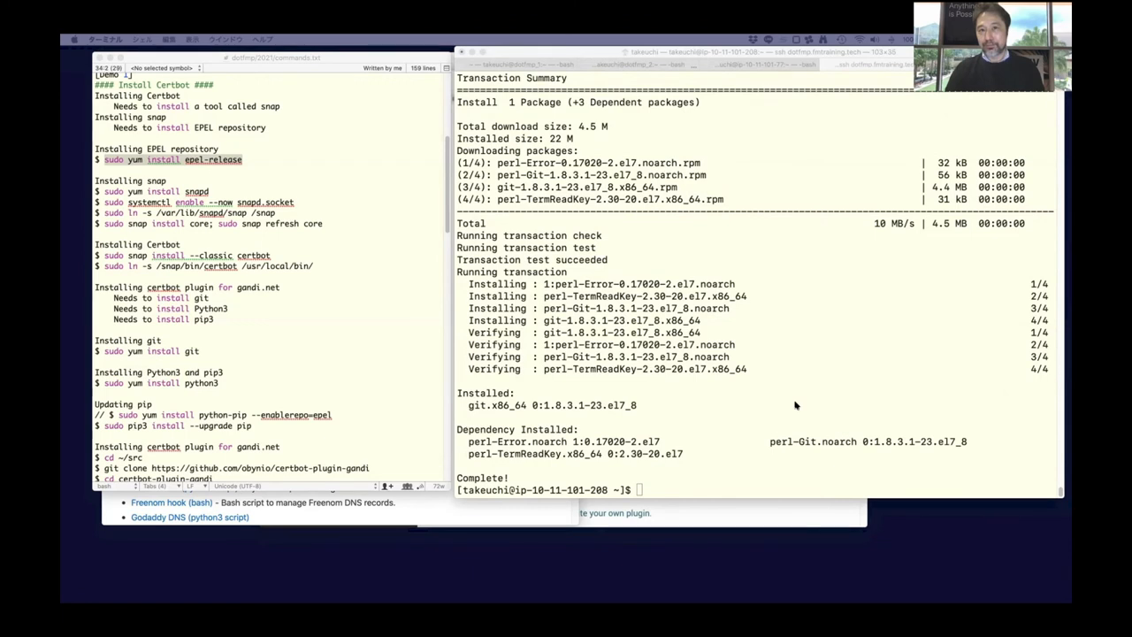
# Step: Install Python 3.6.8 with yum, upgrade pip to 21.1.2, and return to src
pyautogui.write('sudo yum install python3 -y')
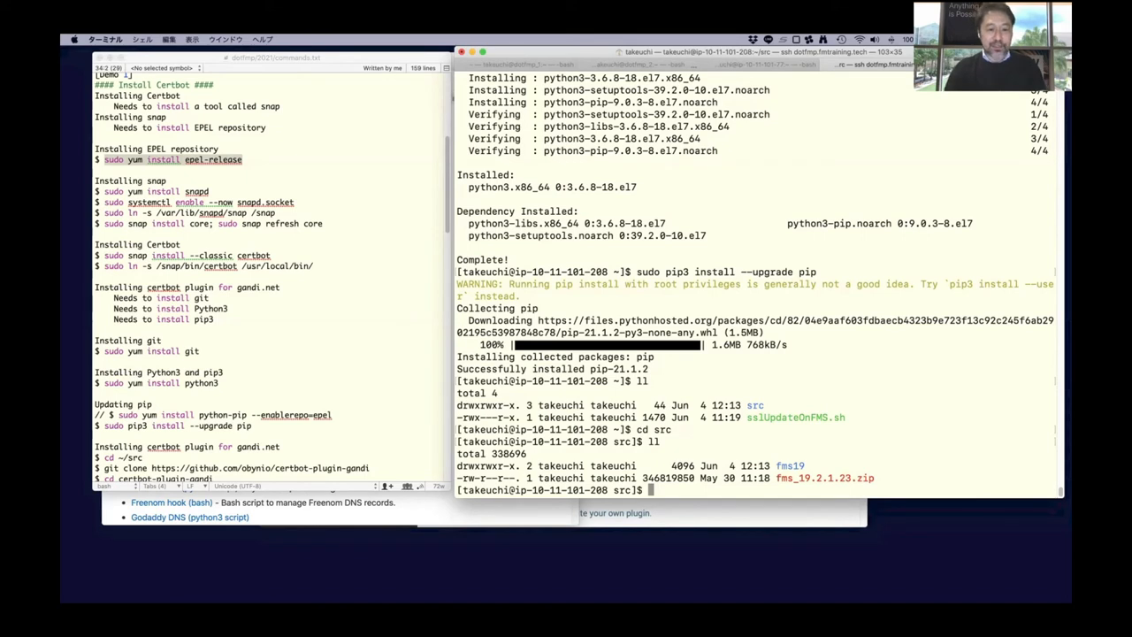
# Step: Clone obynio/certbot-plugin-gandi into src, enter its folder, and list its setup.py, README and LICENSE
pyautogui.write('git clone https://github.com/obynio/certbot-plugin-gandi')
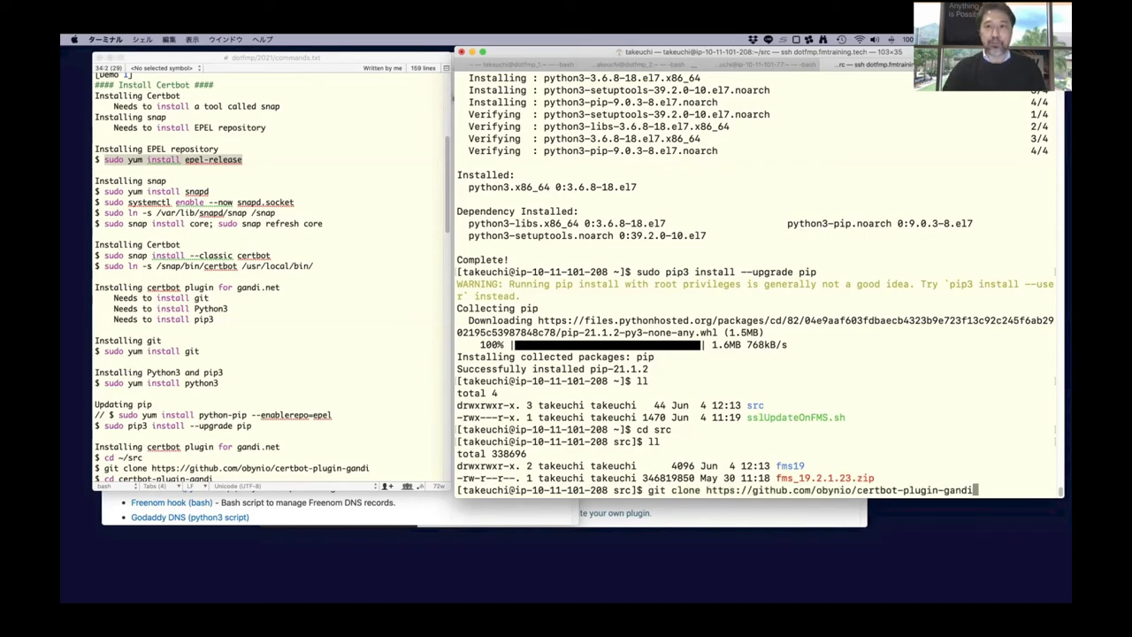
pyautogui.press('Return')
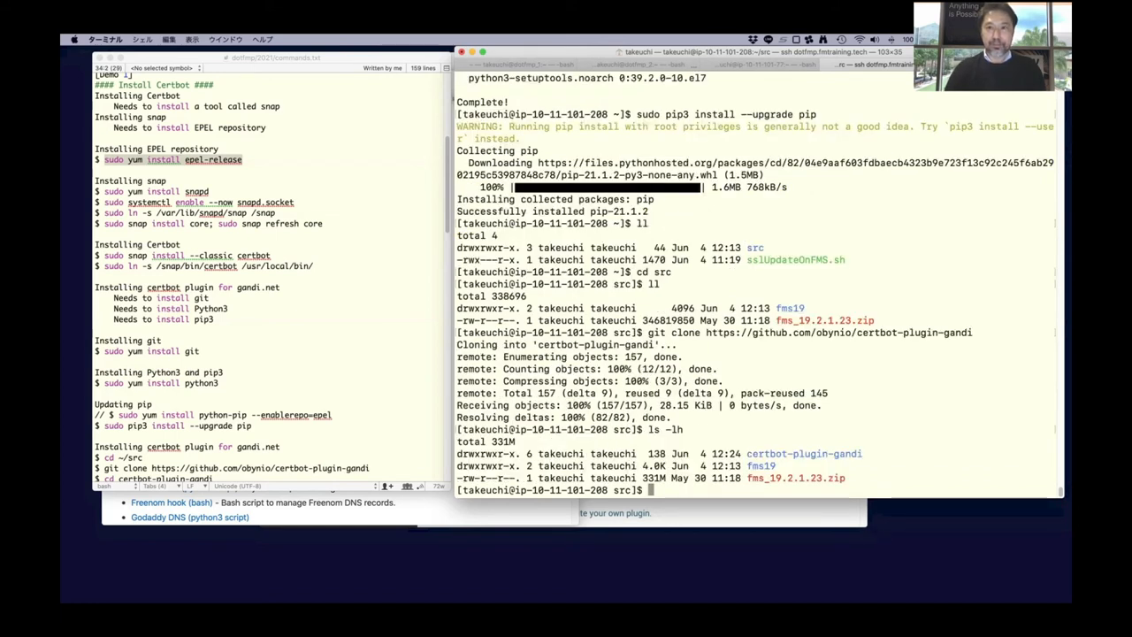
pyautogui.write('cd certbot-plugin-gandi/')
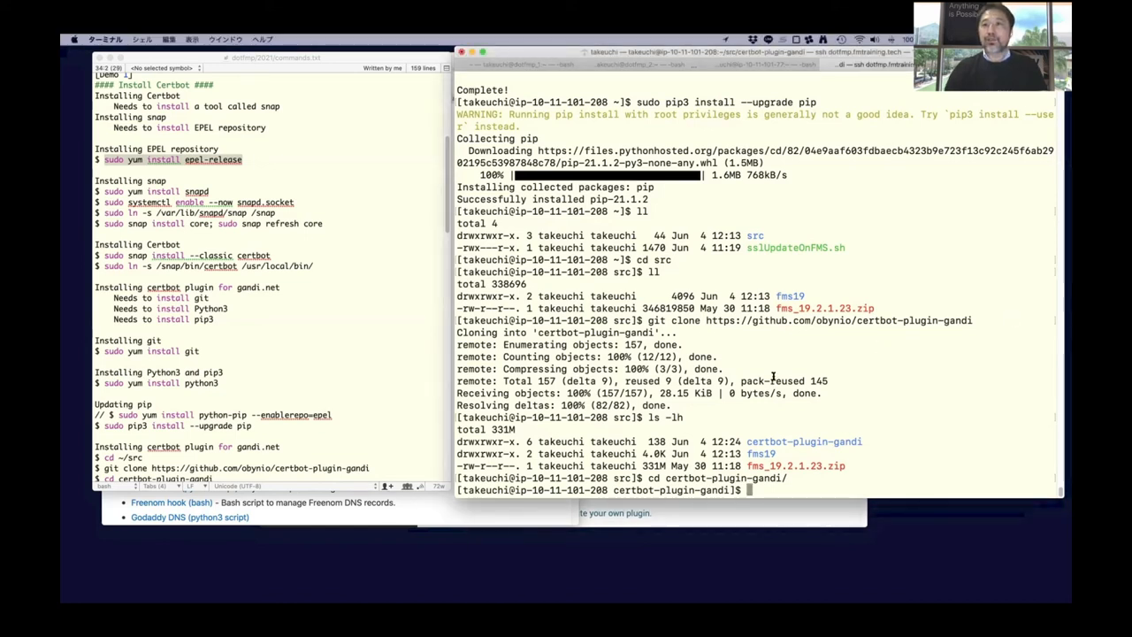
pyautogui.write('ls -lh')
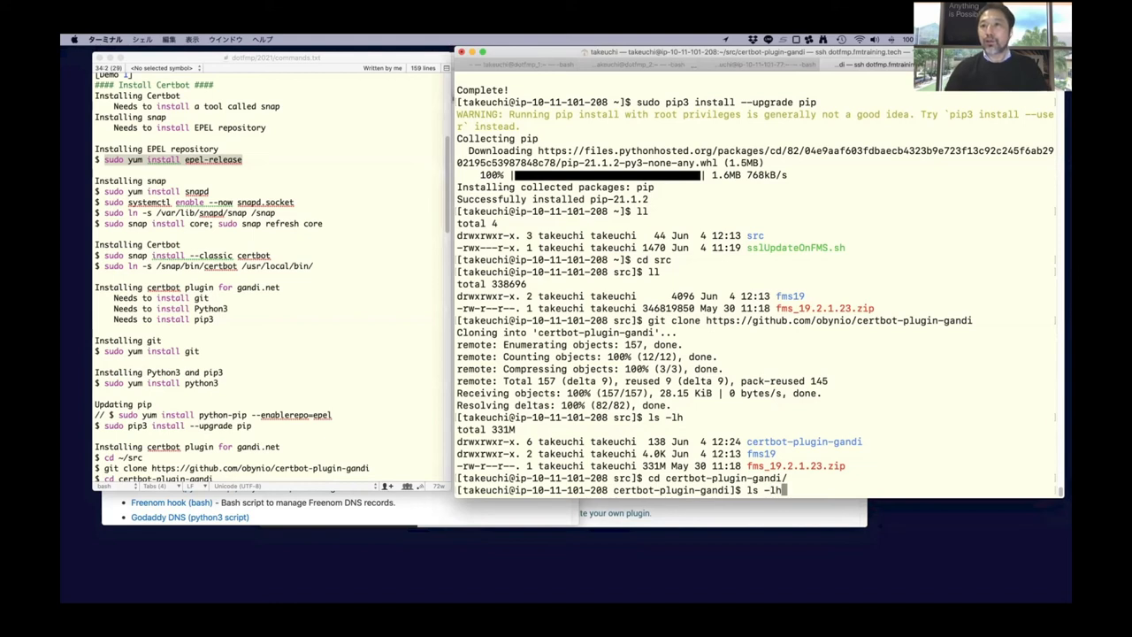
pyautogui.press('Return')
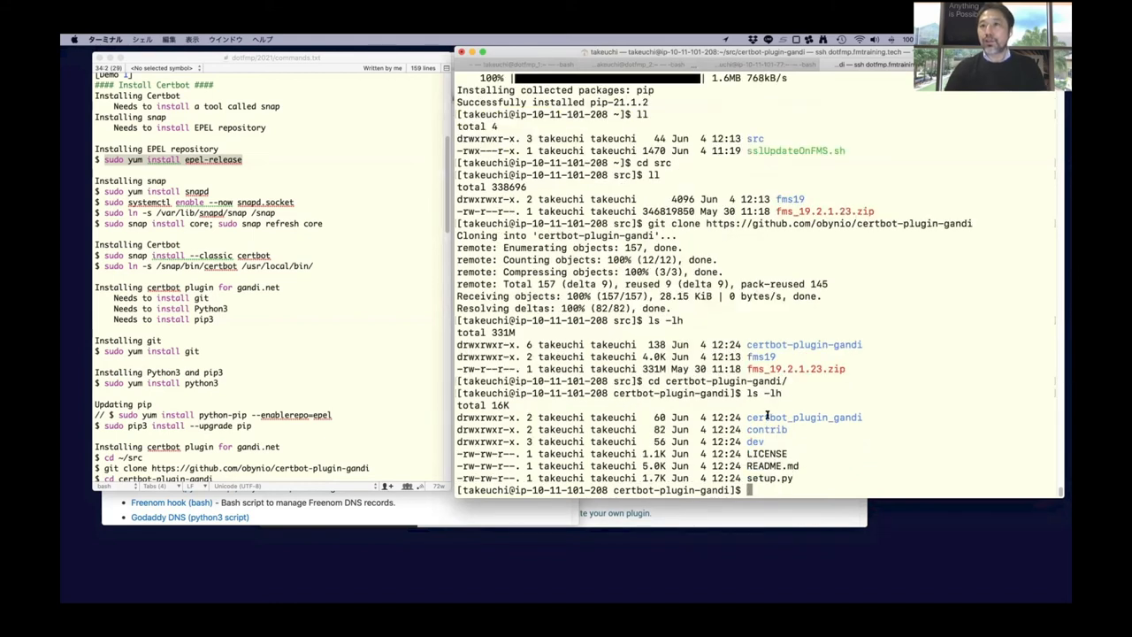
# Step: Install the certbot_plugin_gandi package with sudo pip3 and review the download output
pyautogui.write('sudo pip3 install certbot_plugin_gandi')
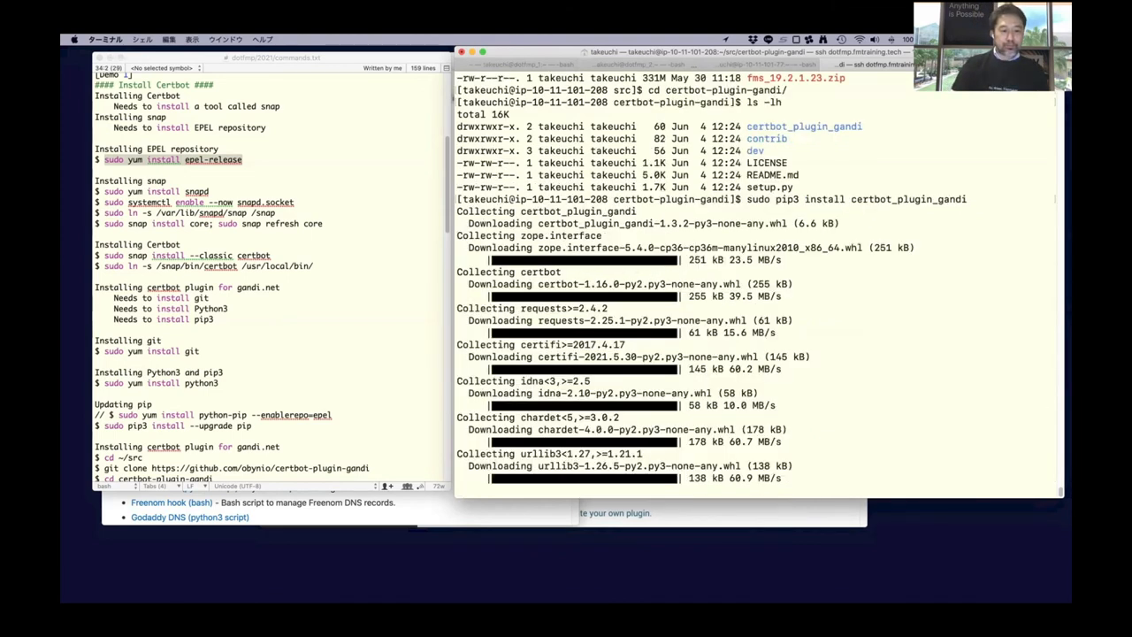
pyautogui.scroll(-3)
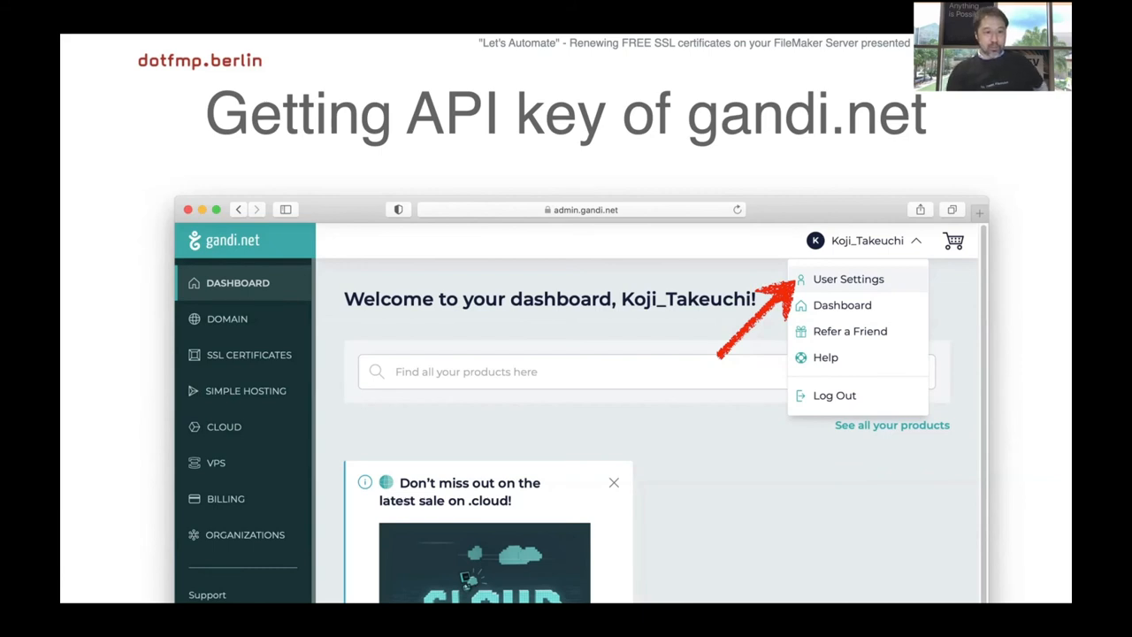
# Step: Advance the gandi.net slides through User Settings to the Security page's Generate API key link
pyautogui.click(848, 279)
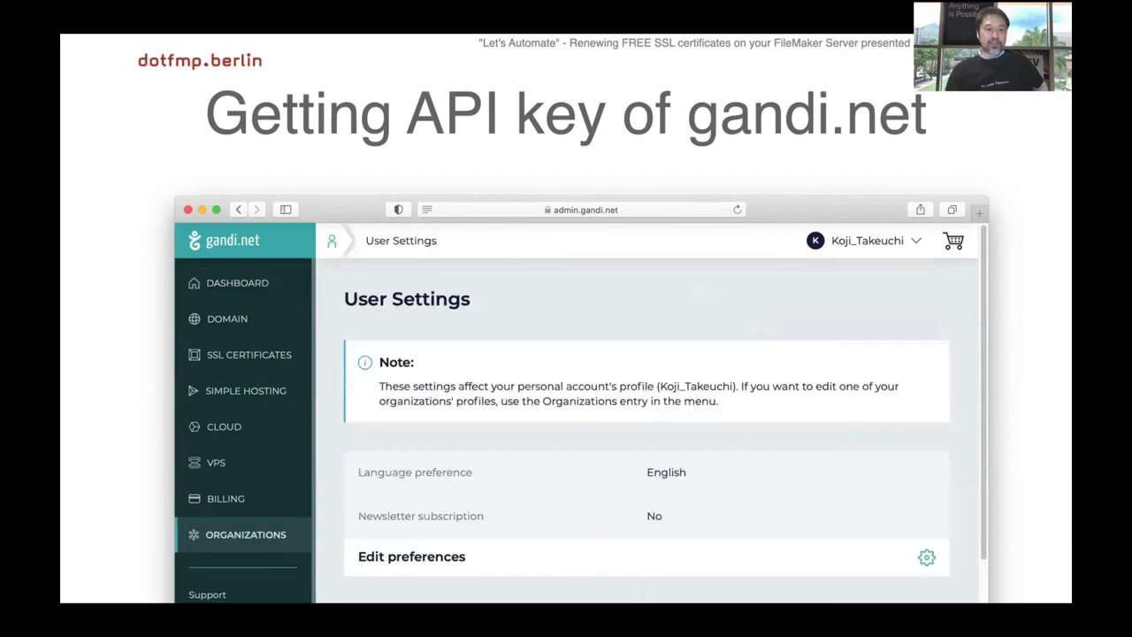
pyautogui.scroll(-3)
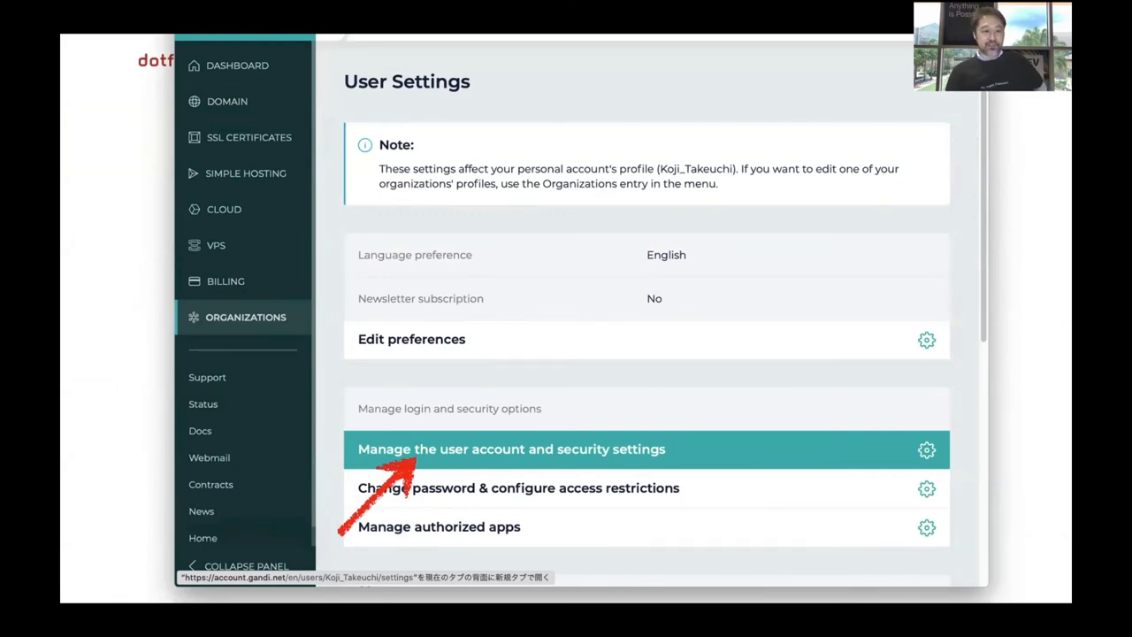
pyautogui.click(514, 448)
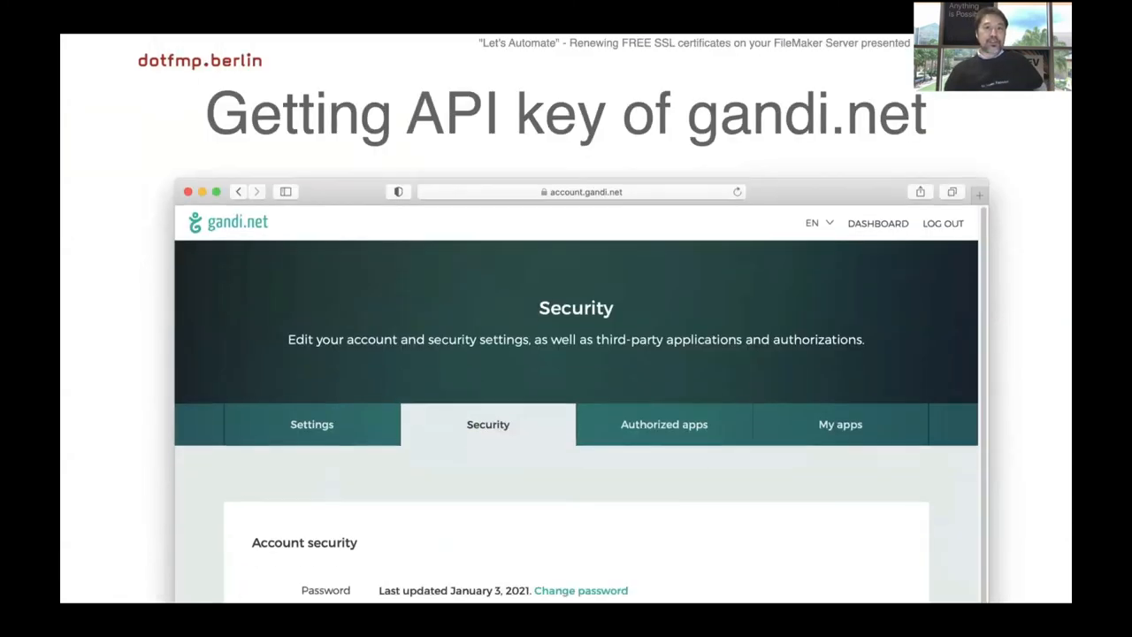
pyautogui.scroll(-3)
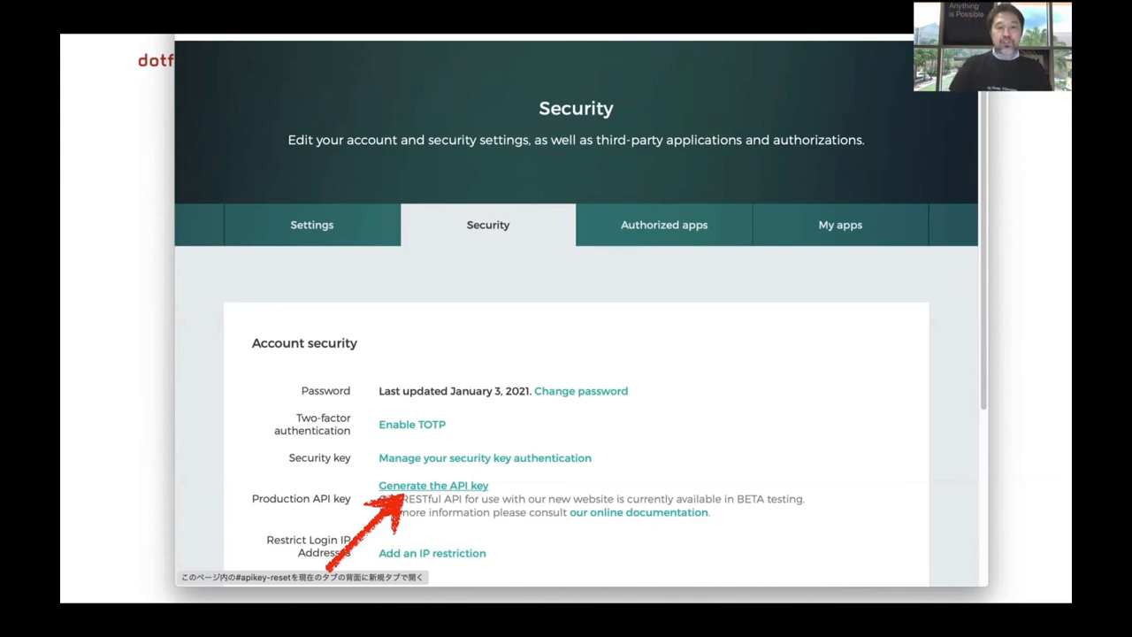
pyautogui.moveTo(757, 334)
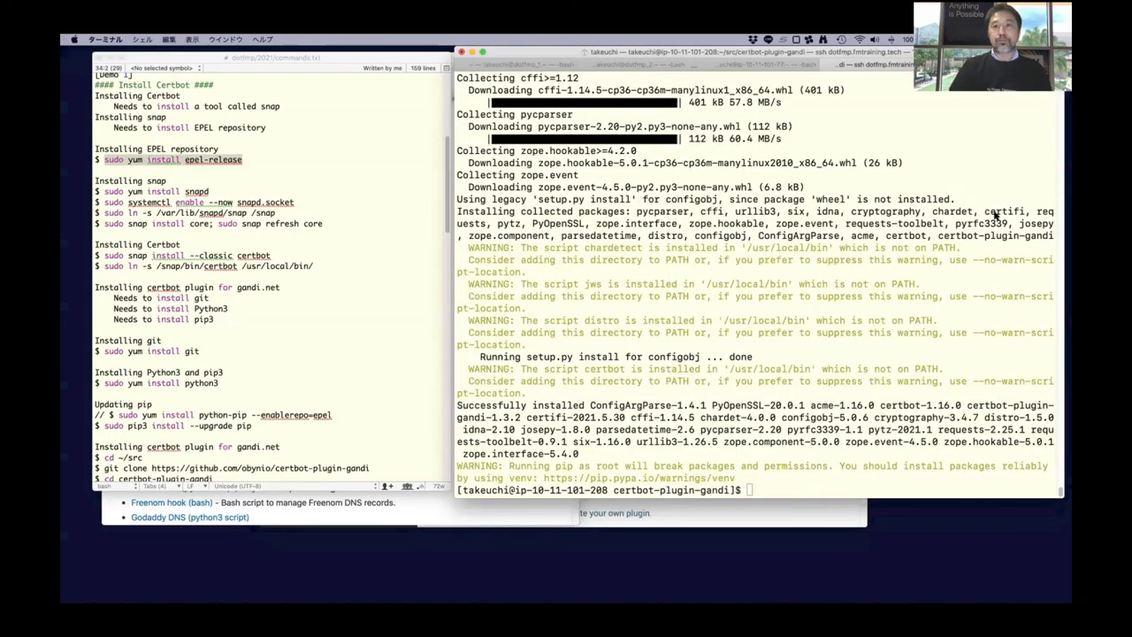
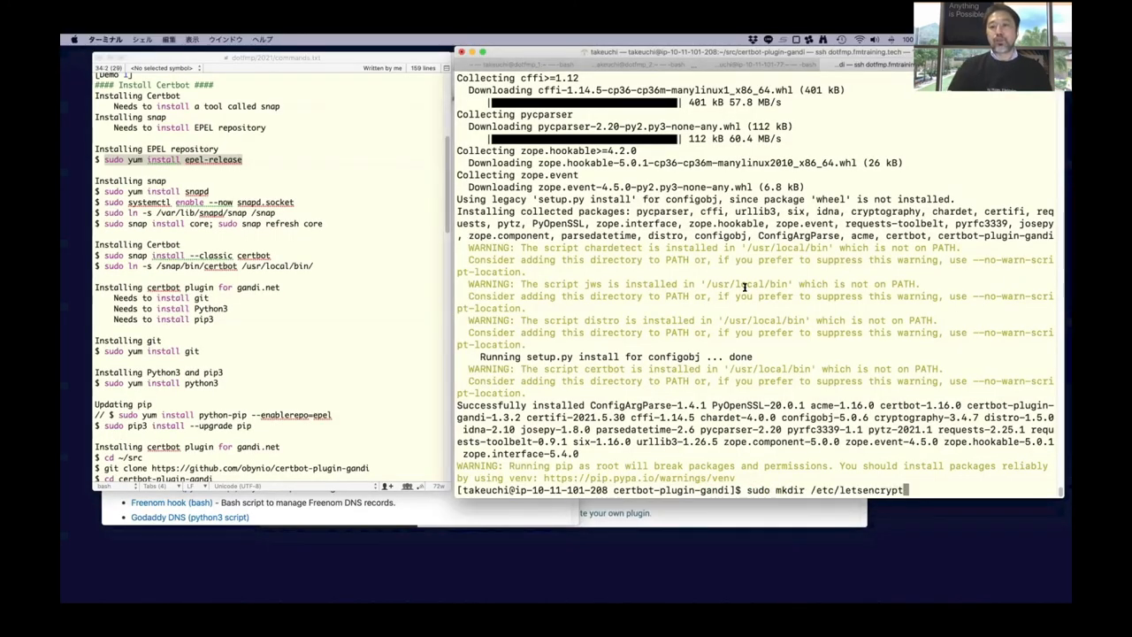
pyautogui.press('Return')
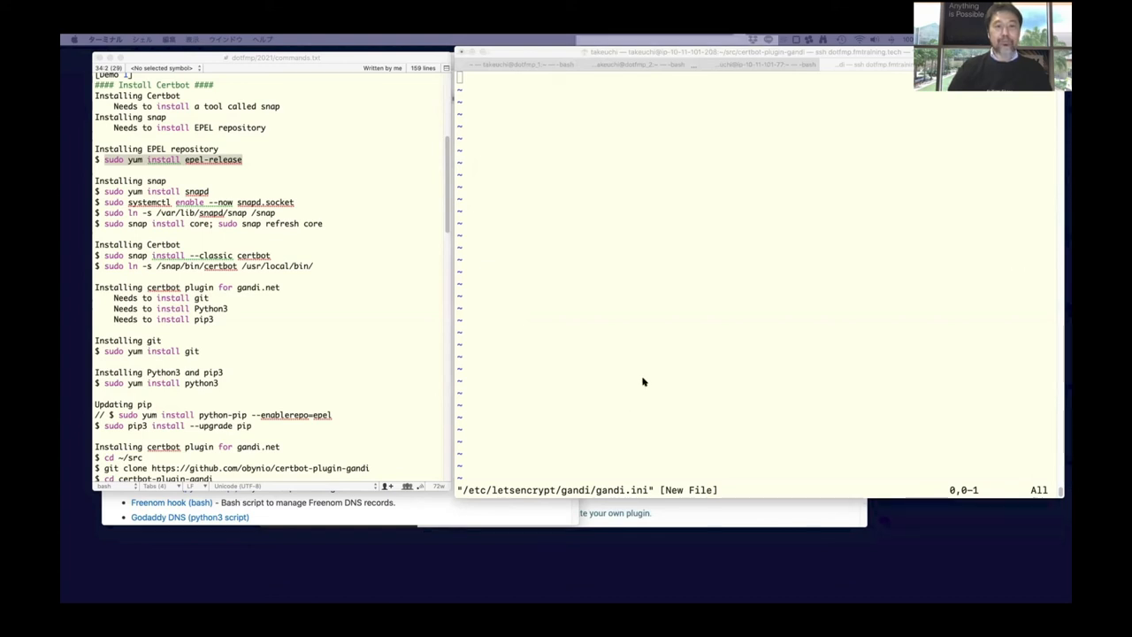
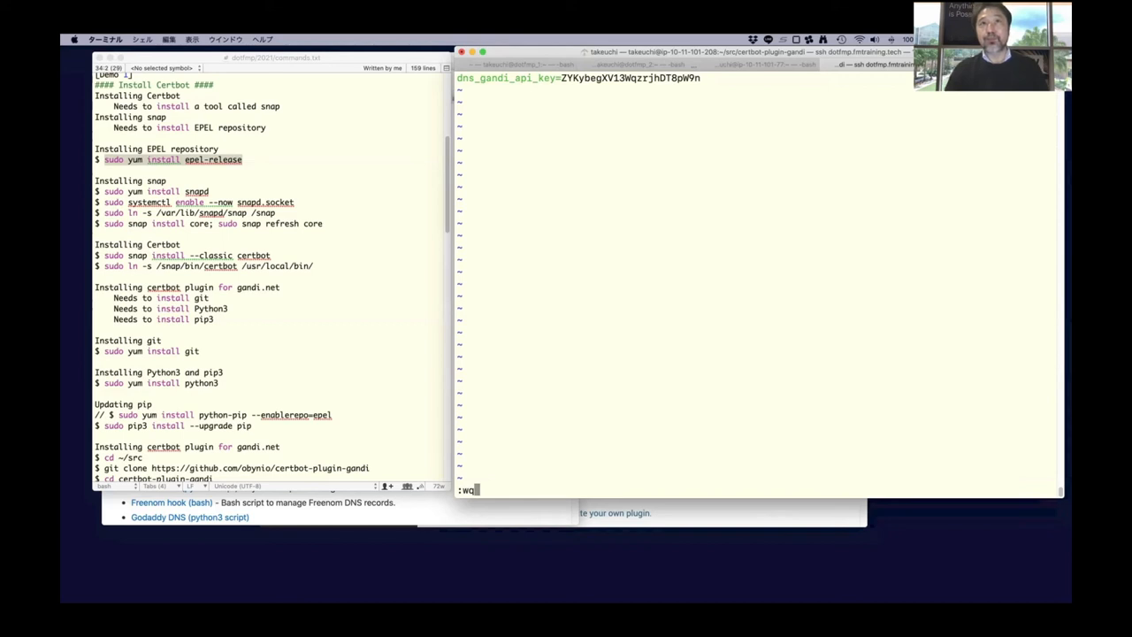
pyautogui.press('Return')
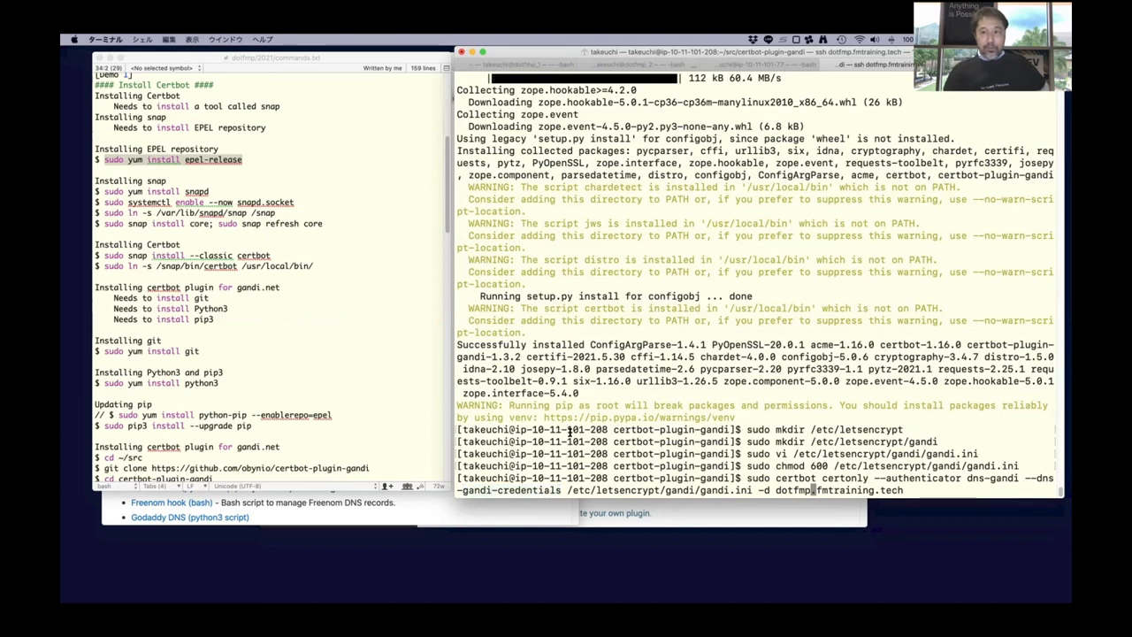
pyautogui.press('Return')
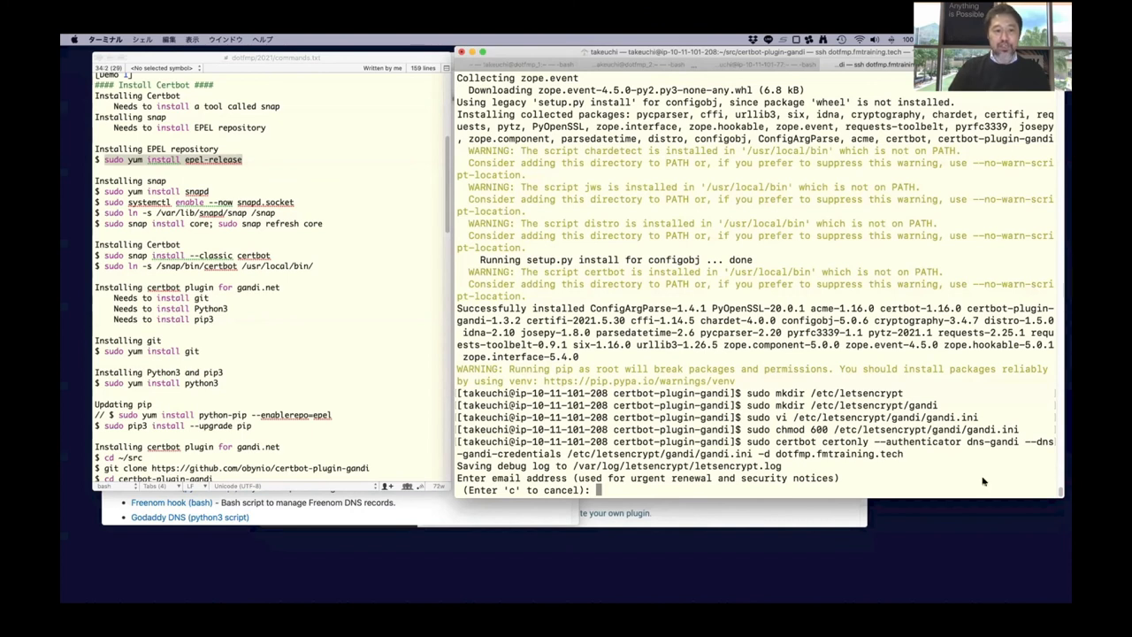
pyautogui.moveTo(822, 318)
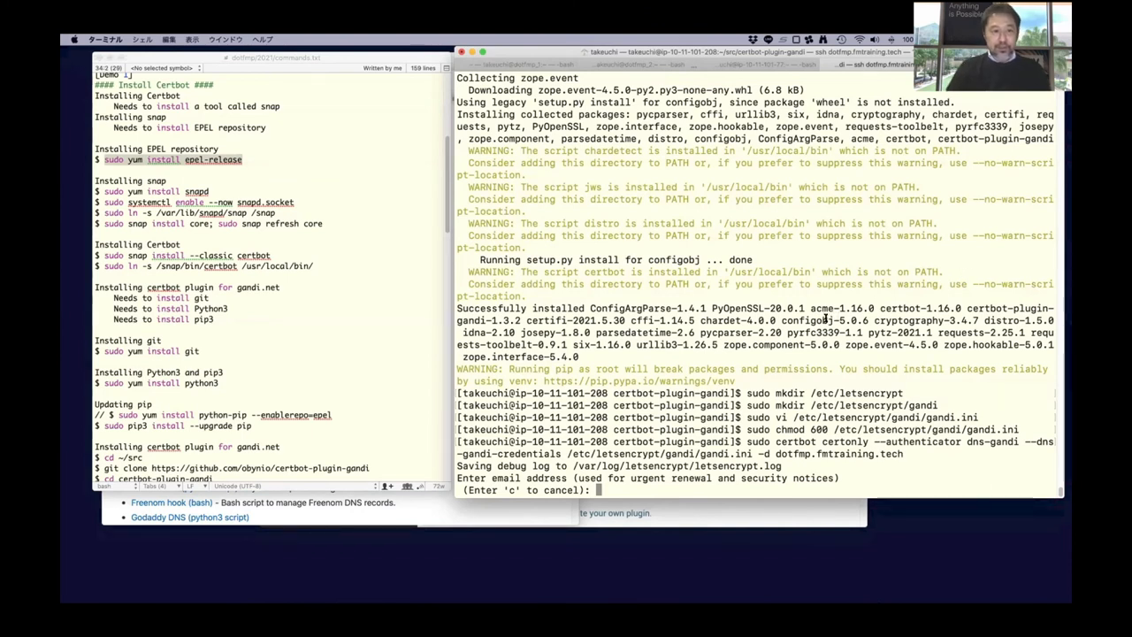
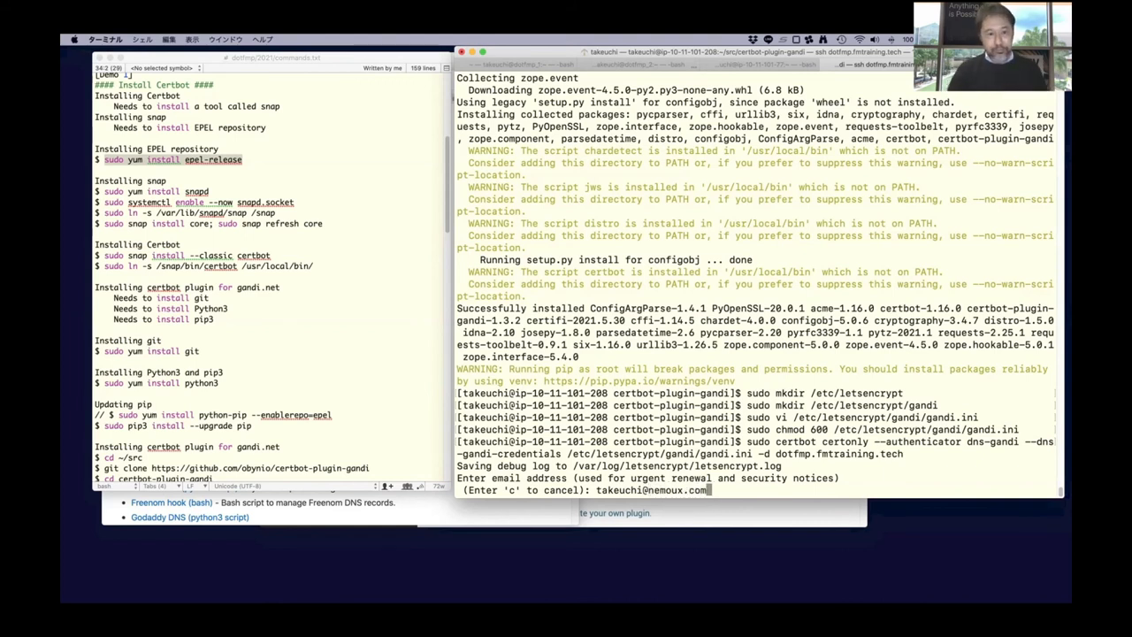
pyautogui.press('enter')
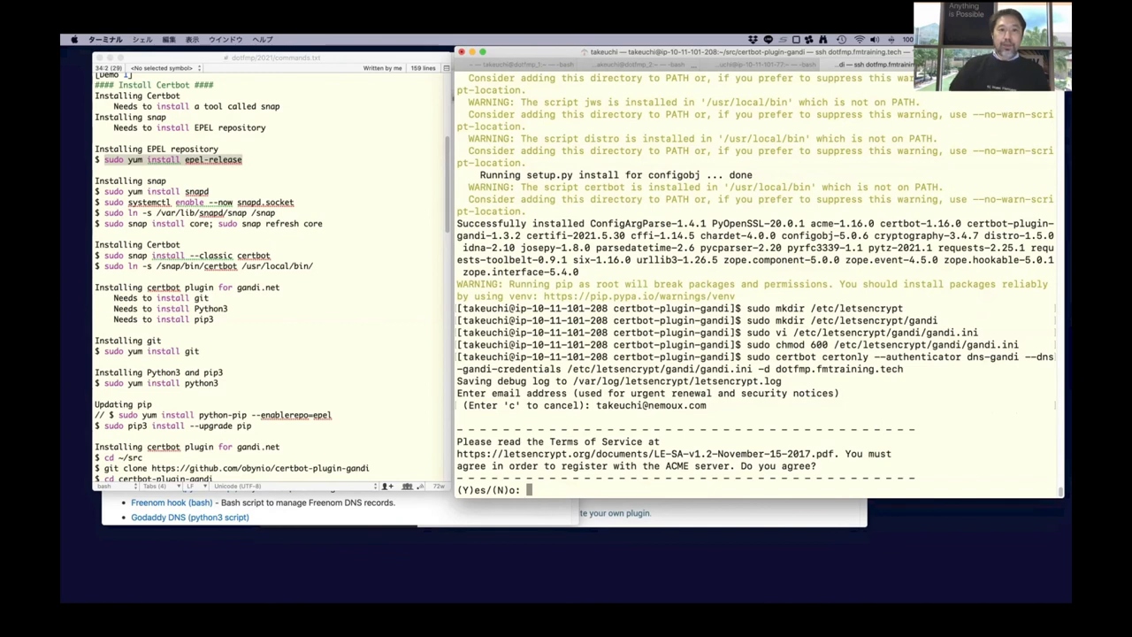
pyautogui.write('y')
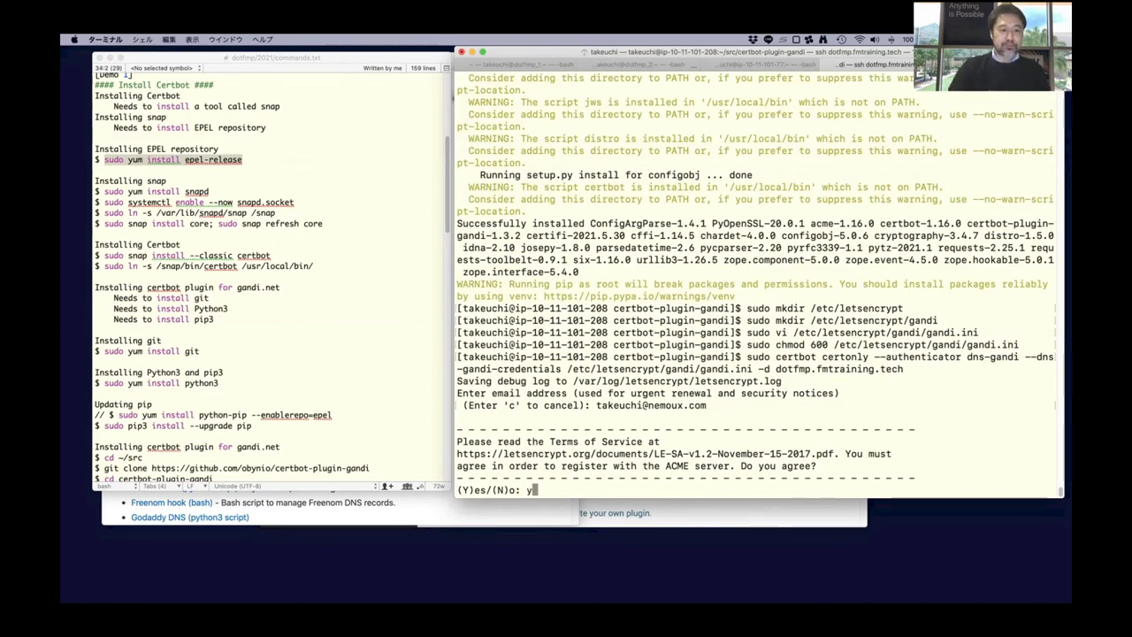
pyautogui.press('enter')
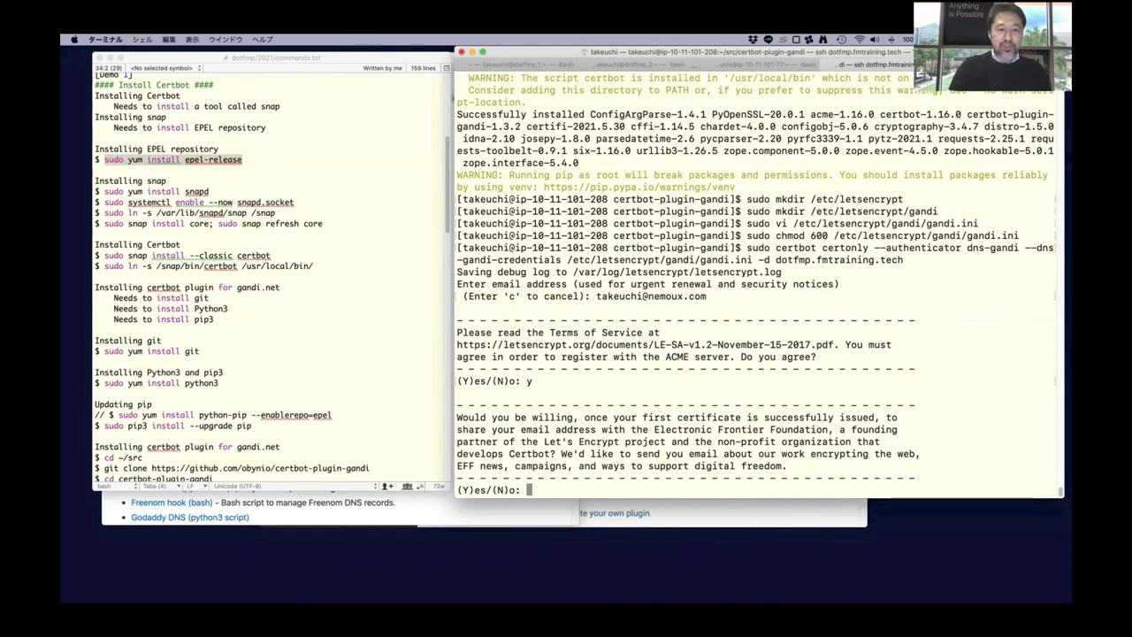
pyautogui.write('y')
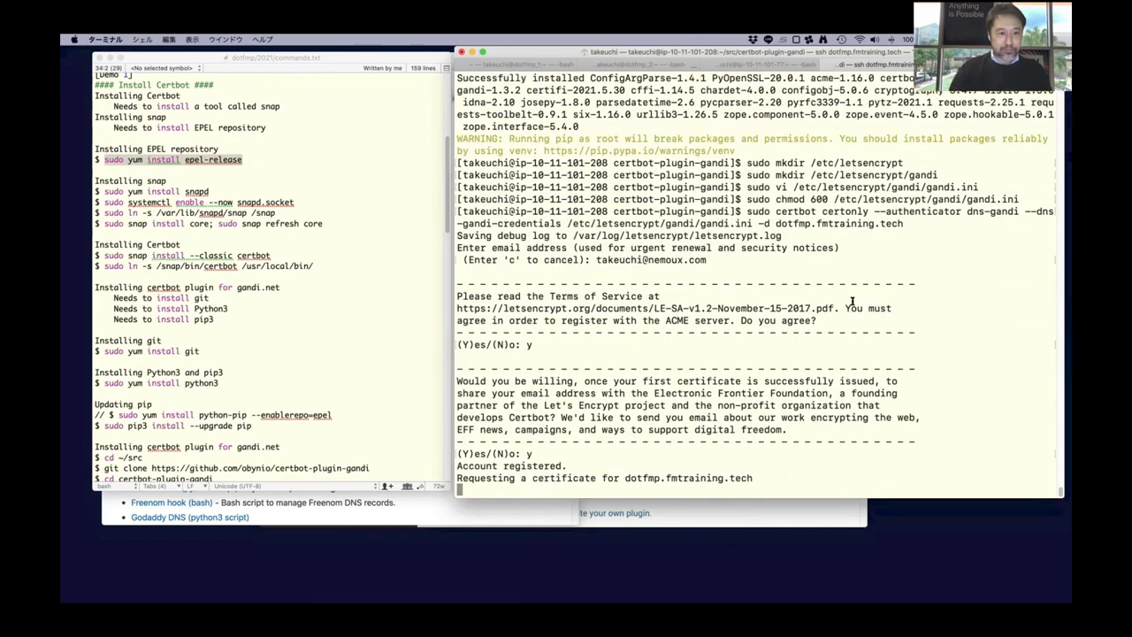
pyautogui.moveTo(791, 342)
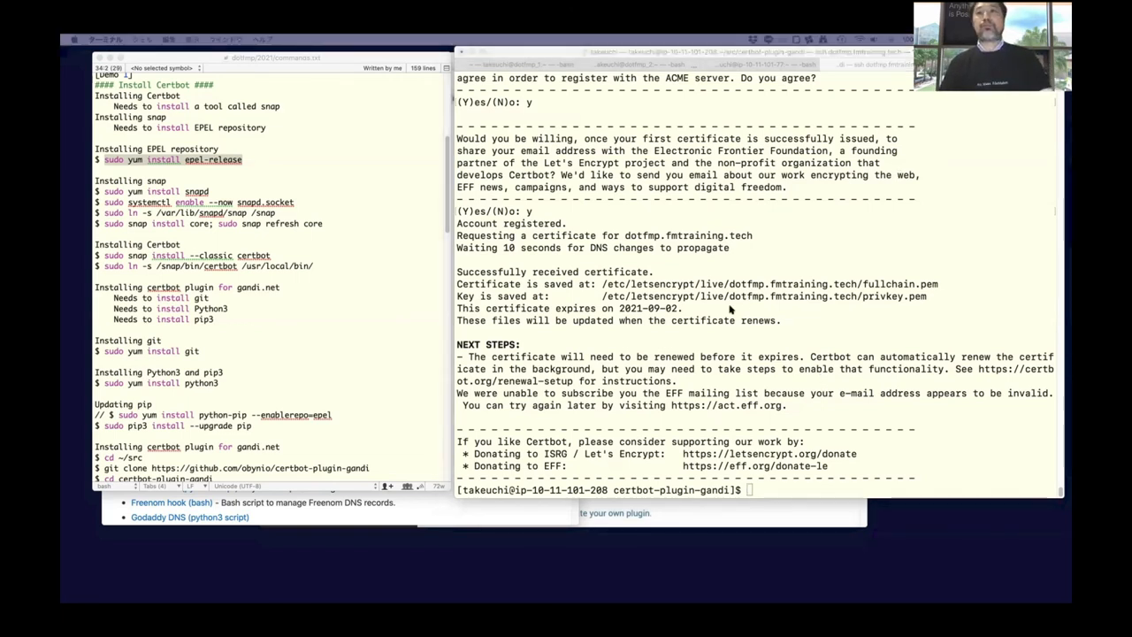
pyautogui.write('sudo ls -lh /etc/letsencrypt')
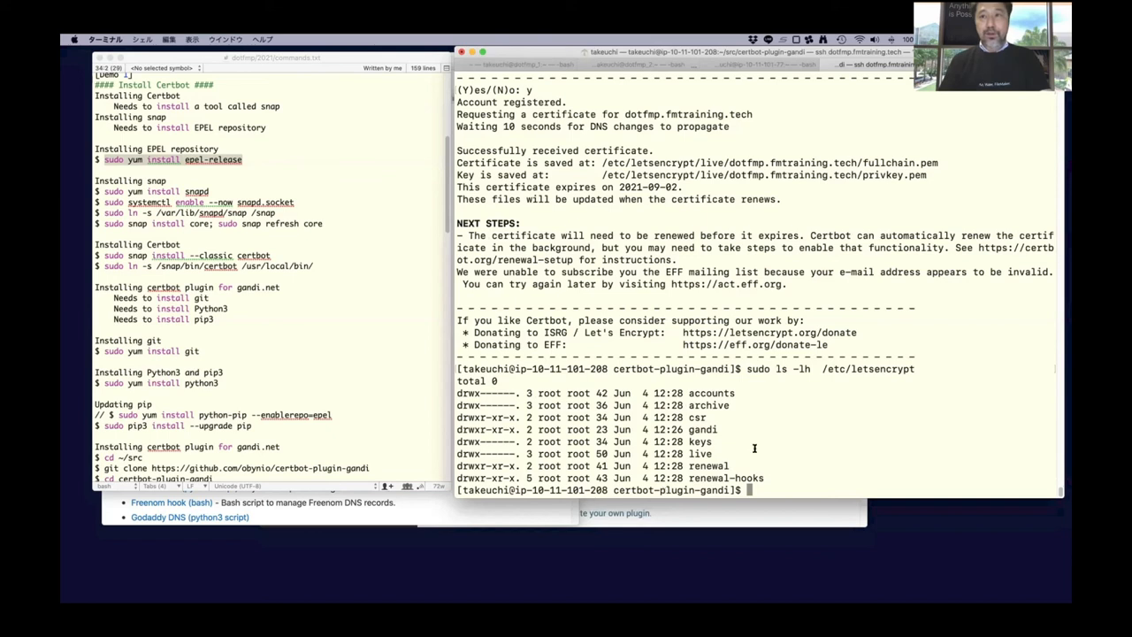
pyautogui.moveTo(1019, 354)
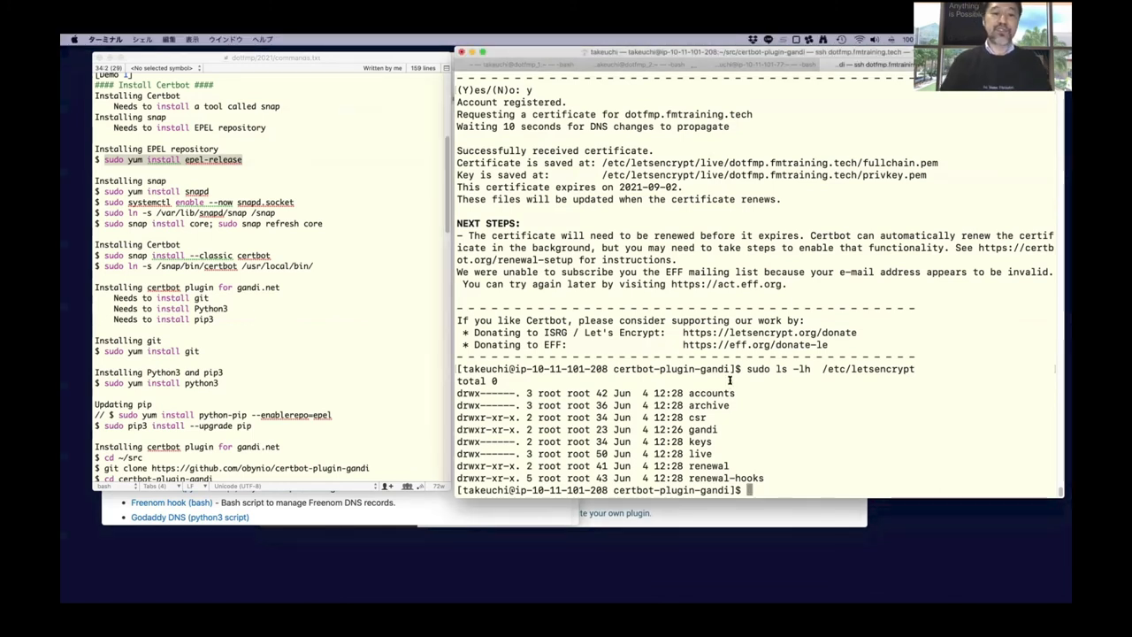
# Step: List /etc/letsencrypt/live and the dotfmp.fmtraining.tech folder's cert, chain, fullchain and privkey links
pyautogui.write('sudo ls -lh  /etc/letsencrypt/live')
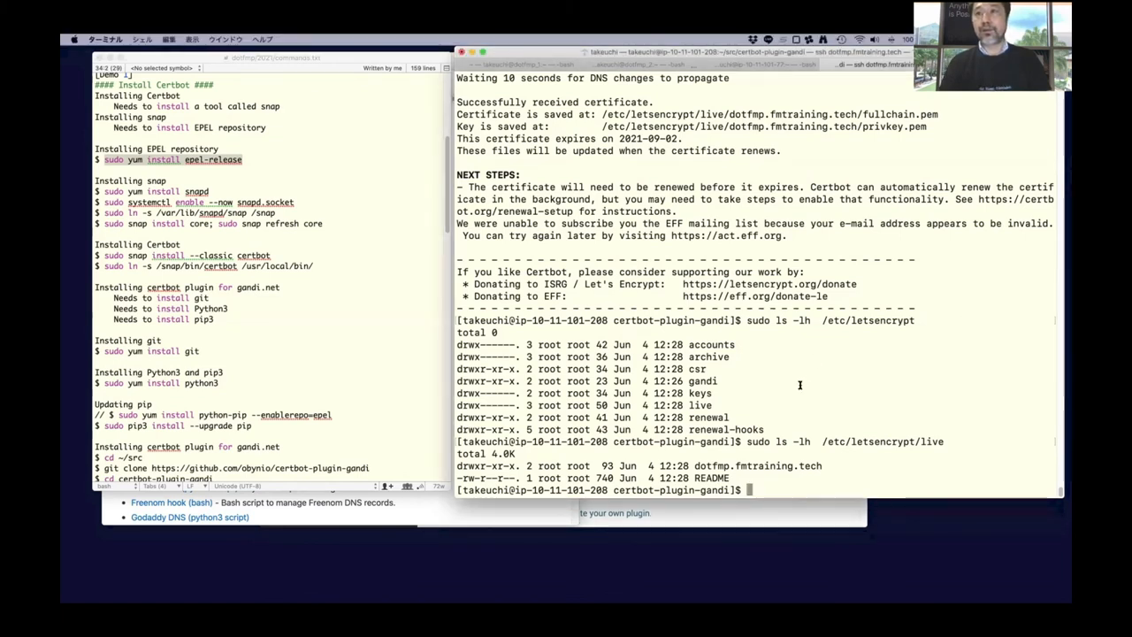
pyautogui.write('sudo ls -lh /etc/letsencrypt/live/dotfmp.fmtraining.tech/')
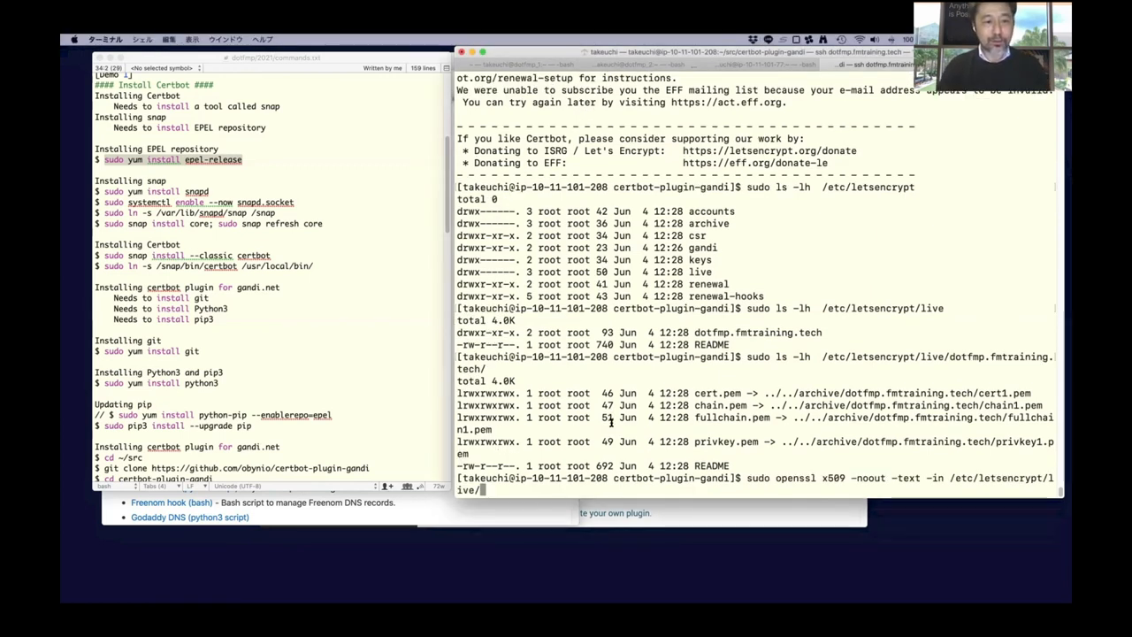
# Step: Decode dotfmp.fmtraining.tech cert.pem with openssl x509, showing Let's Encrypt validity Jun 4–Sep 2 2021
pyautogui.write('dotfmp.fmtraining.tech/cert.pem |')
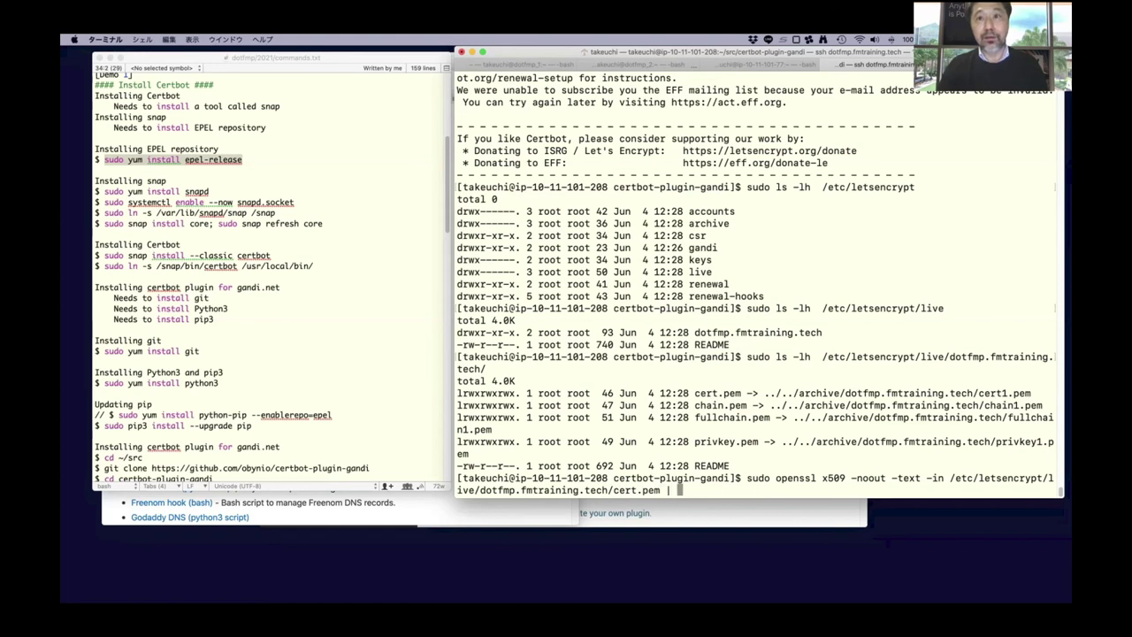
pyautogui.press('Return')
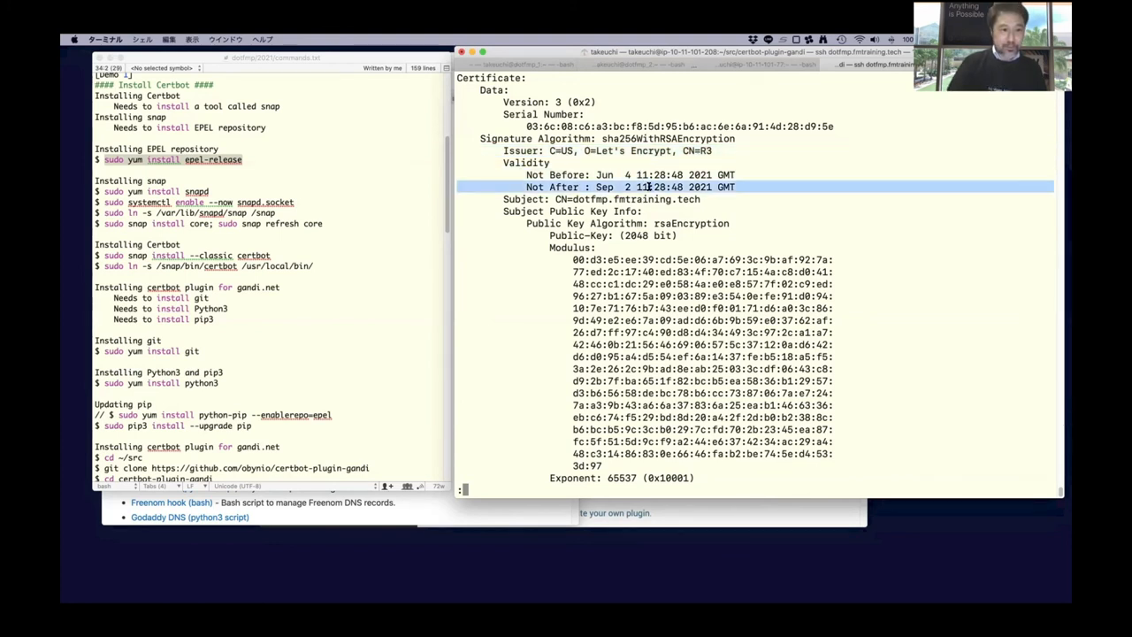
pyautogui.moveTo(878, 239)
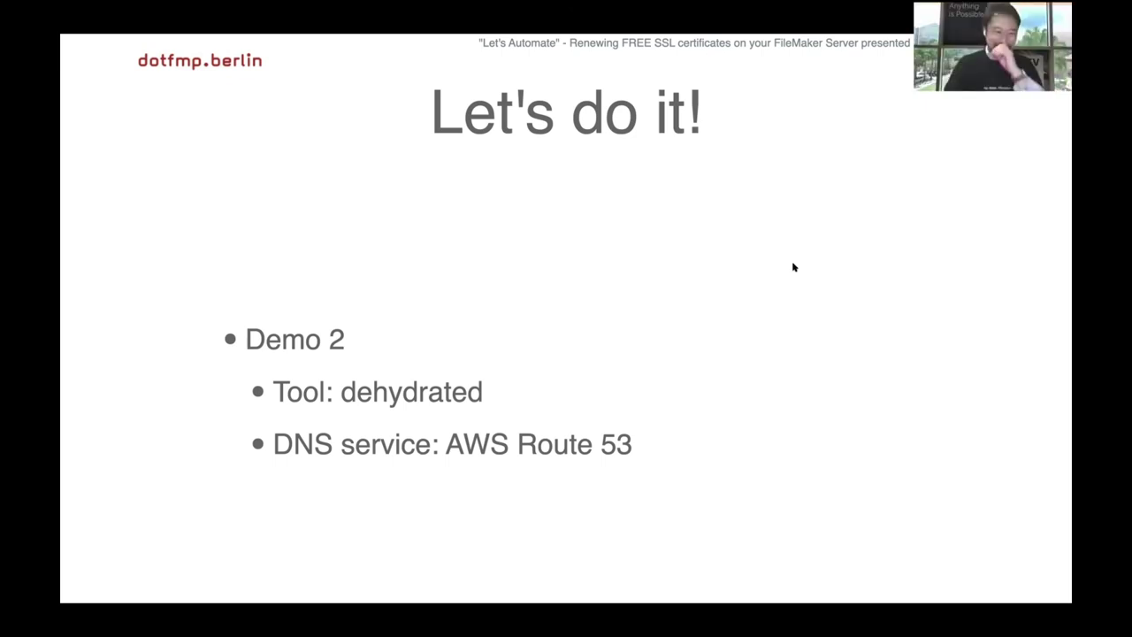
pyautogui.moveTo(809, 366)
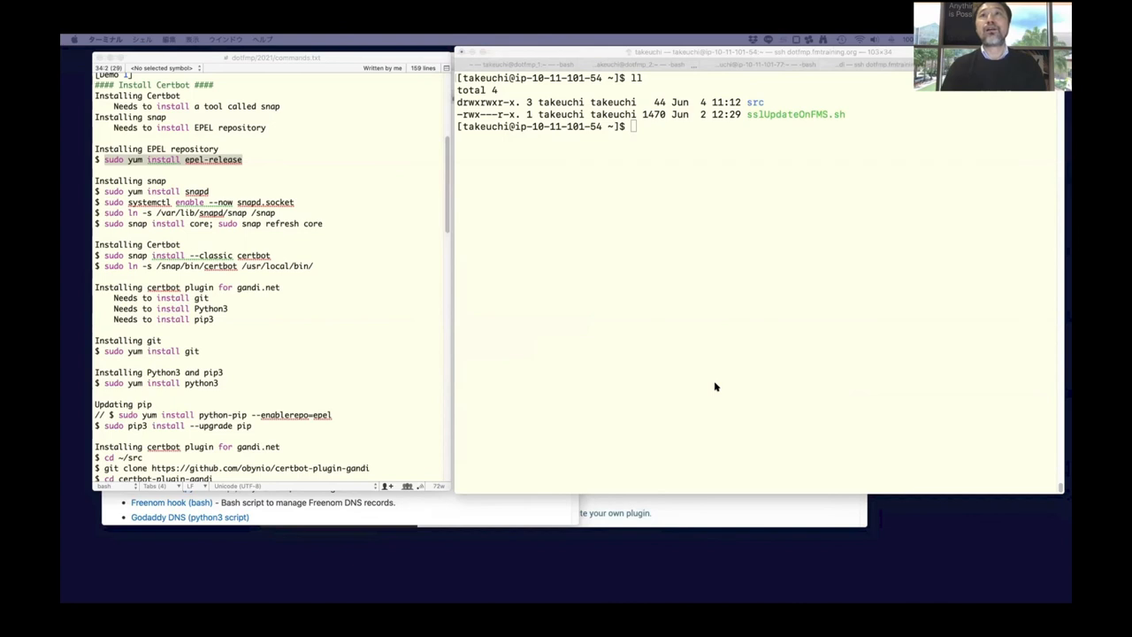
# Step: List hosted files showing FMServer_Sample.fmp12, scroll notes to Demo 2, and begin installing epel-release
pyautogui.write('i')
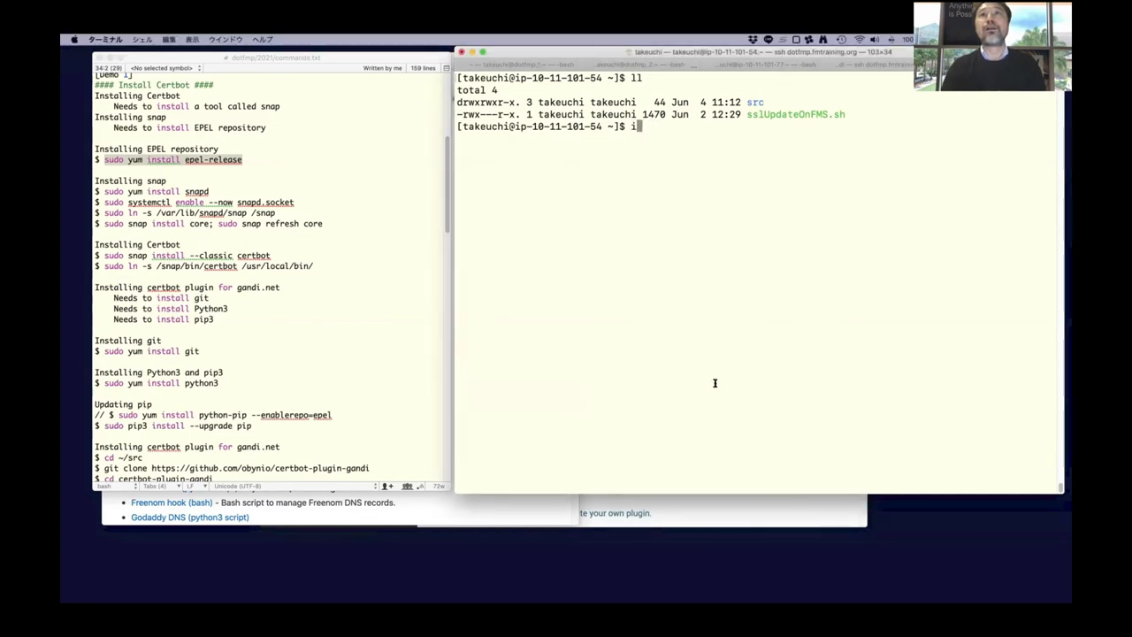
pyautogui.write('fmsadmin list files')
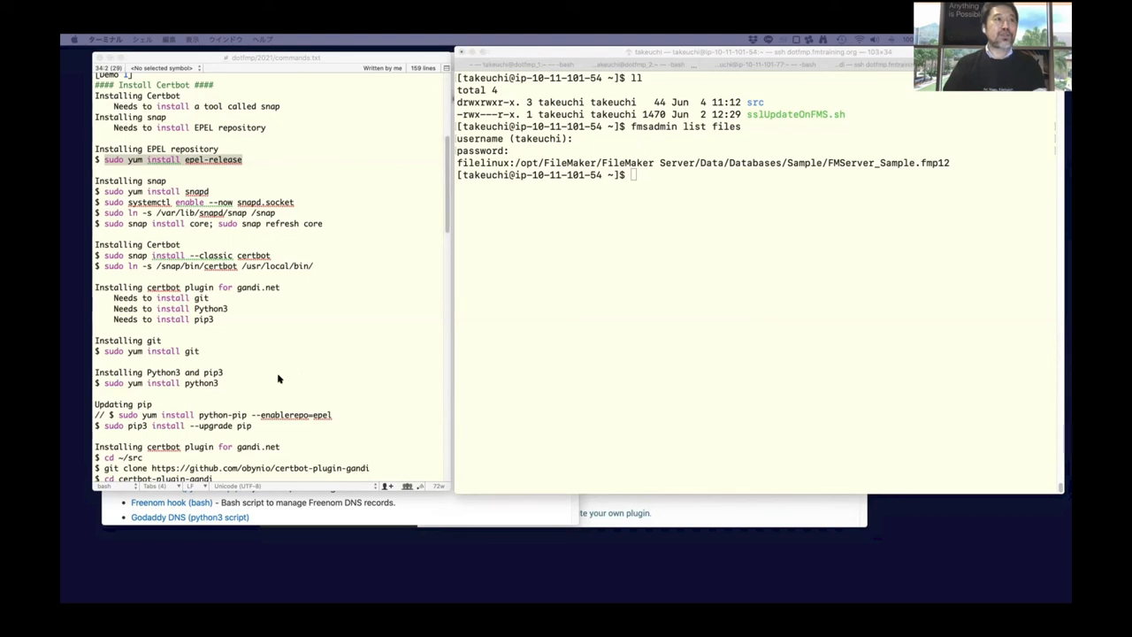
pyautogui.scroll(-3)
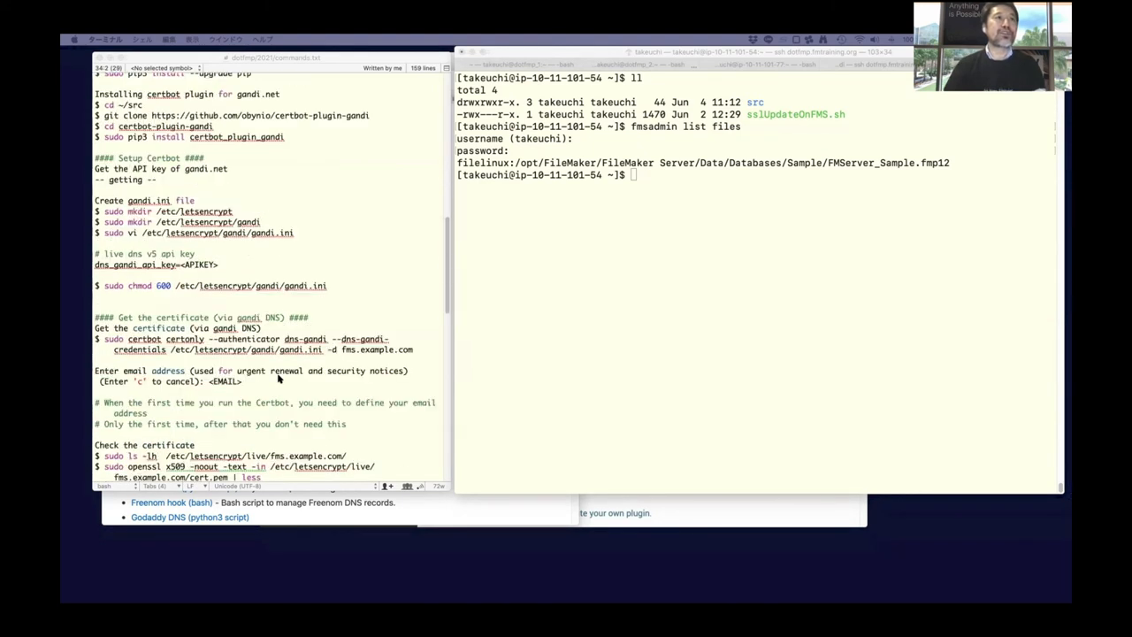
pyautogui.scroll(-3)
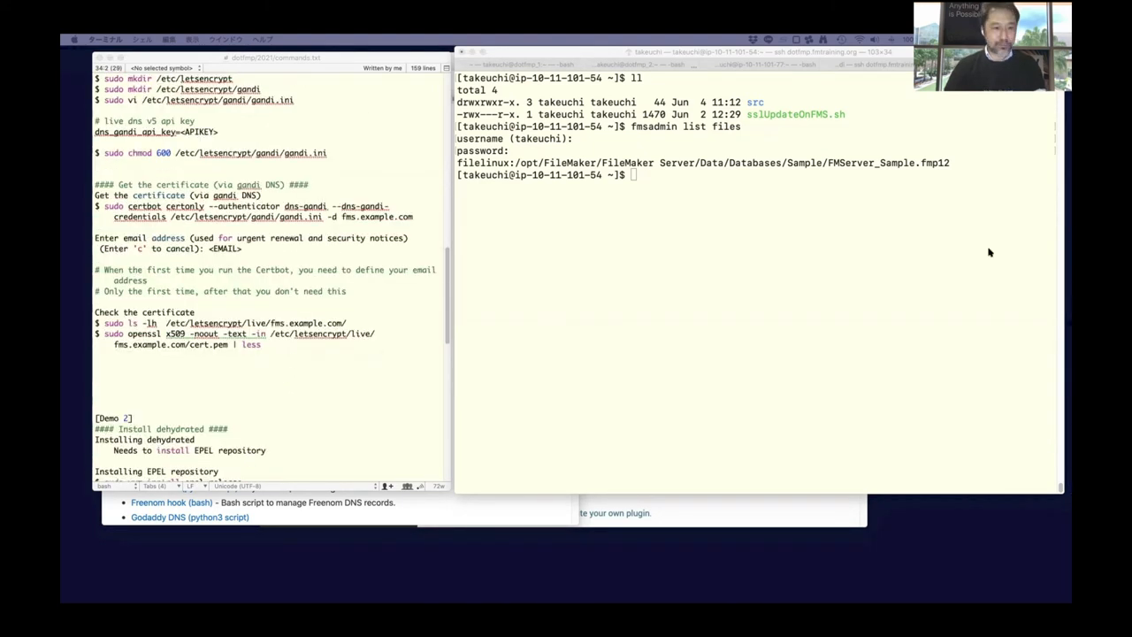
pyautogui.scroll(-3)
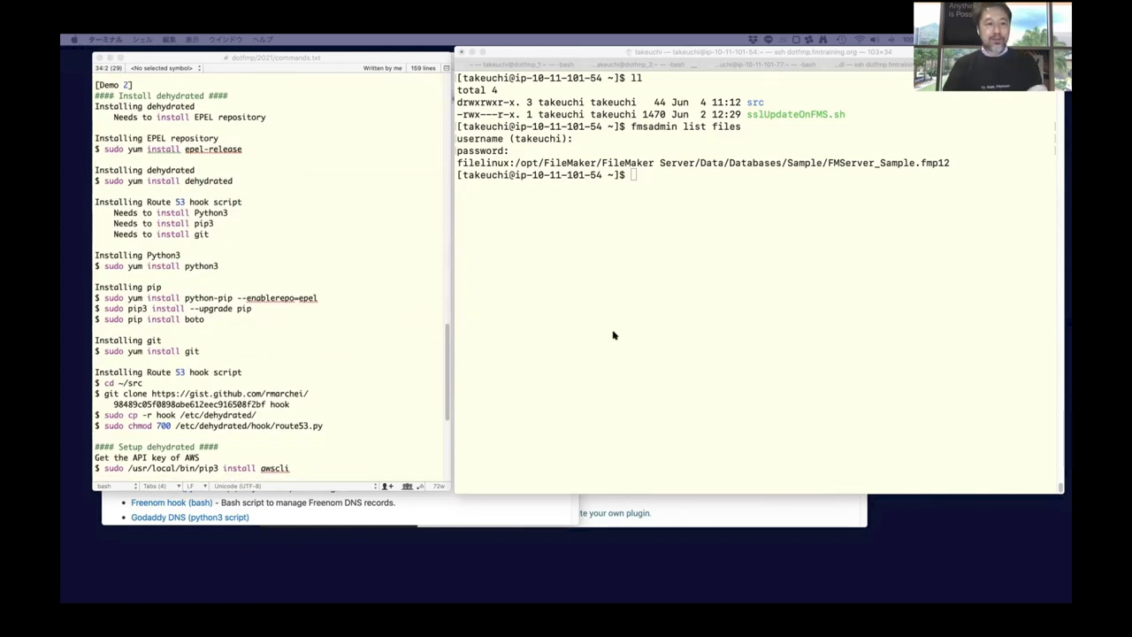
pyautogui.write('sudo yum install epel-release -y')
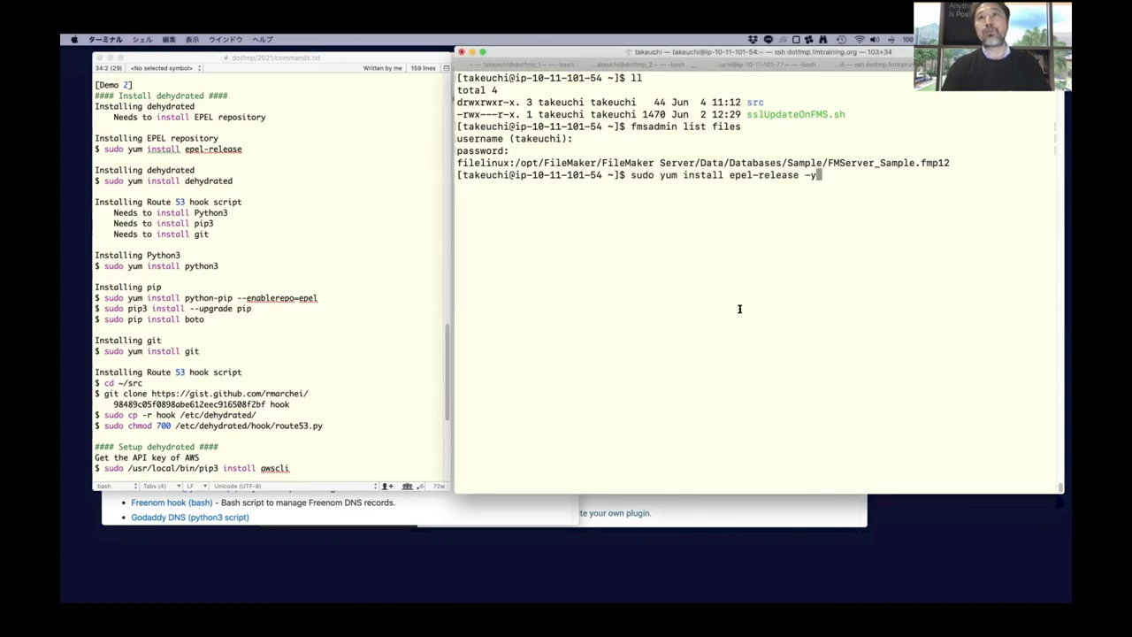
# Step: Yum-install epel-release (with sudo password), dehydrated, python3, then python-pip via --enablerepo=epel
pyautogui.press('Return')
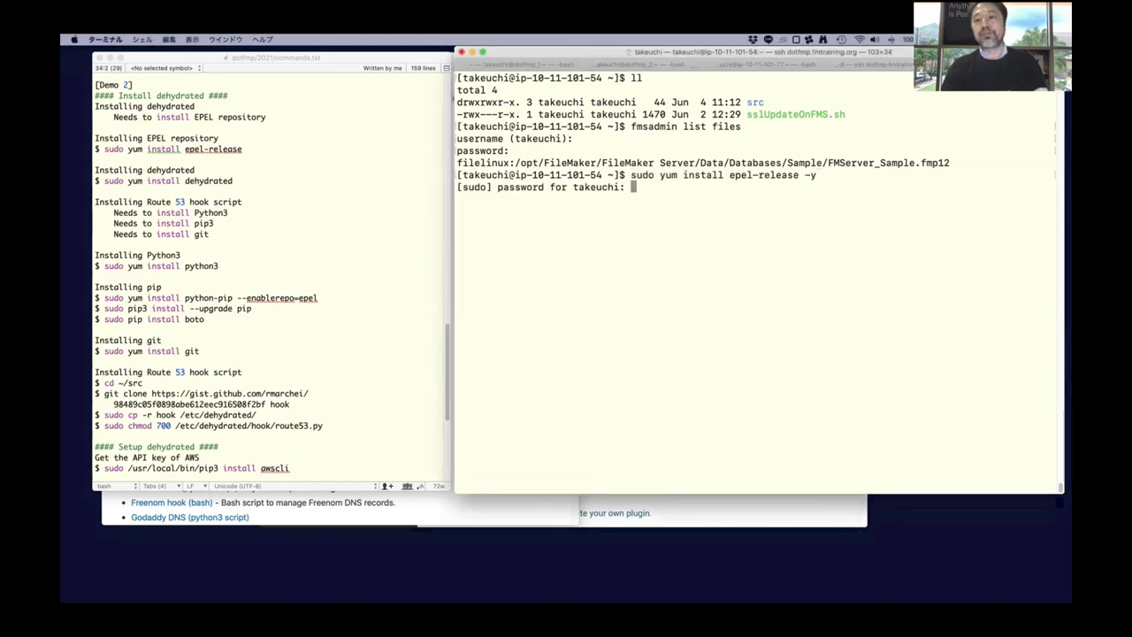
pyautogui.press('enter')
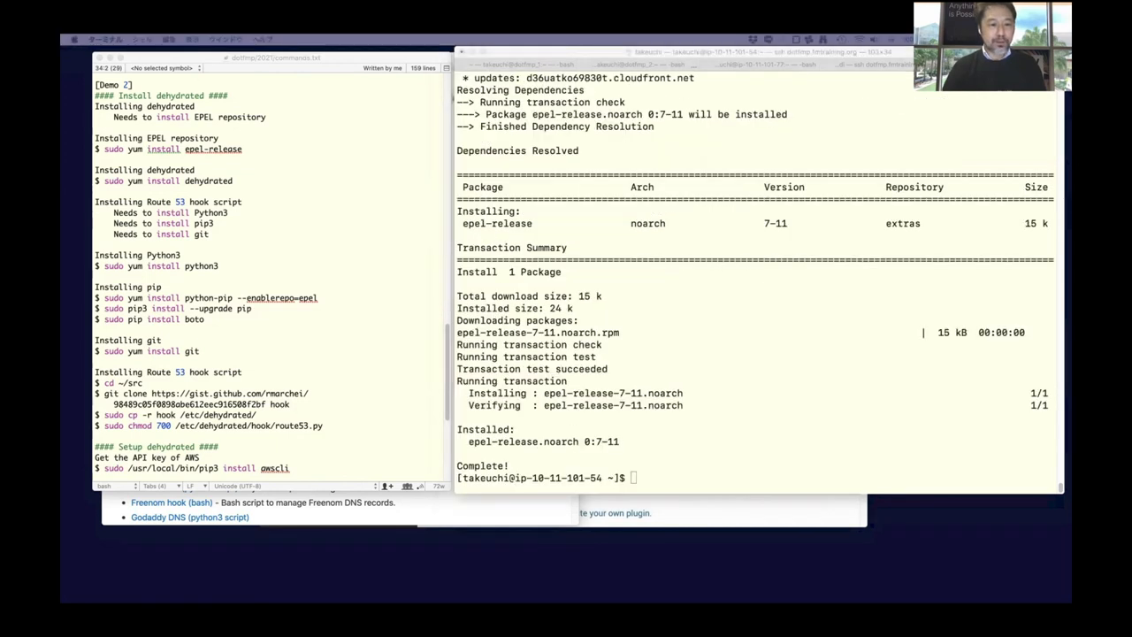
pyautogui.moveTo(658, 366)
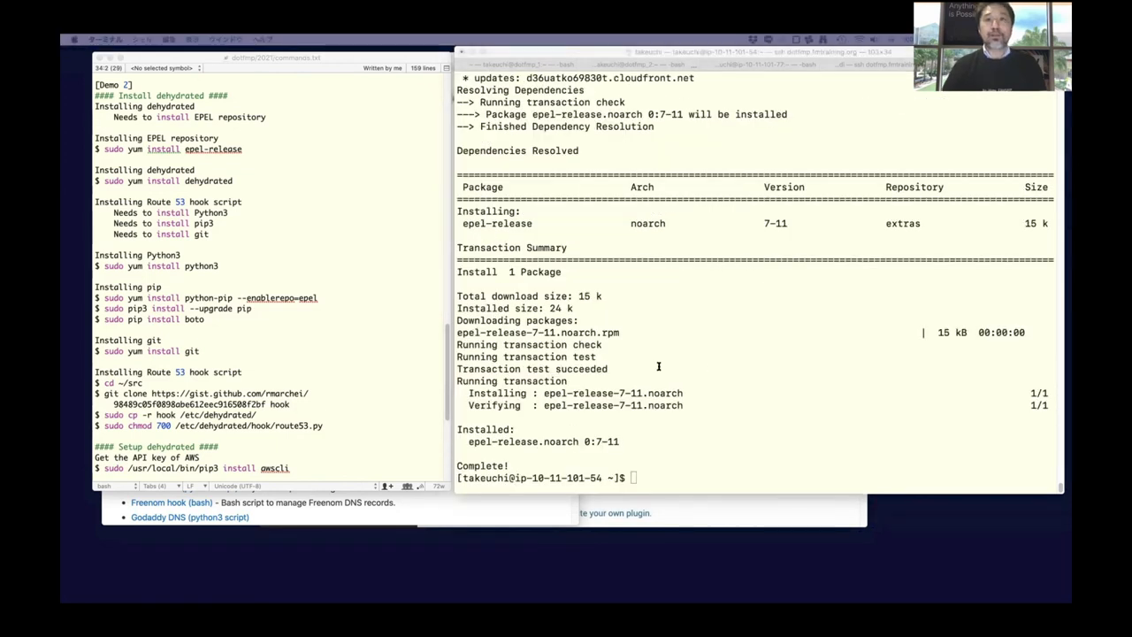
pyautogui.write('sudo yum install dehydrated -y')
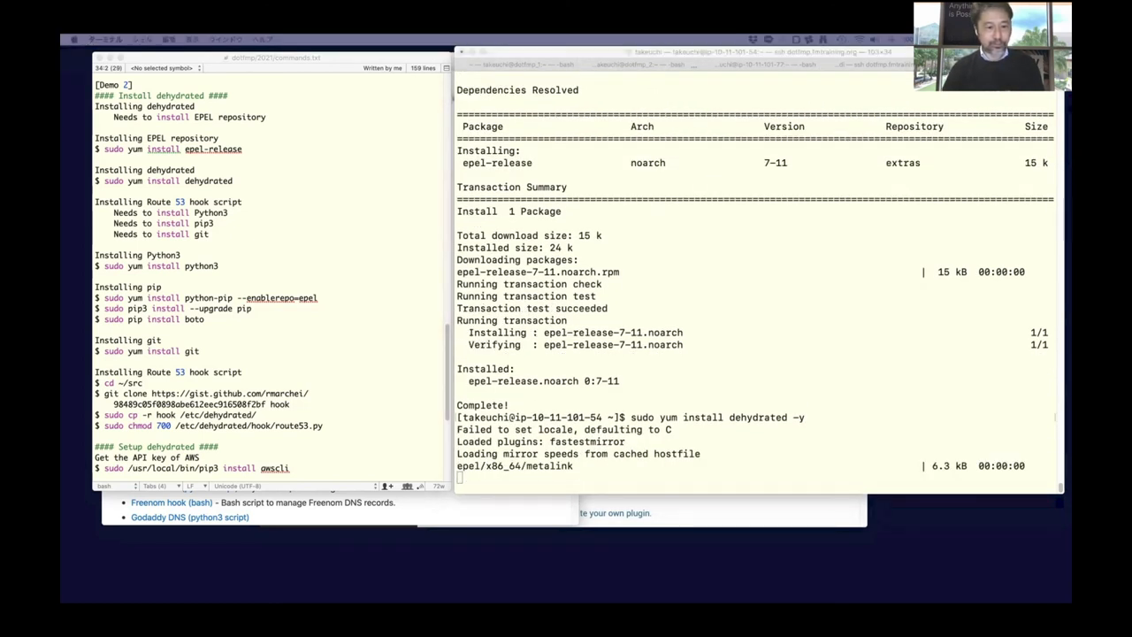
pyautogui.scroll(-3)
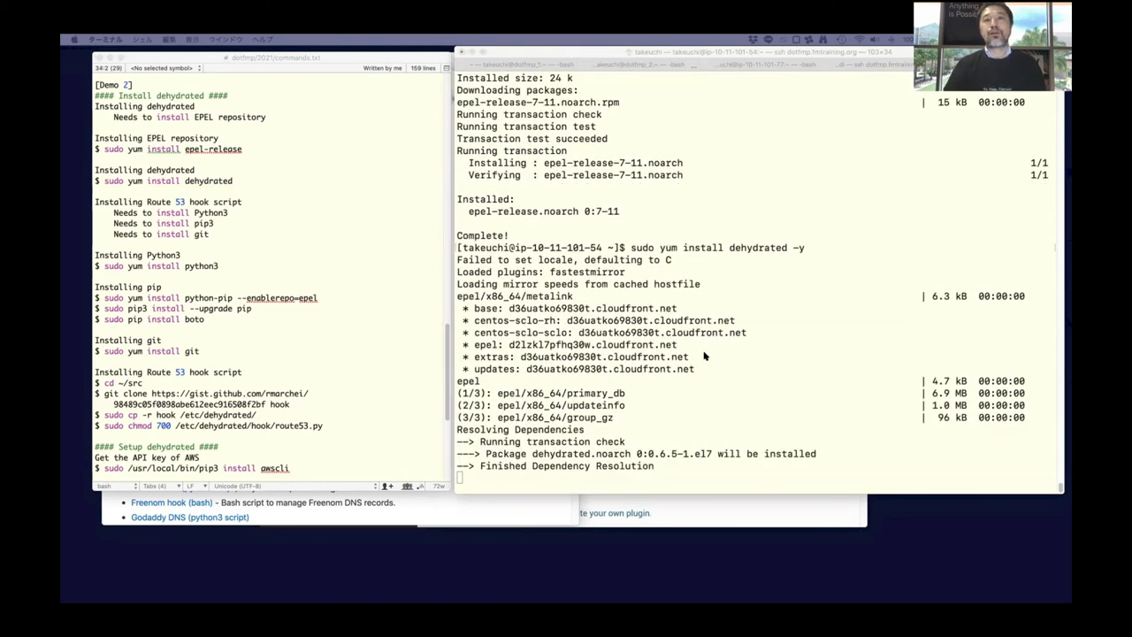
pyautogui.scroll(-3)
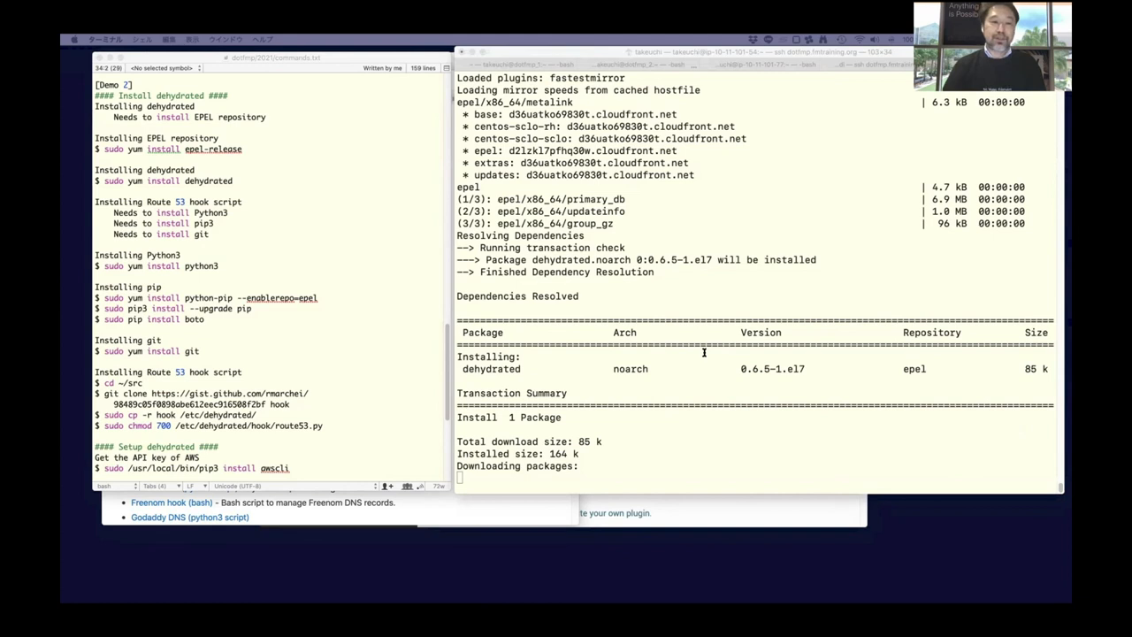
pyautogui.write('sudo yum install python3 -y')
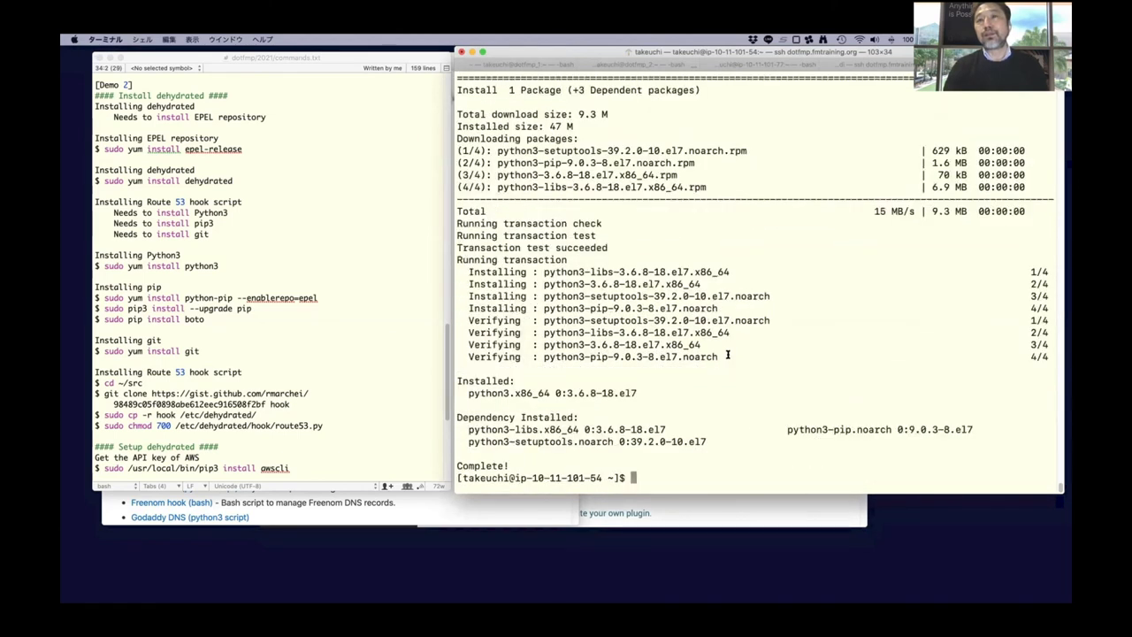
pyautogui.write('sudo yum install python-pip --enablerepo=epel -y')
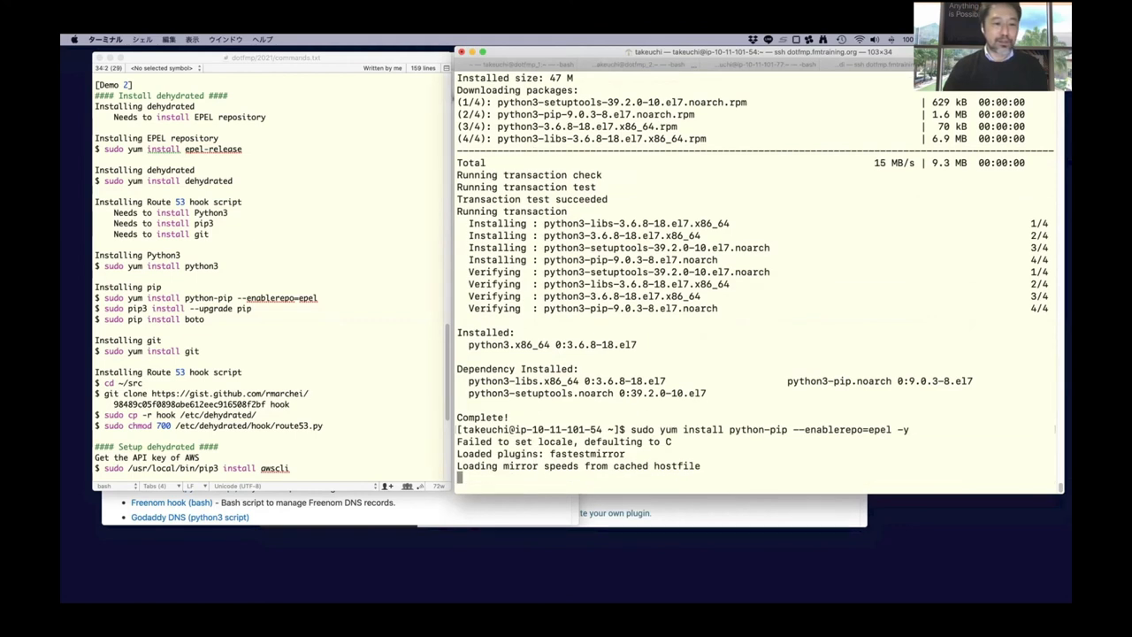